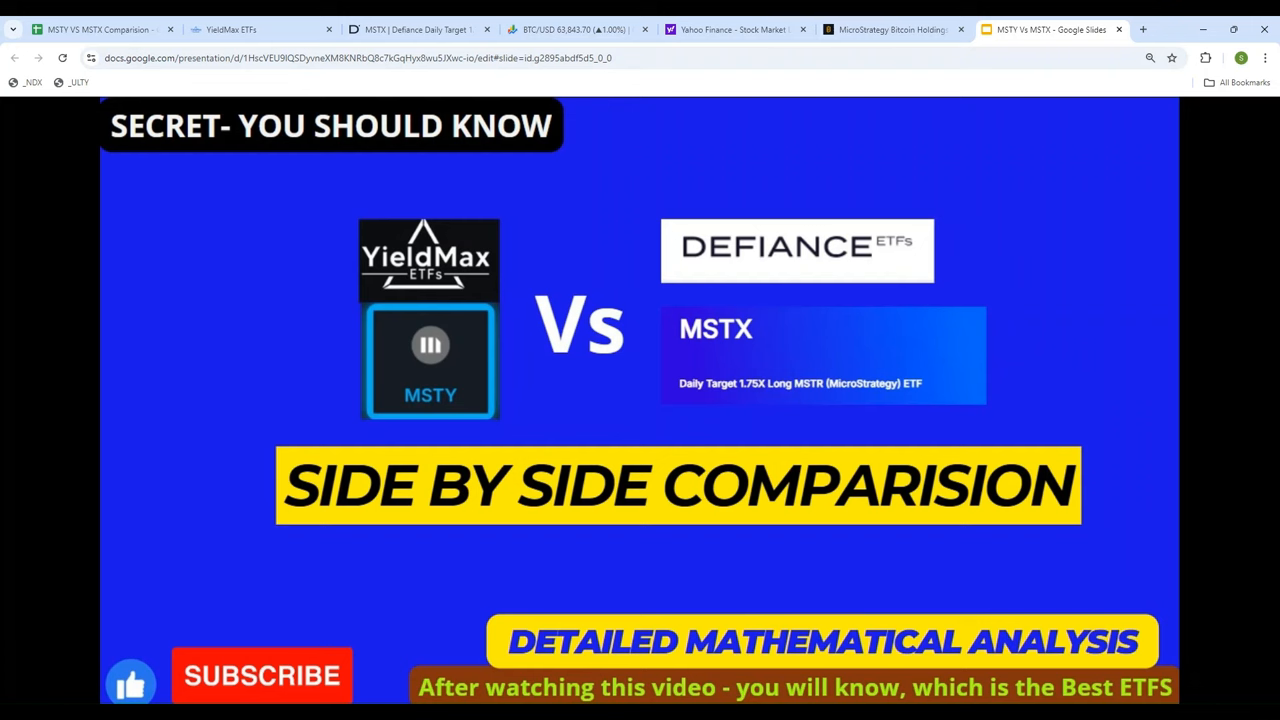
{"action": "mouse_move", "coordinate": [442, 421]}
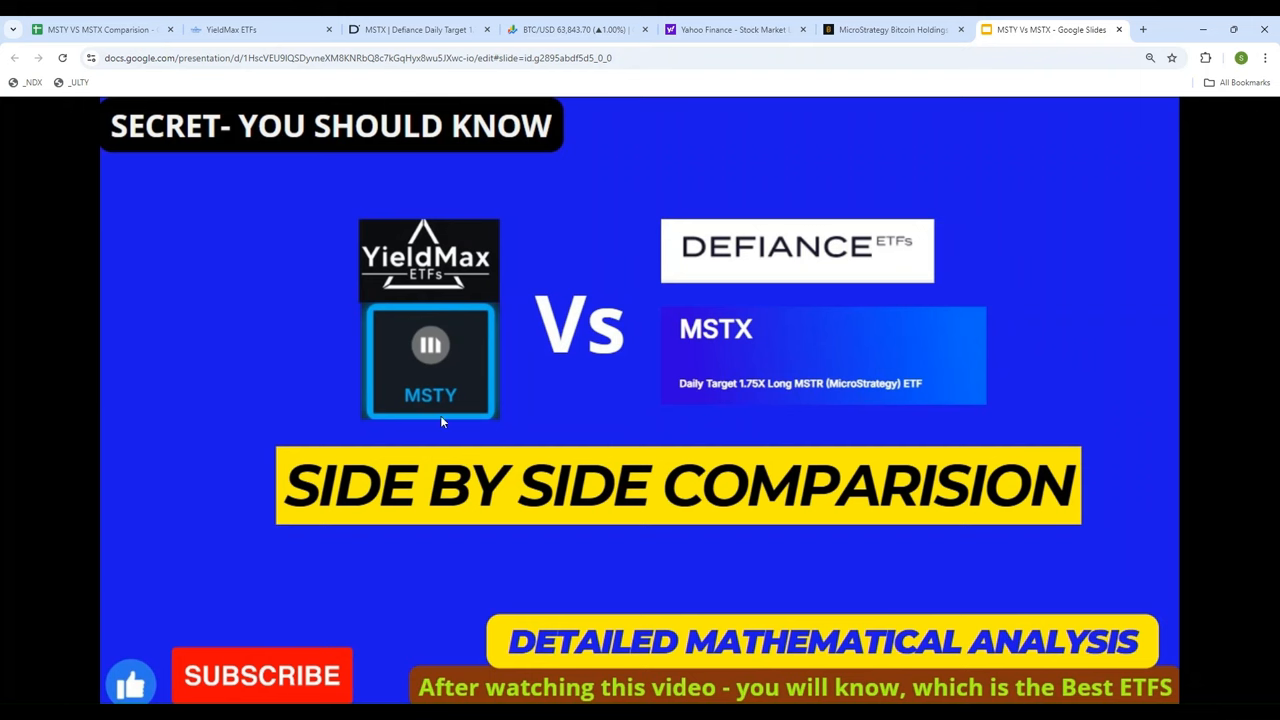
{"action": "mouse_move", "coordinate": [431, 368]}
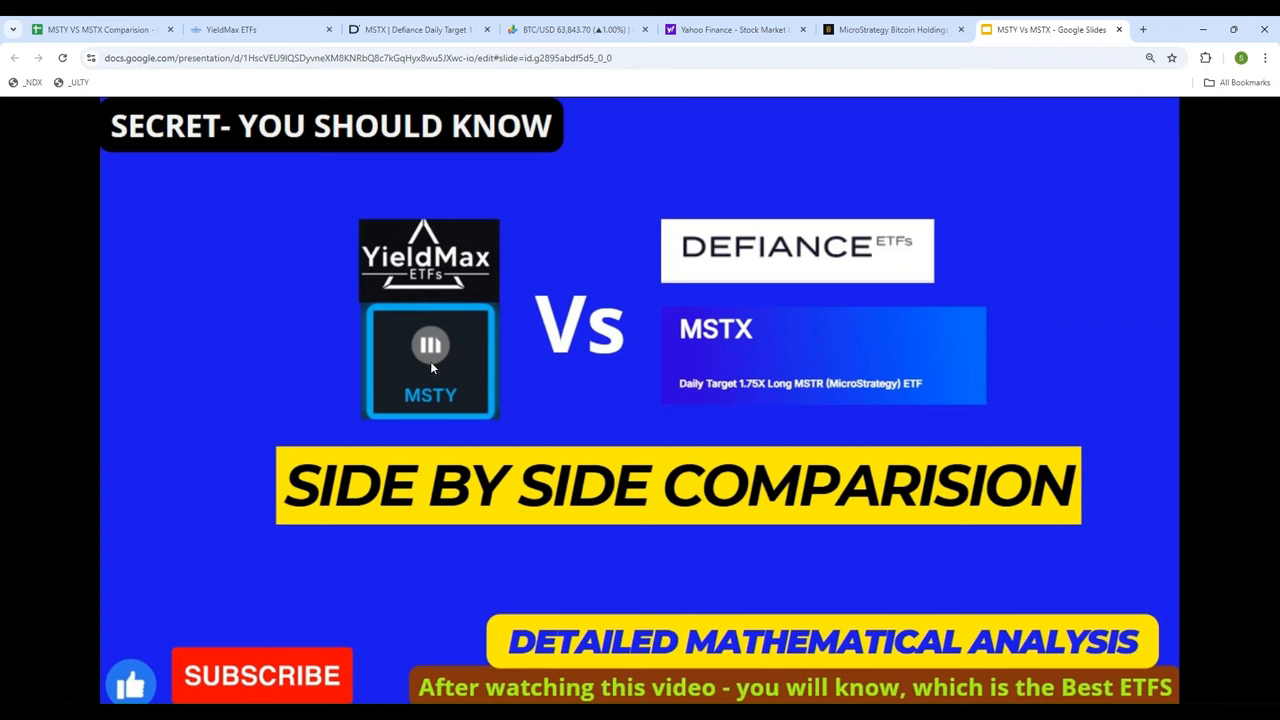
{"action": "mouse_move", "coordinate": [41, 494]}
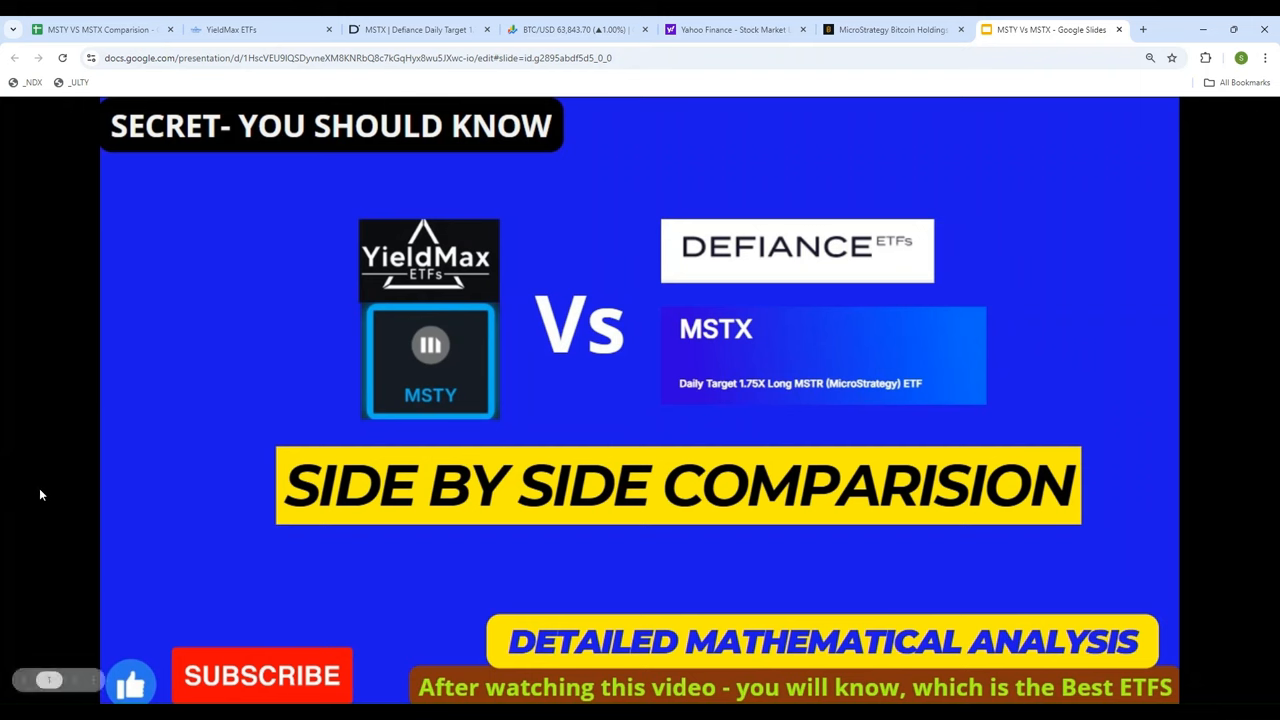
{"action": "mouse_move", "coordinate": [840, 306]}
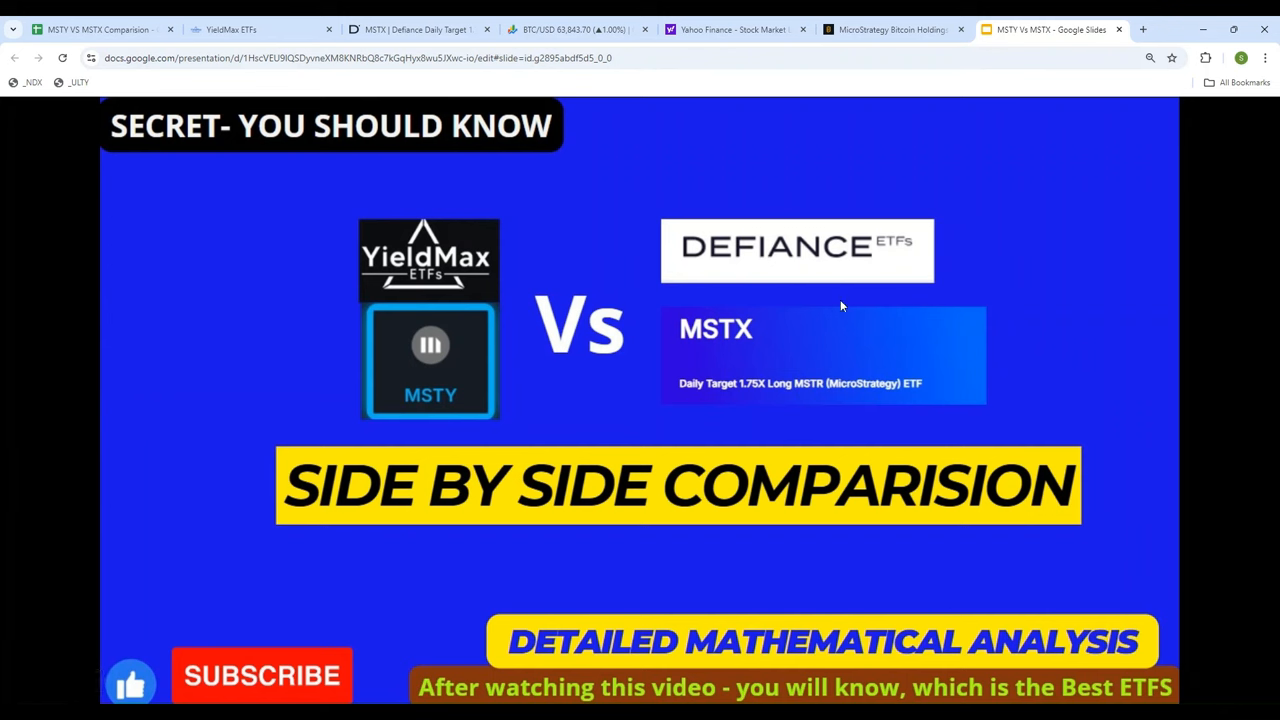
{"action": "mouse_move", "coordinate": [95, 540]}
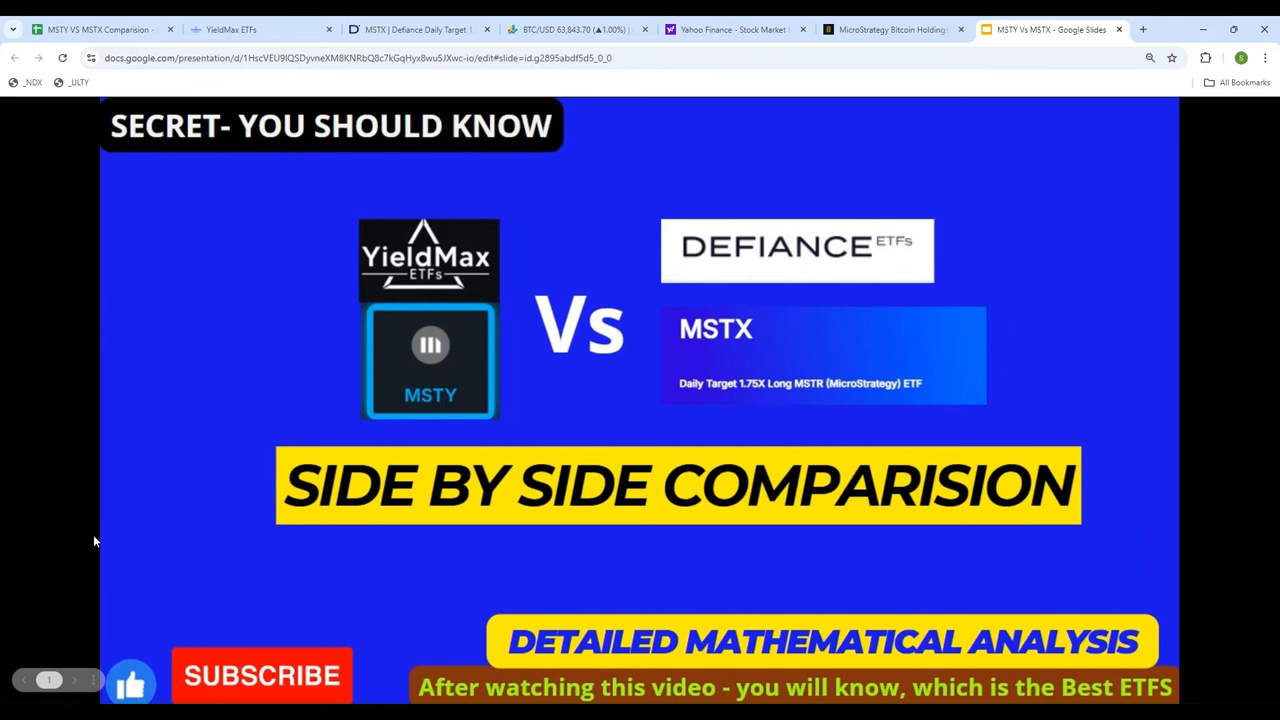
{"action": "mouse_move", "coordinate": [238, 525]}
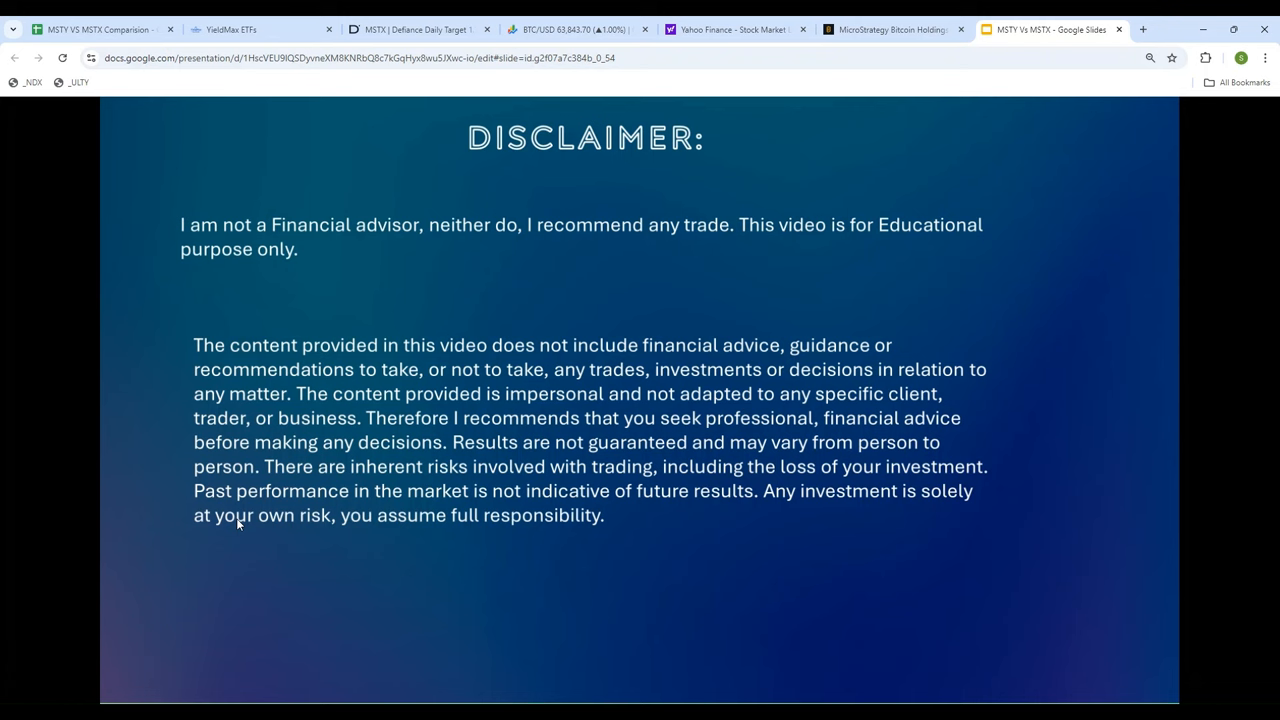
{"action": "mouse_move", "coordinate": [369, 384]}
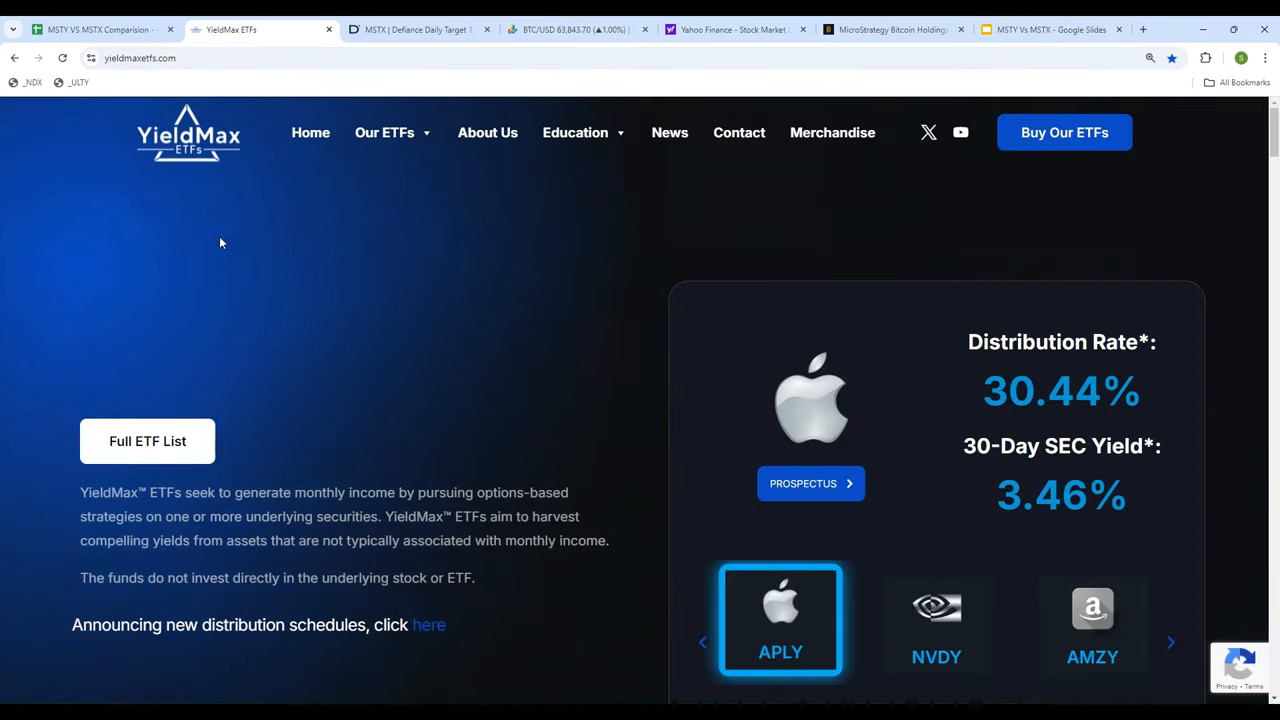
Step: Browse the full YieldMax ETF list down to MSTY and open its fund page
{"action": "left_click", "coordinate": [62, 57]}
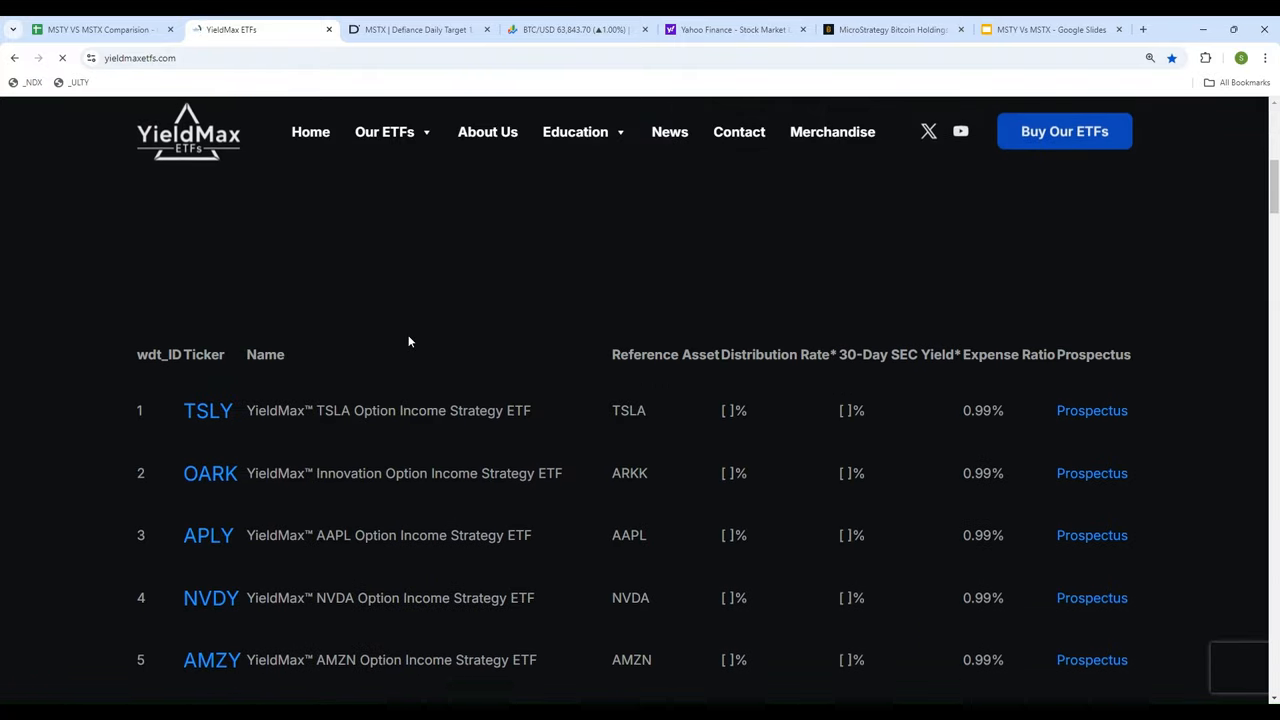
{"action": "scroll", "scroll_direction": "down", "scroll_amount": 3}
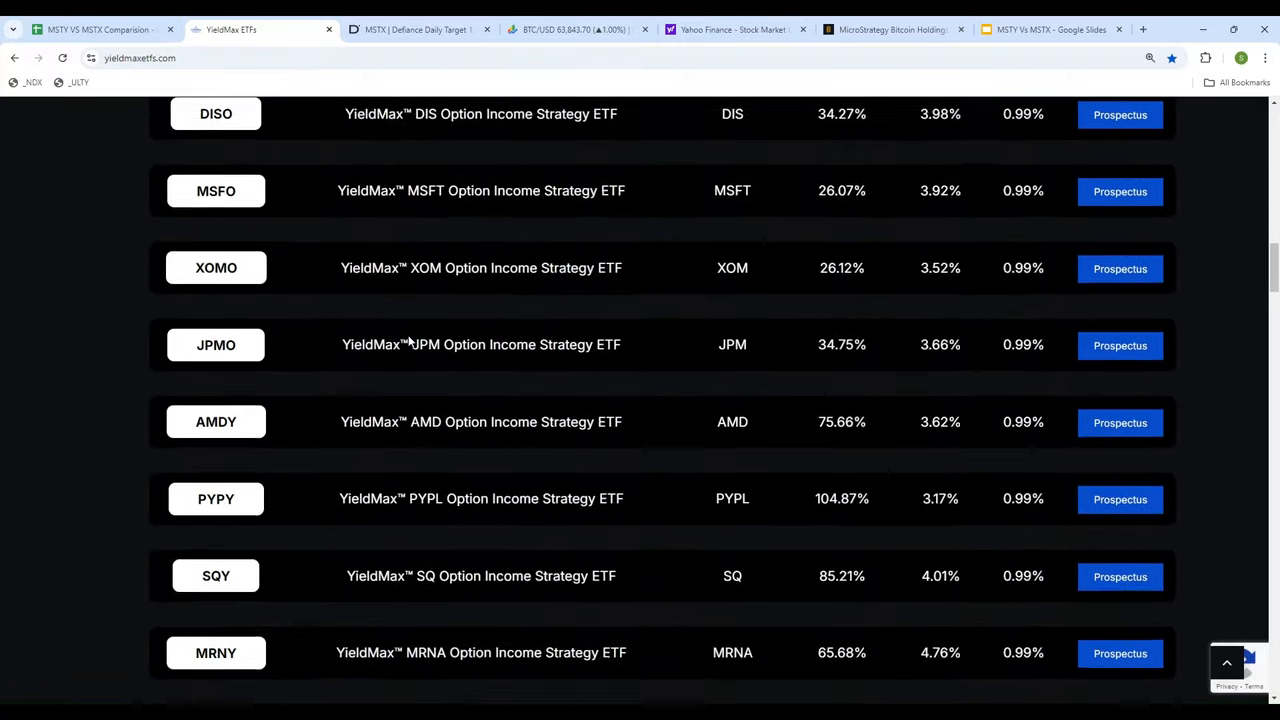
{"action": "scroll", "scroll_direction": "down", "scroll_amount": 3}
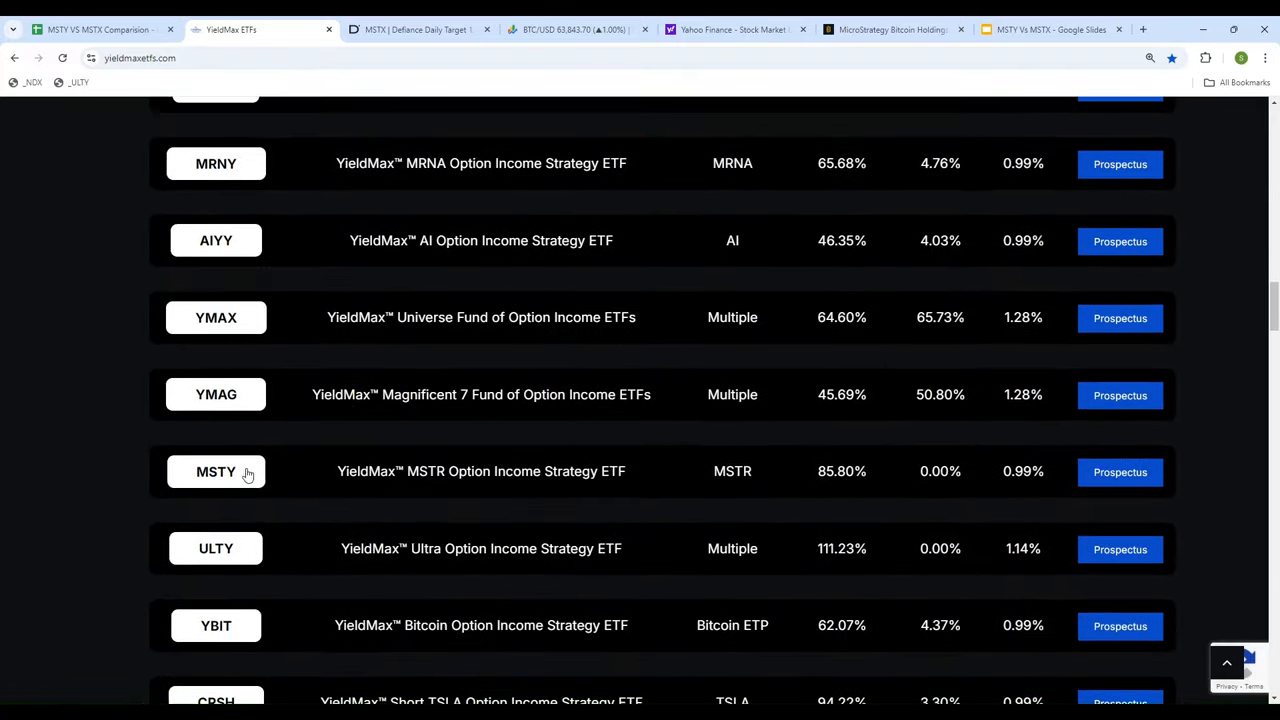
{"action": "left_click", "coordinate": [216, 471]}
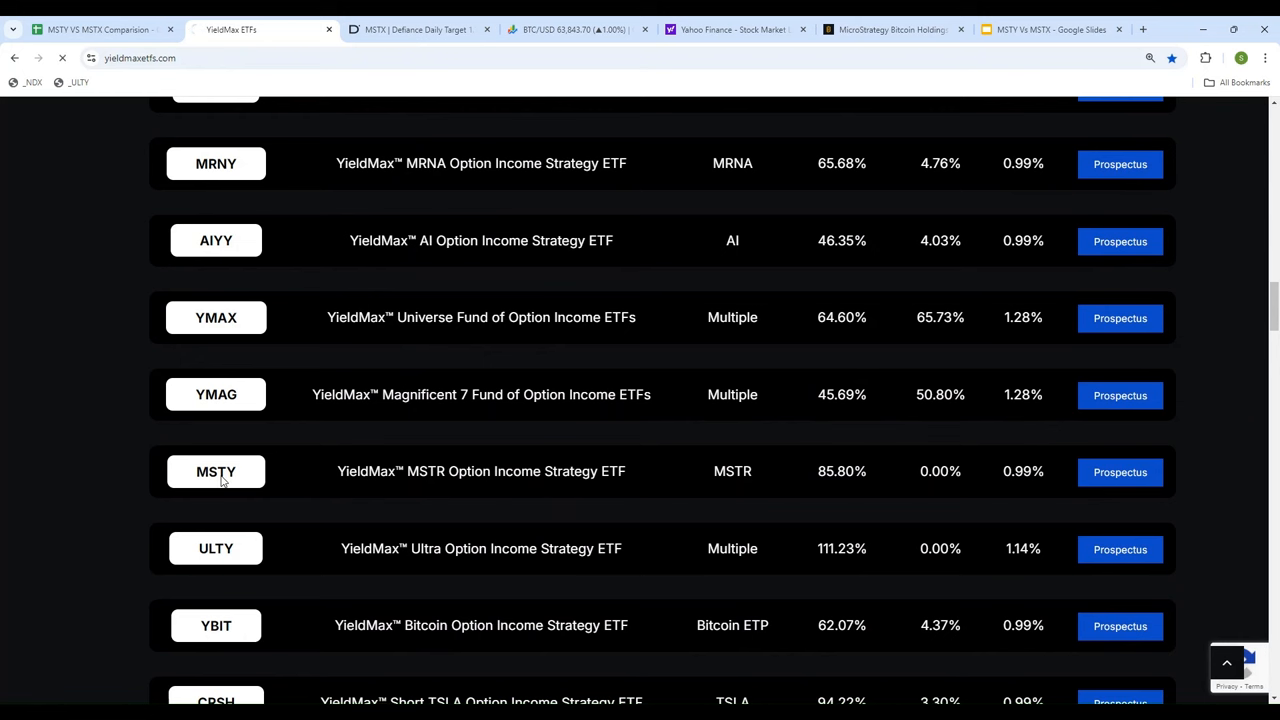
{"action": "left_click", "coordinate": [216, 471]}
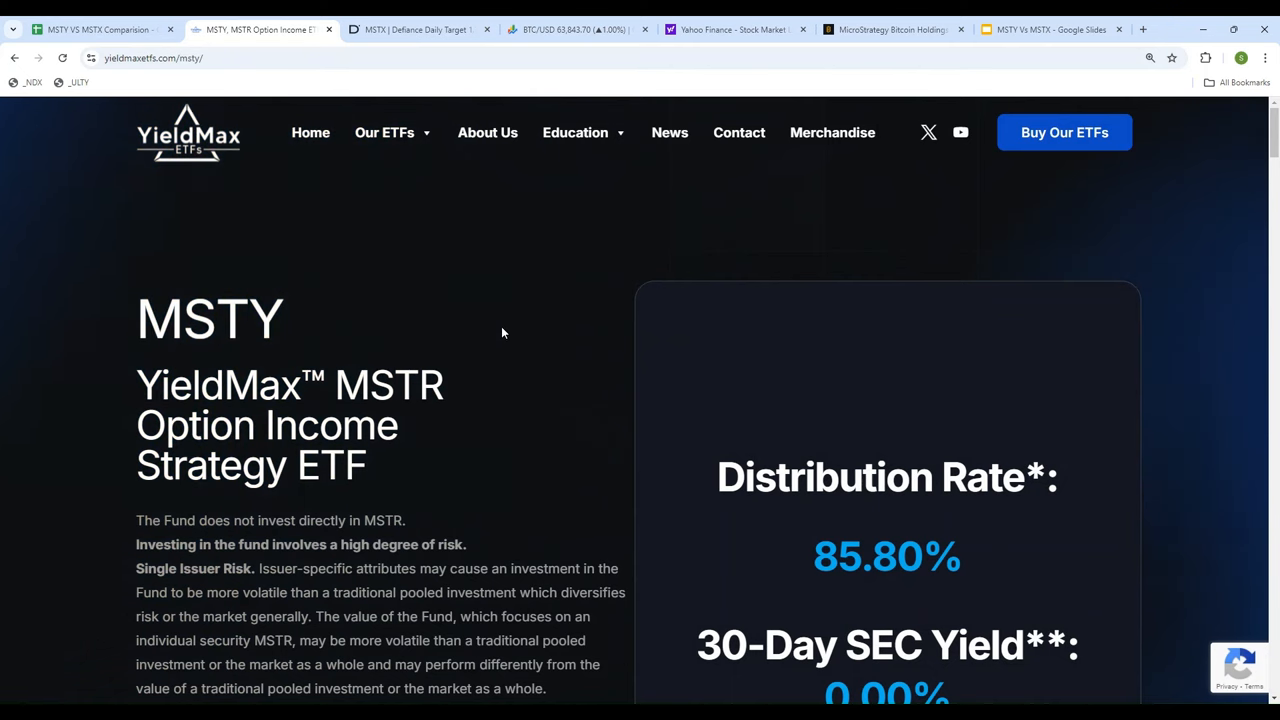
Step: Scroll to MSTY's fund information and pricing: $581.39m net assets, $25.93 NAV, 0.99% expense ratio
{"action": "scroll", "scroll_direction": "down", "scroll_amount": 3}
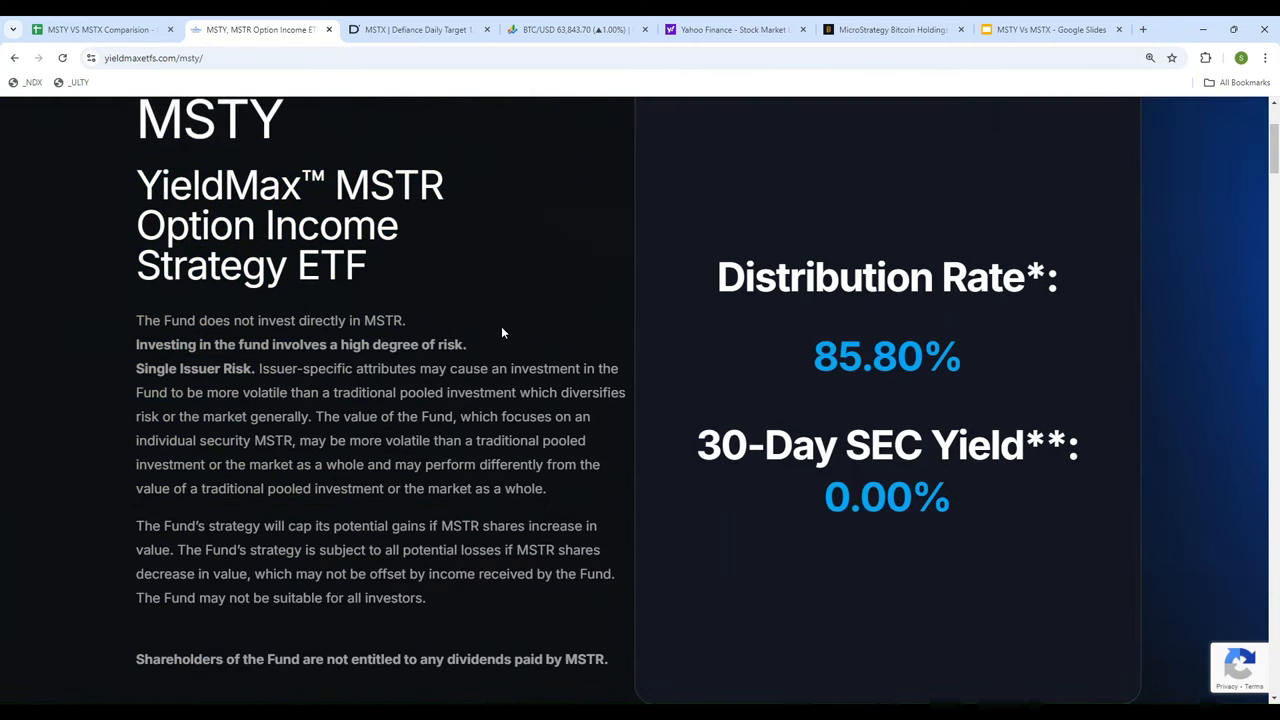
{"action": "scroll", "scroll_direction": "down", "scroll_amount": 3}
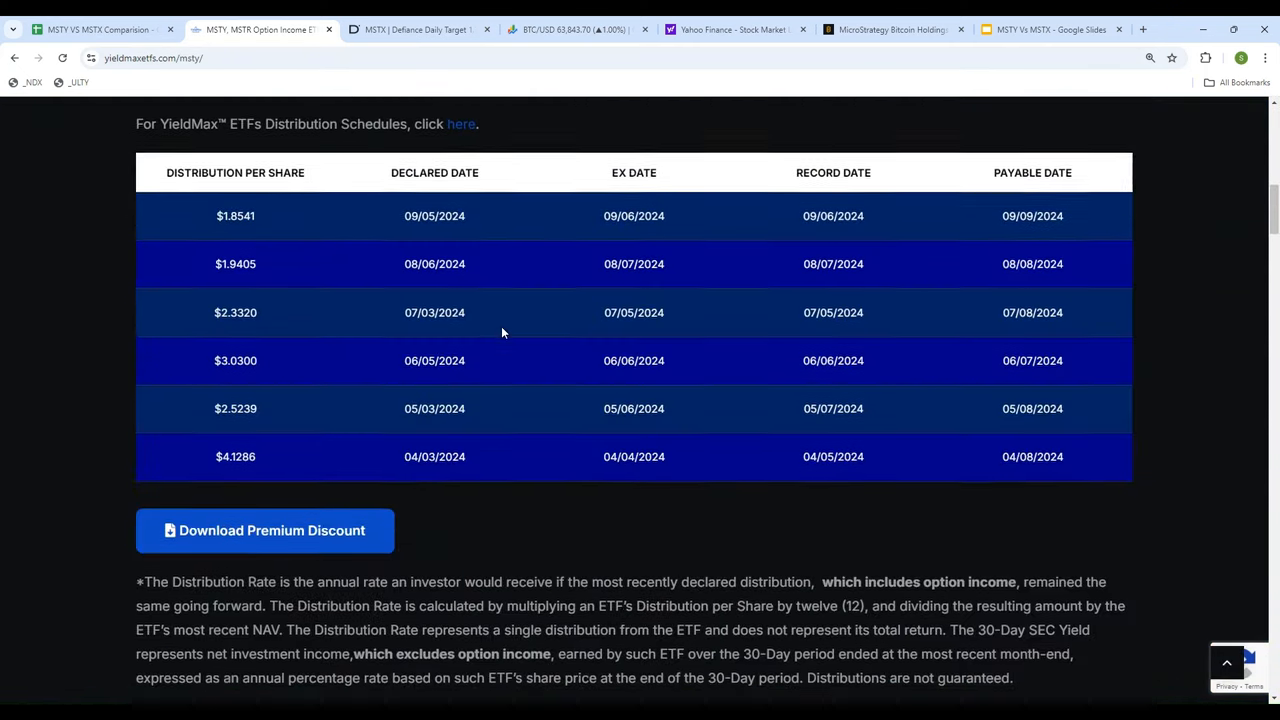
{"action": "scroll", "scroll_direction": "up", "scroll_amount": 3}
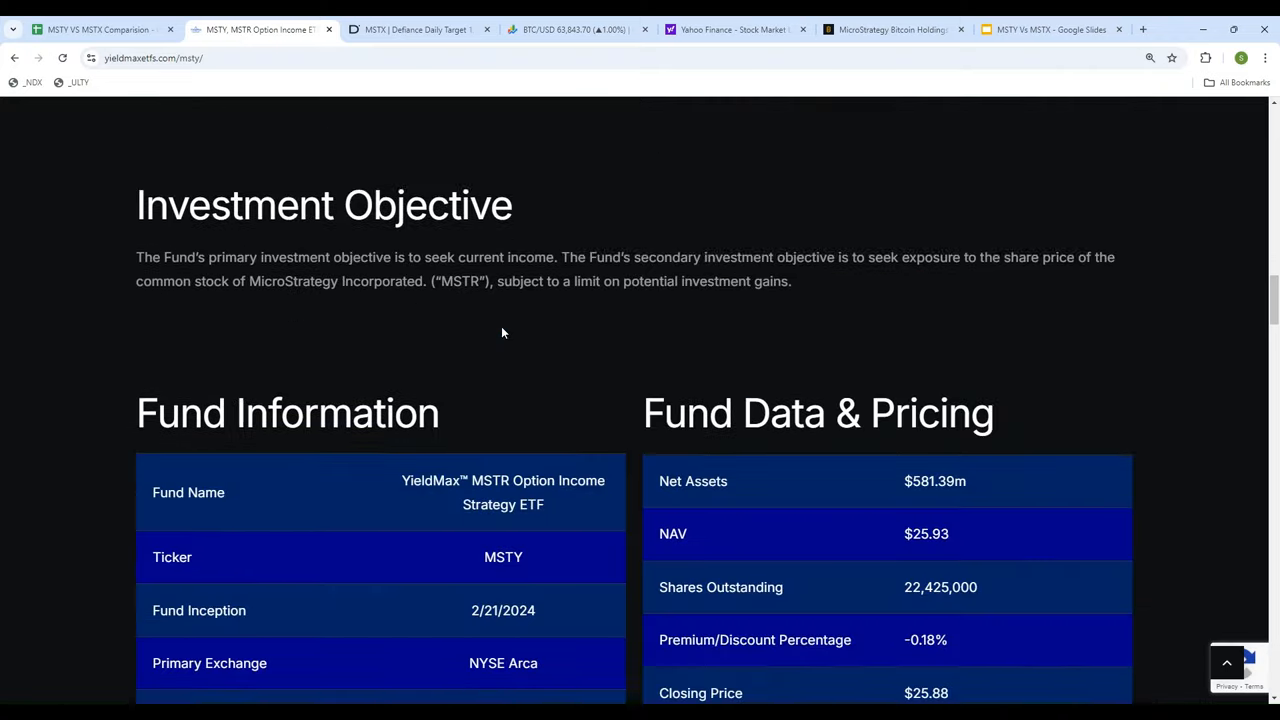
{"action": "scroll", "scroll_direction": "down", "scroll_amount": 3}
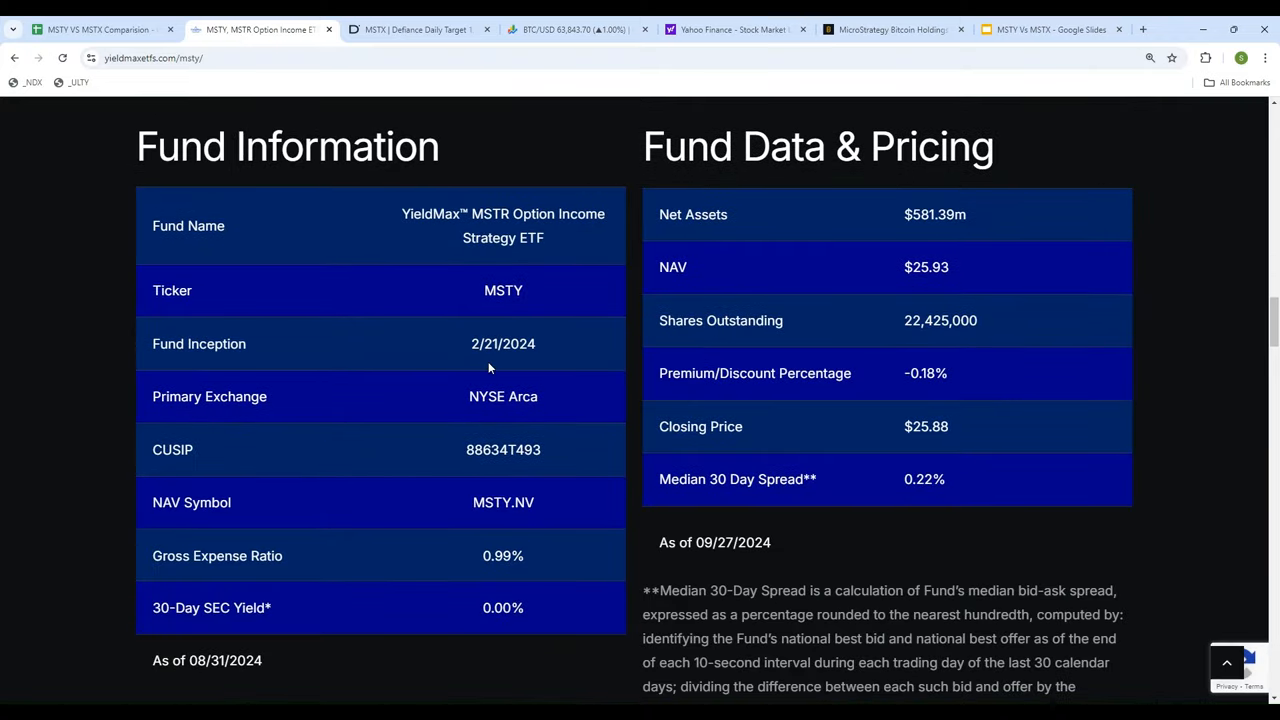
{"action": "mouse_move", "coordinate": [543, 373]}
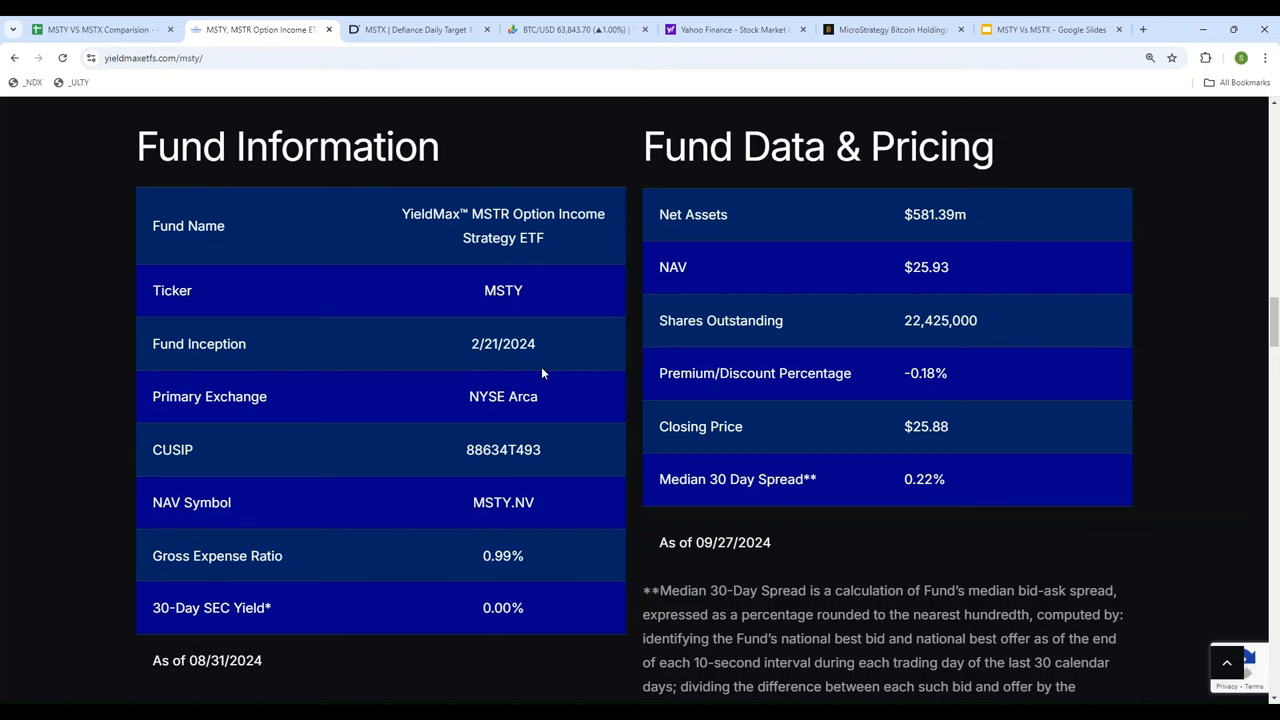
{"action": "mouse_move", "coordinate": [531, 368]}
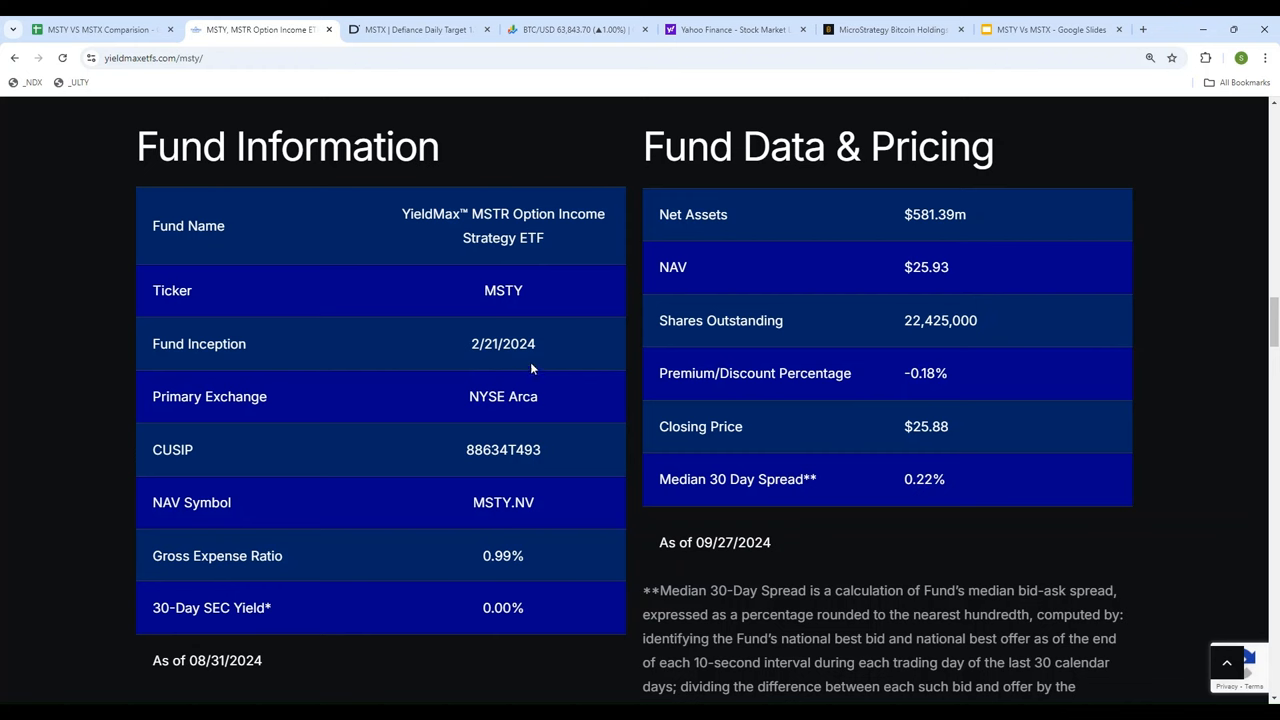
{"action": "mouse_move", "coordinate": [937, 291]}
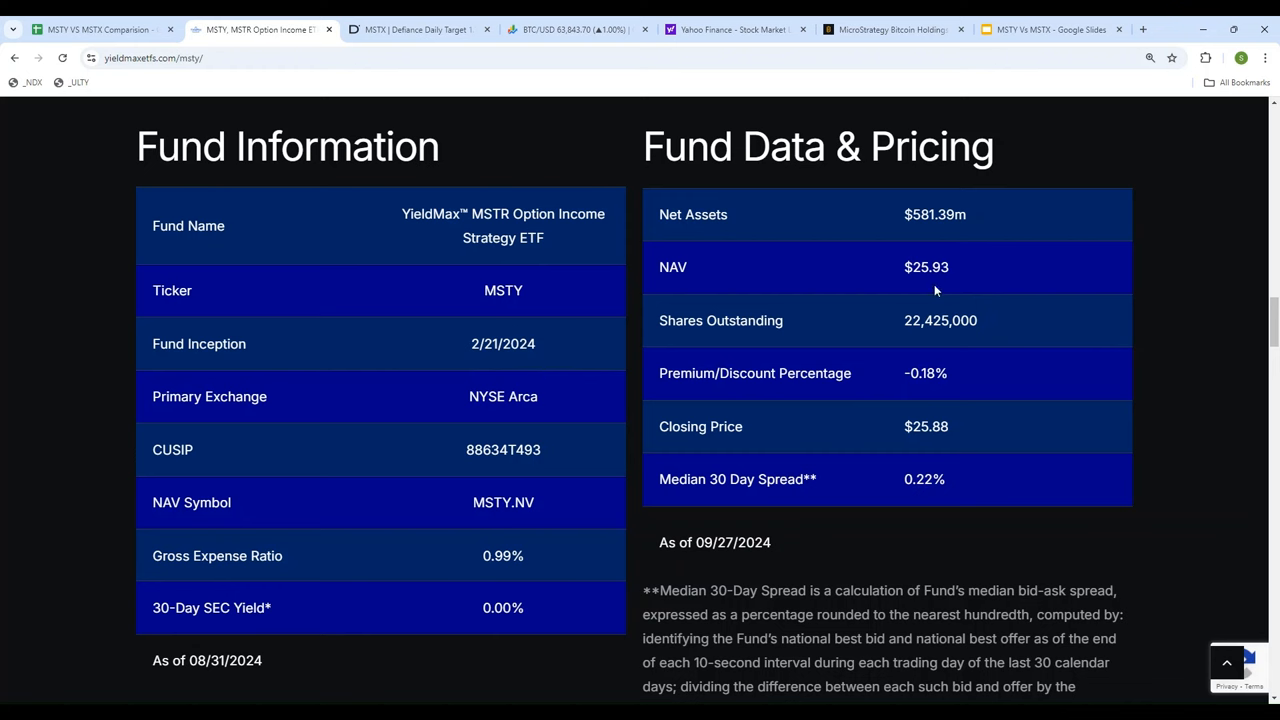
{"action": "mouse_move", "coordinate": [924, 428]}
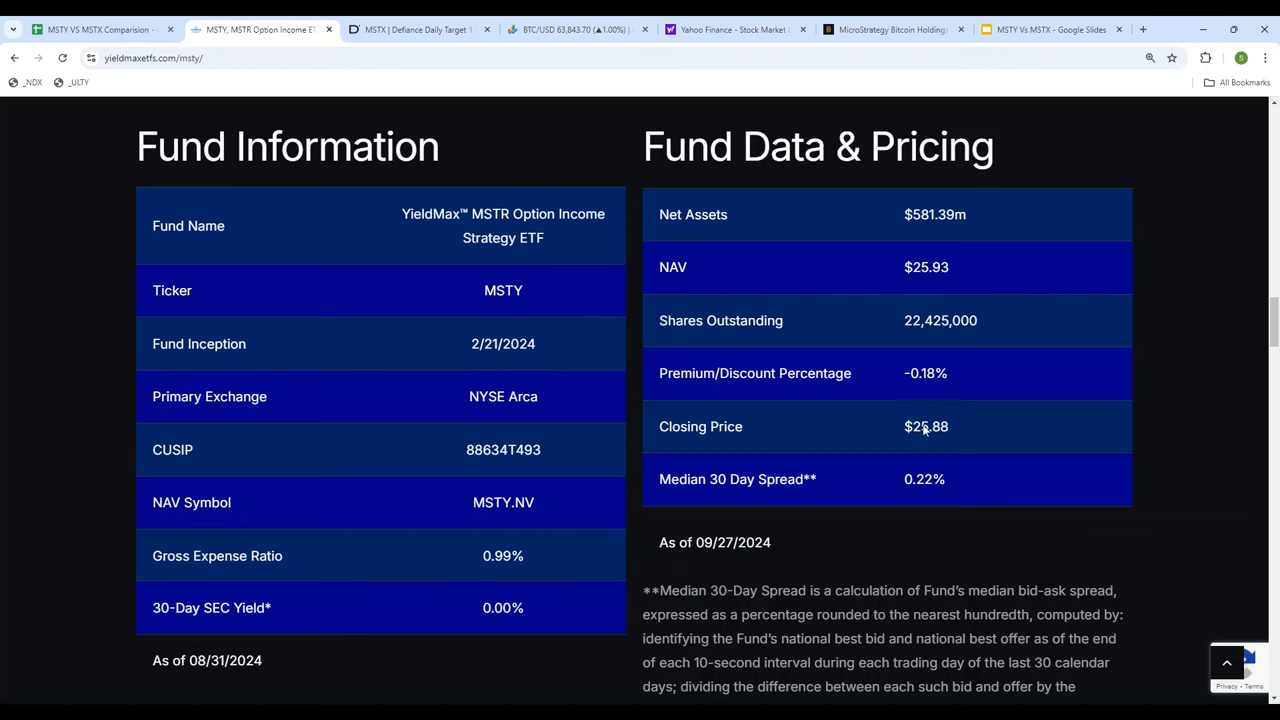
{"action": "mouse_move", "coordinate": [940, 443]}
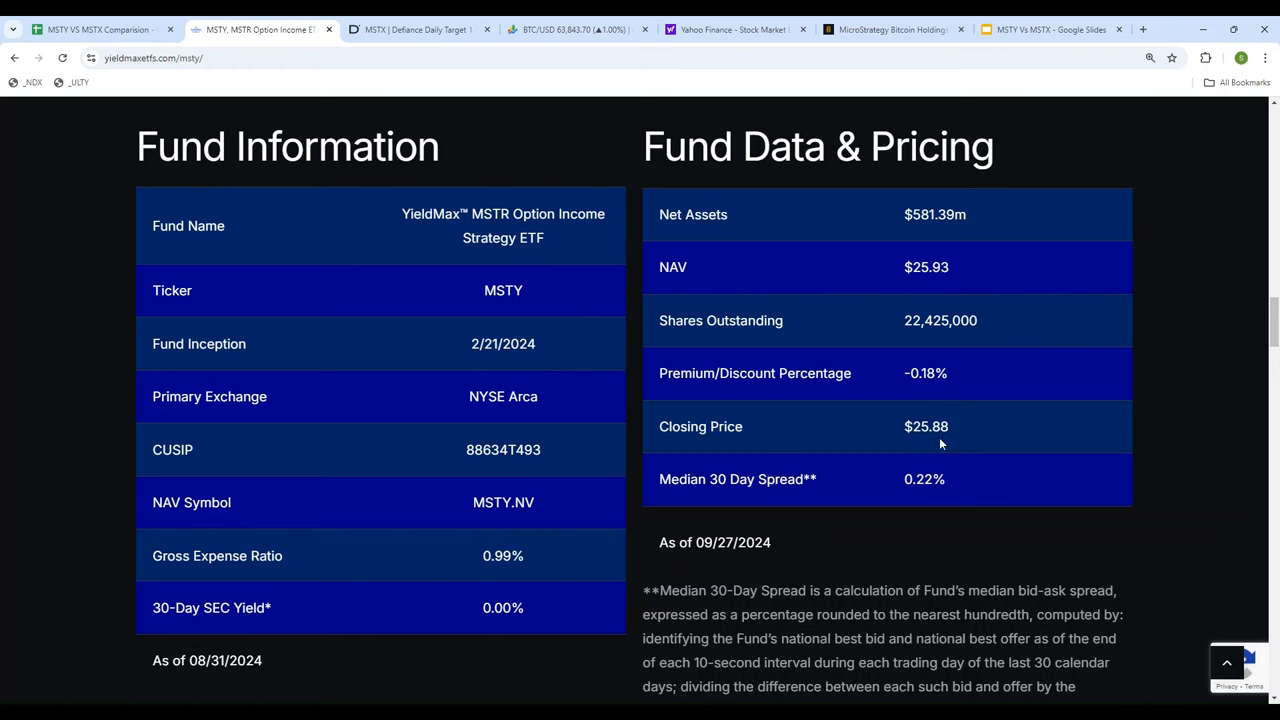
{"action": "mouse_move", "coordinate": [908, 367]}
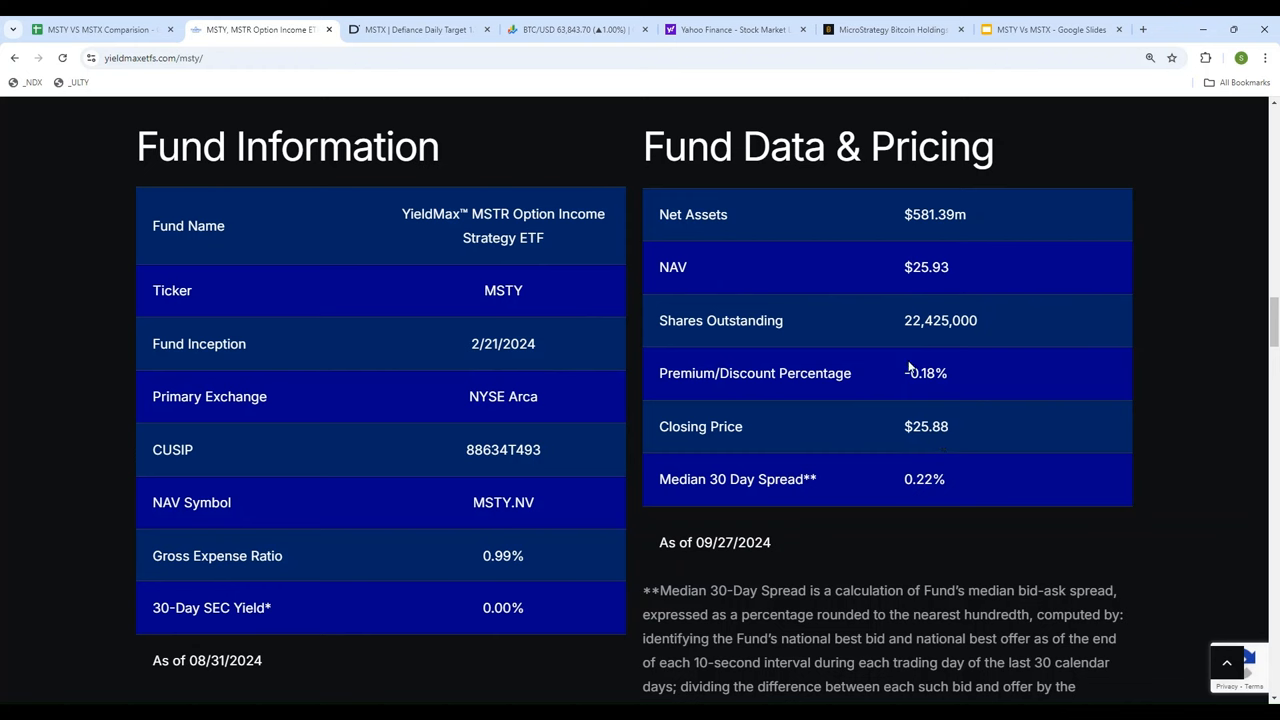
{"action": "mouse_move", "coordinate": [105, 393]}
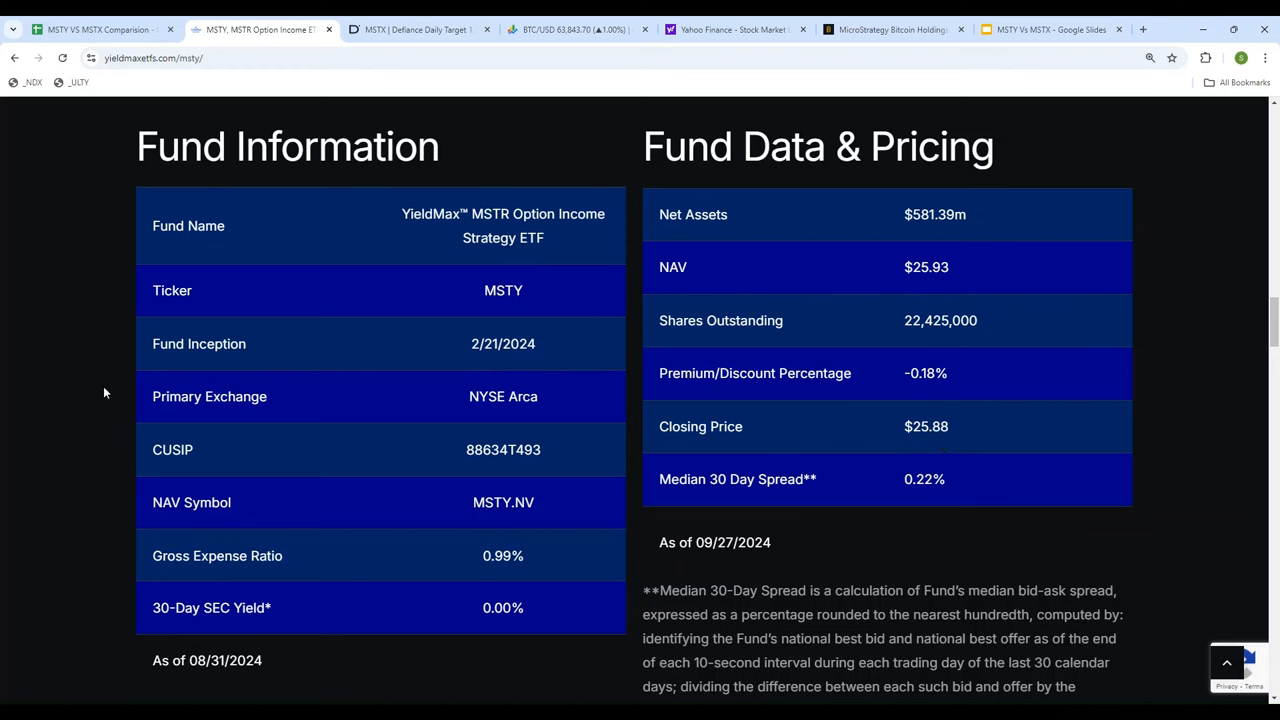
{"action": "scroll", "scroll_direction": "down", "scroll_amount": 3}
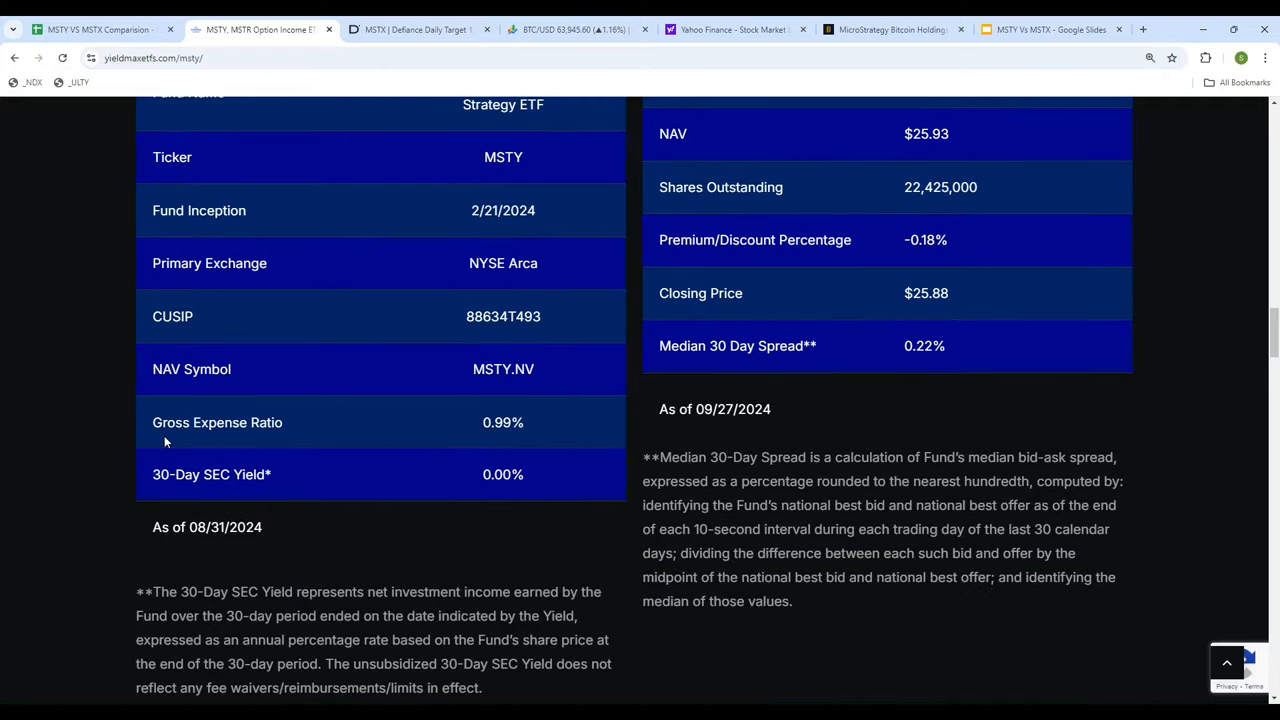
{"action": "mouse_move", "coordinate": [528, 447]}
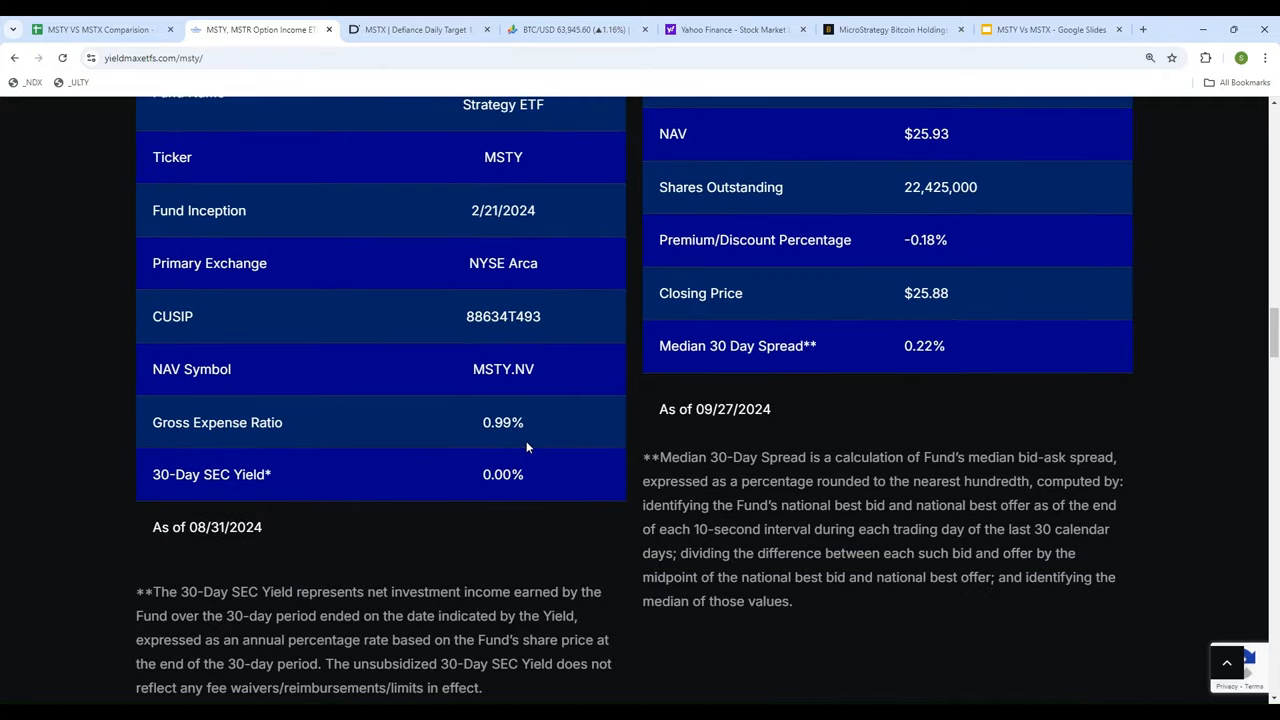
{"action": "scroll", "scroll_direction": "up", "scroll_amount": 3}
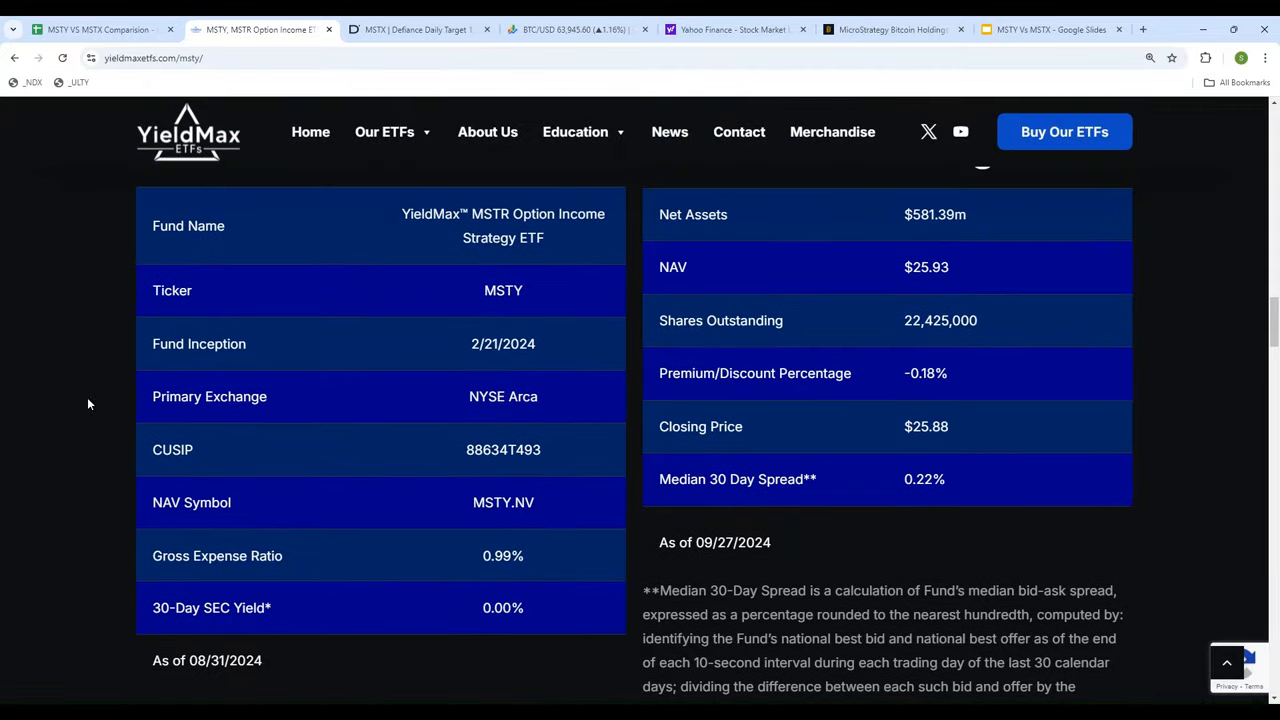
{"action": "mouse_move", "coordinate": [44, 612]}
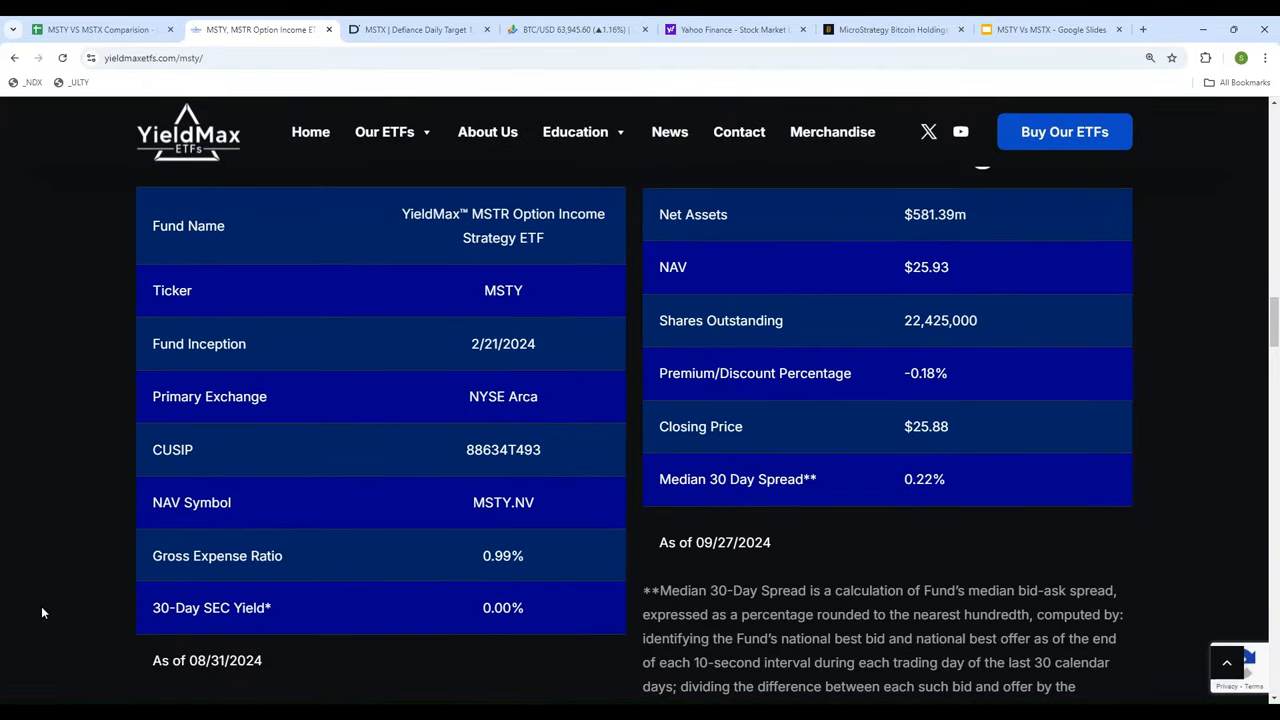
{"action": "mouse_move", "coordinate": [504, 571]}
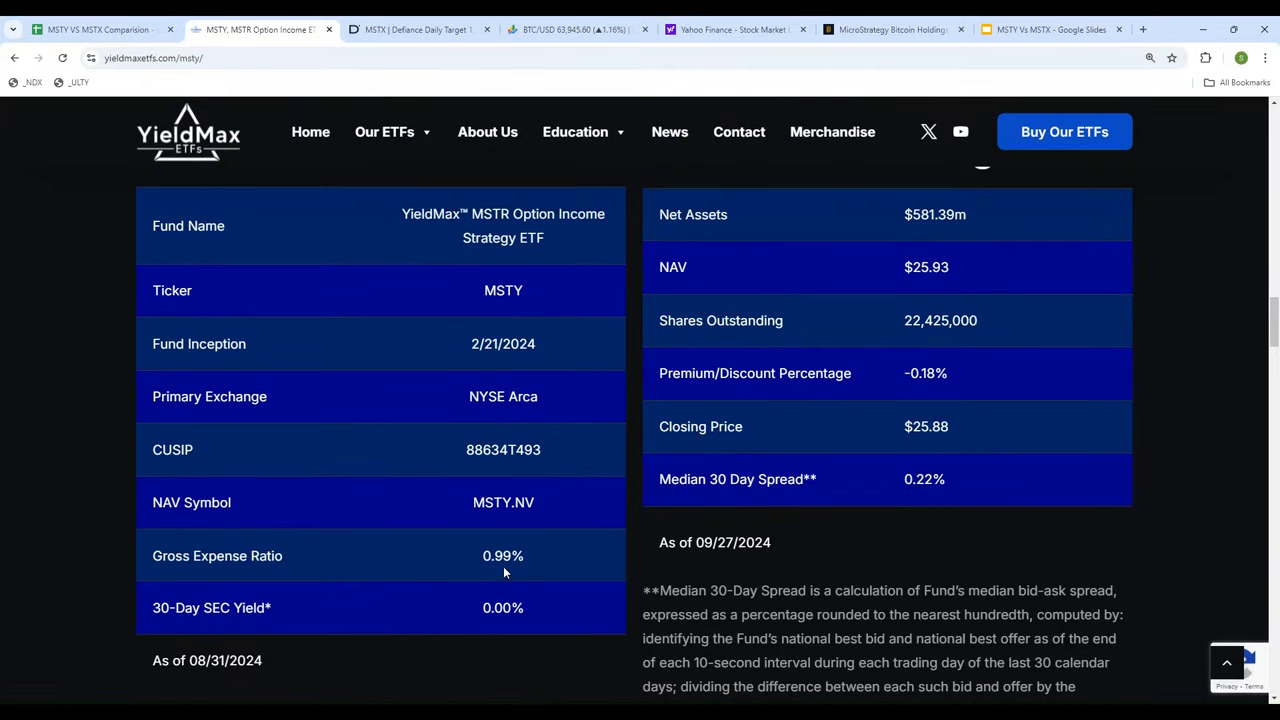
{"action": "scroll", "scroll_direction": "up", "scroll_amount": 3}
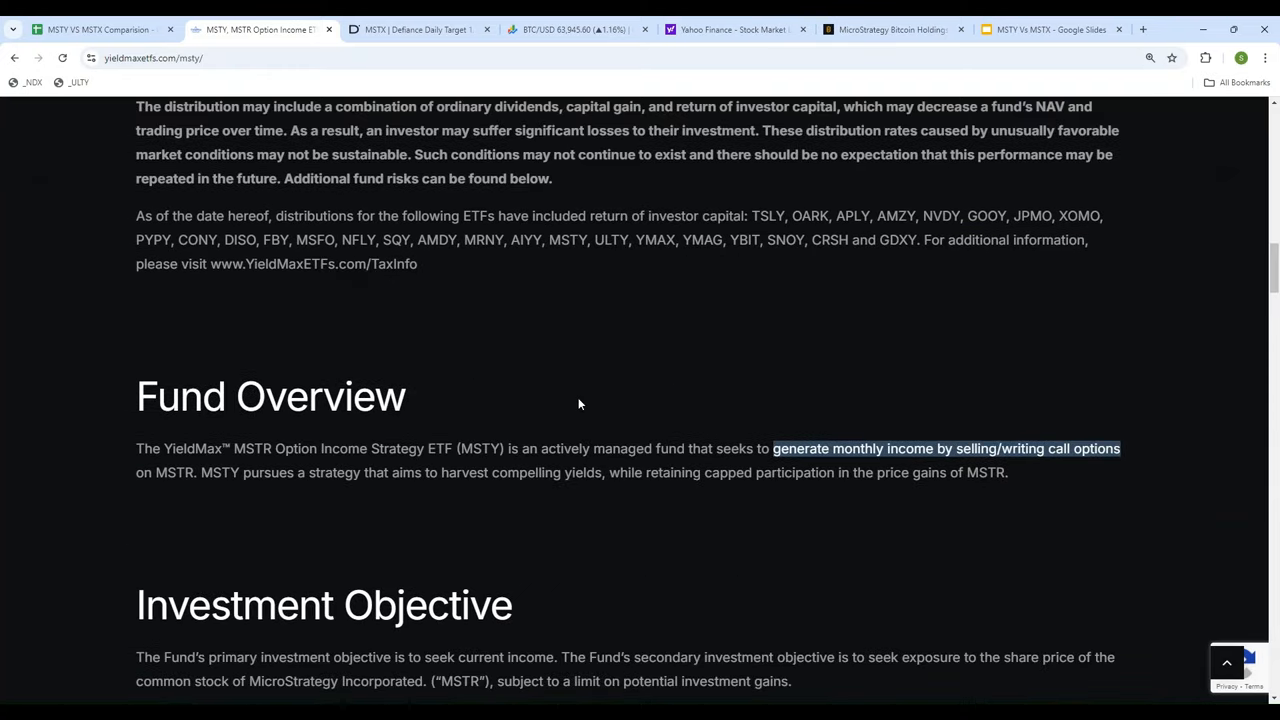
{"action": "mouse_move", "coordinate": [1128, 478]}
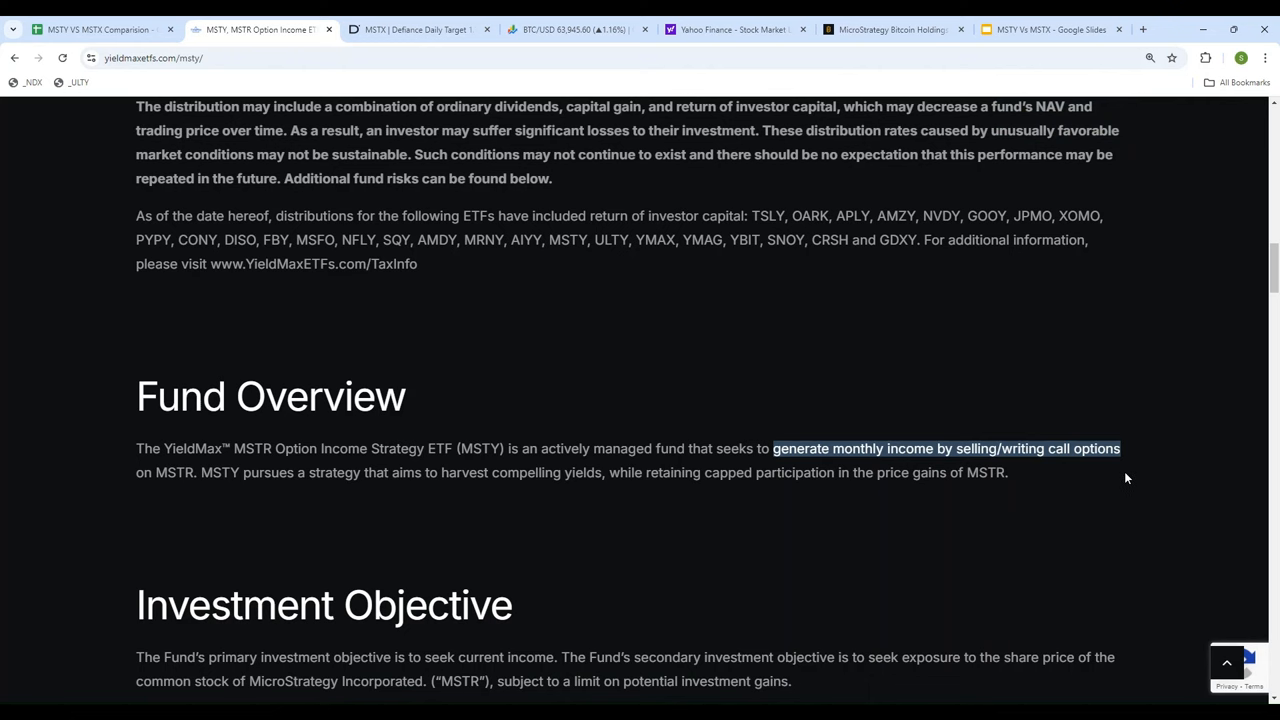
{"action": "scroll", "scroll_direction": "up", "scroll_amount": 3}
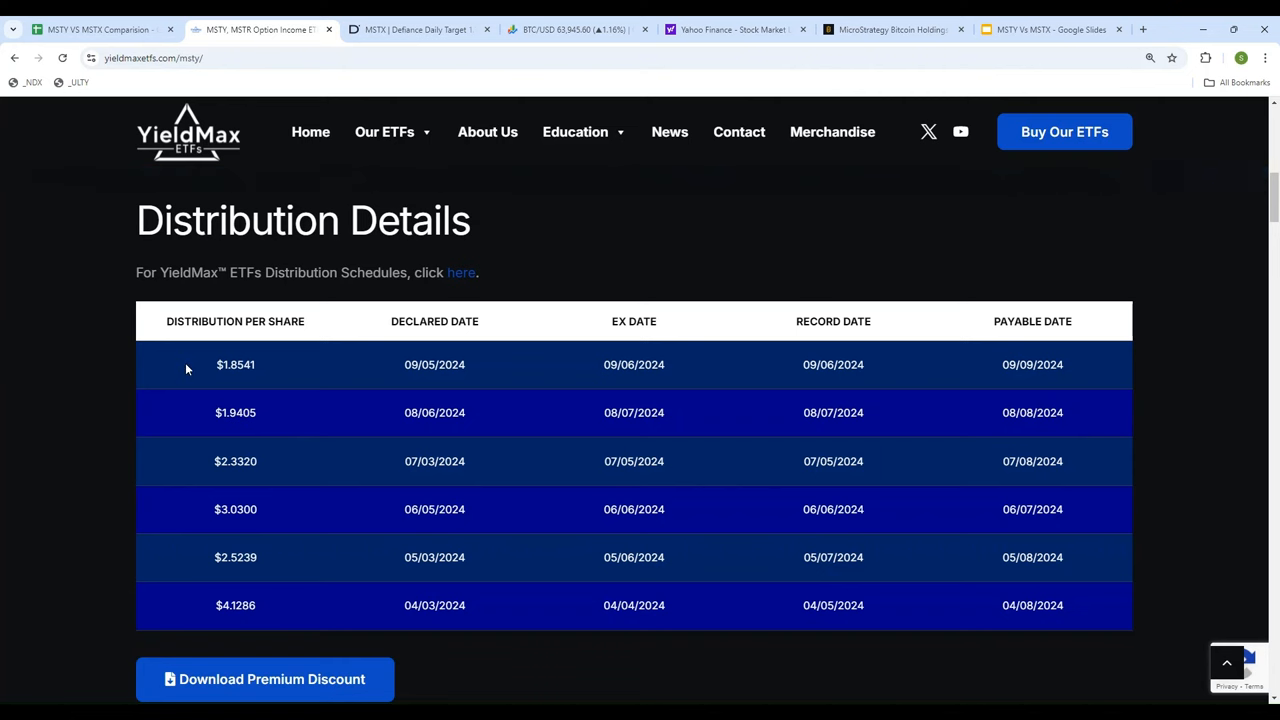
{"action": "mouse_move", "coordinate": [426, 648]}
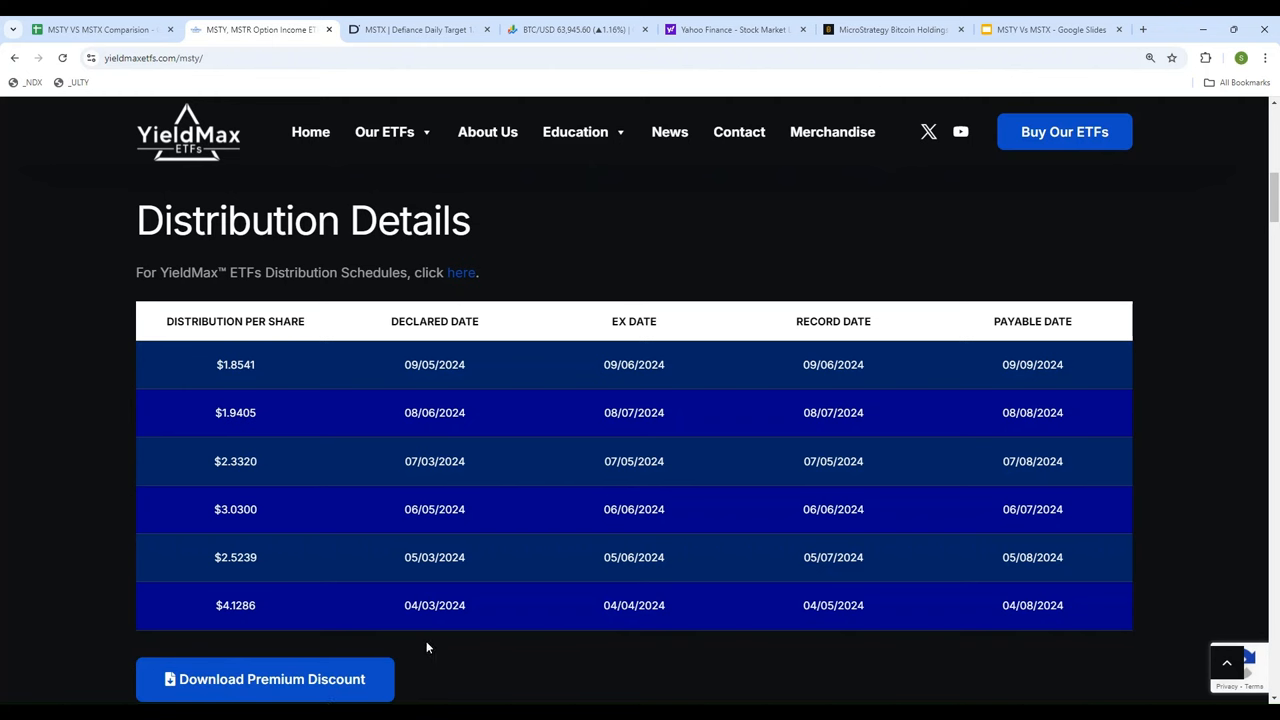
{"action": "mouse_move", "coordinate": [157, 617]}
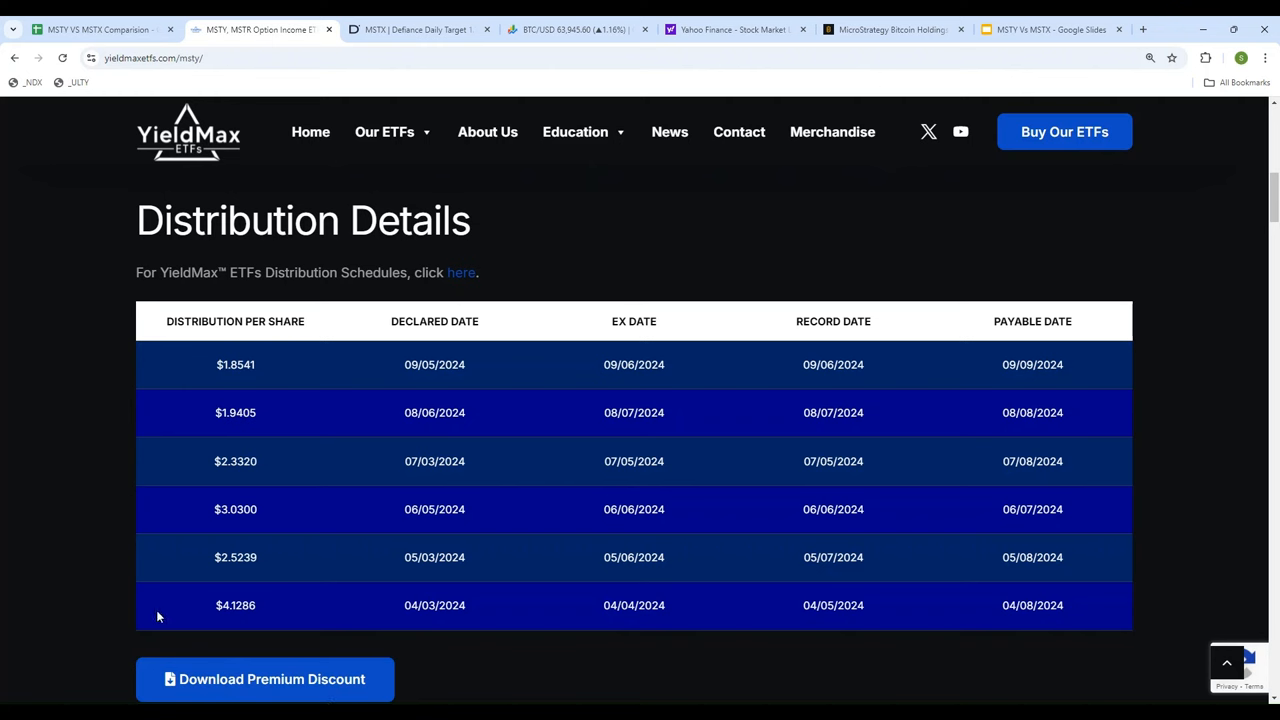
{"action": "mouse_move", "coordinate": [246, 561]}
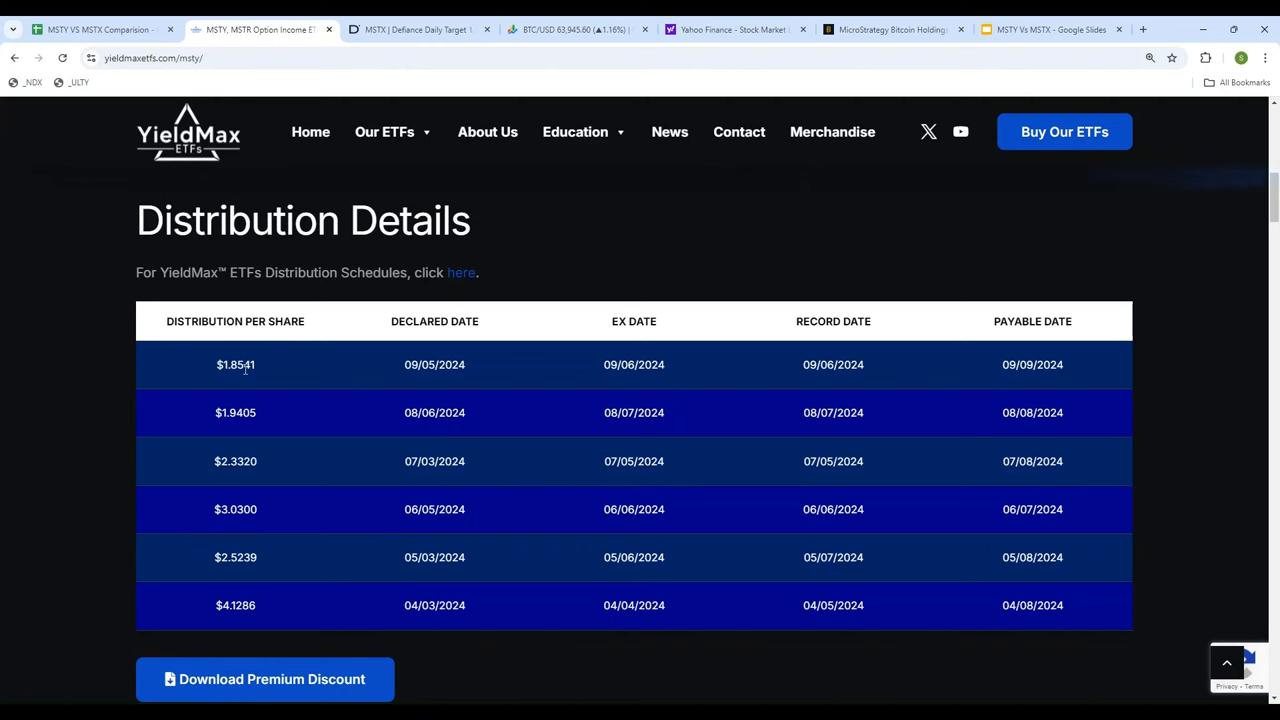
{"action": "mouse_move", "coordinate": [1017, 378]}
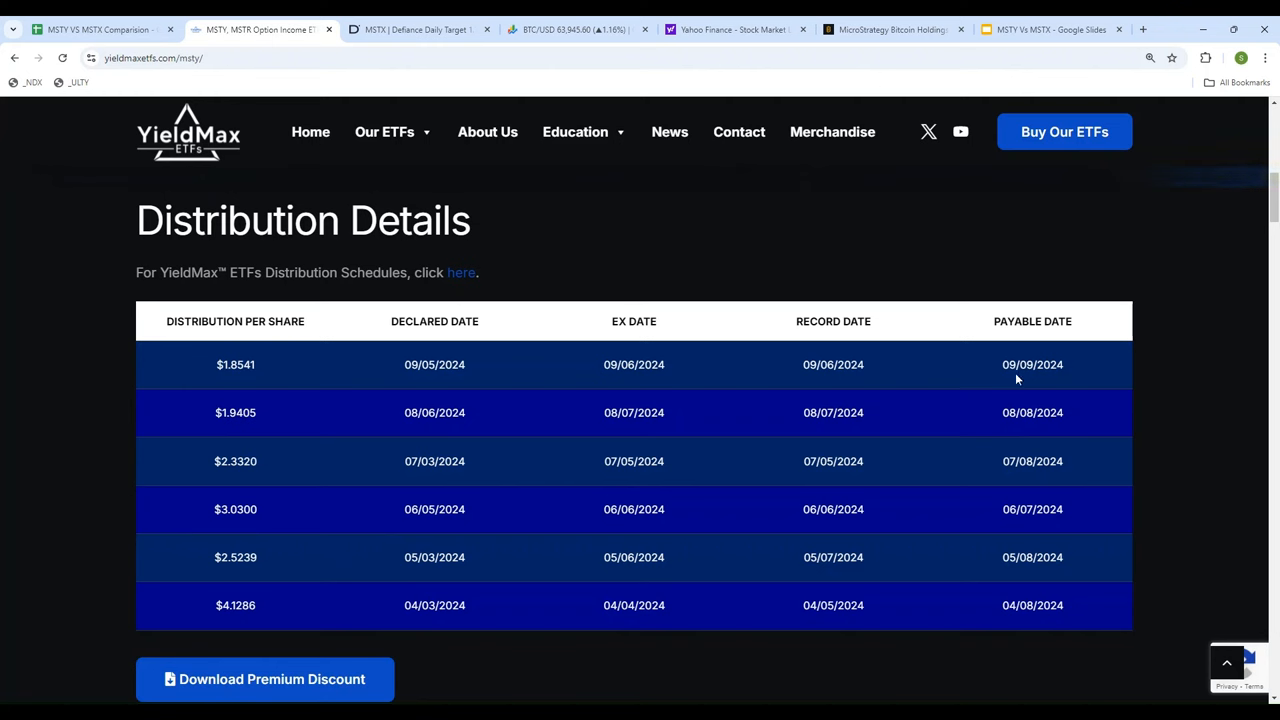
{"action": "mouse_move", "coordinate": [845, 276]}
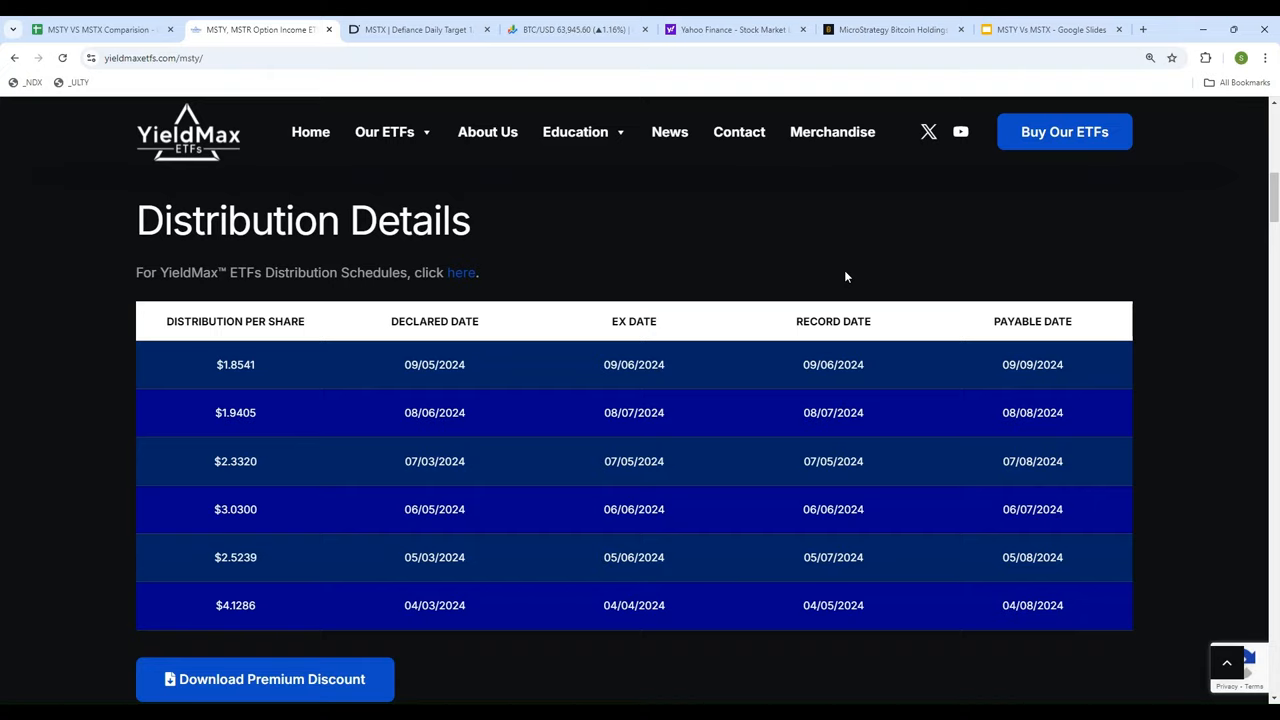
{"action": "scroll", "scroll_direction": "up", "scroll_amount": 3}
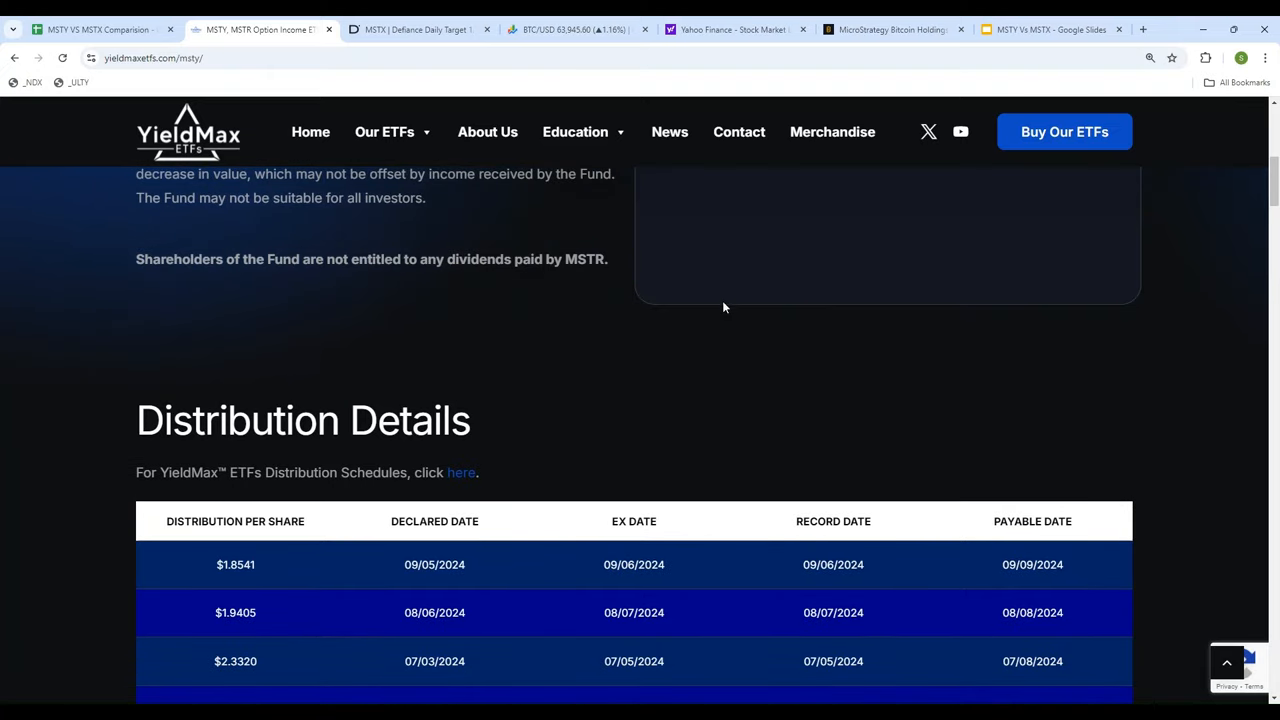
{"action": "scroll", "scroll_direction": "up", "scroll_amount": 3}
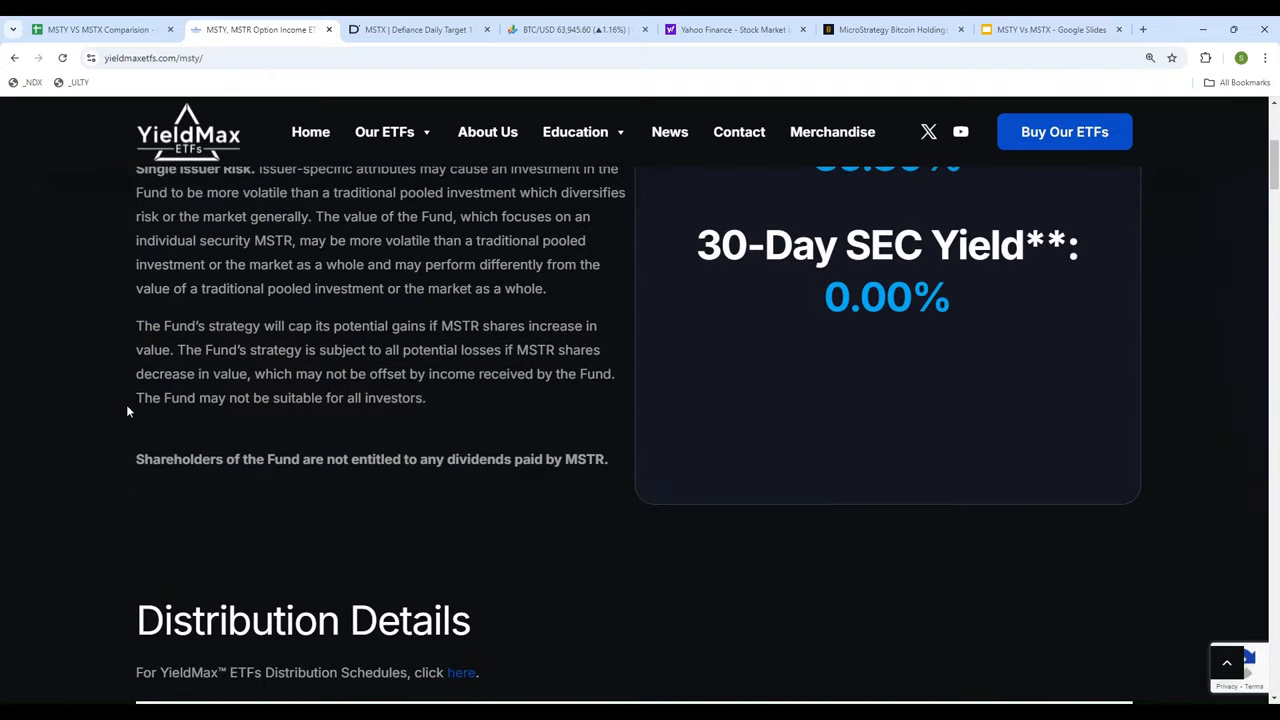
{"action": "scroll", "scroll_direction": "up", "scroll_amount": 3}
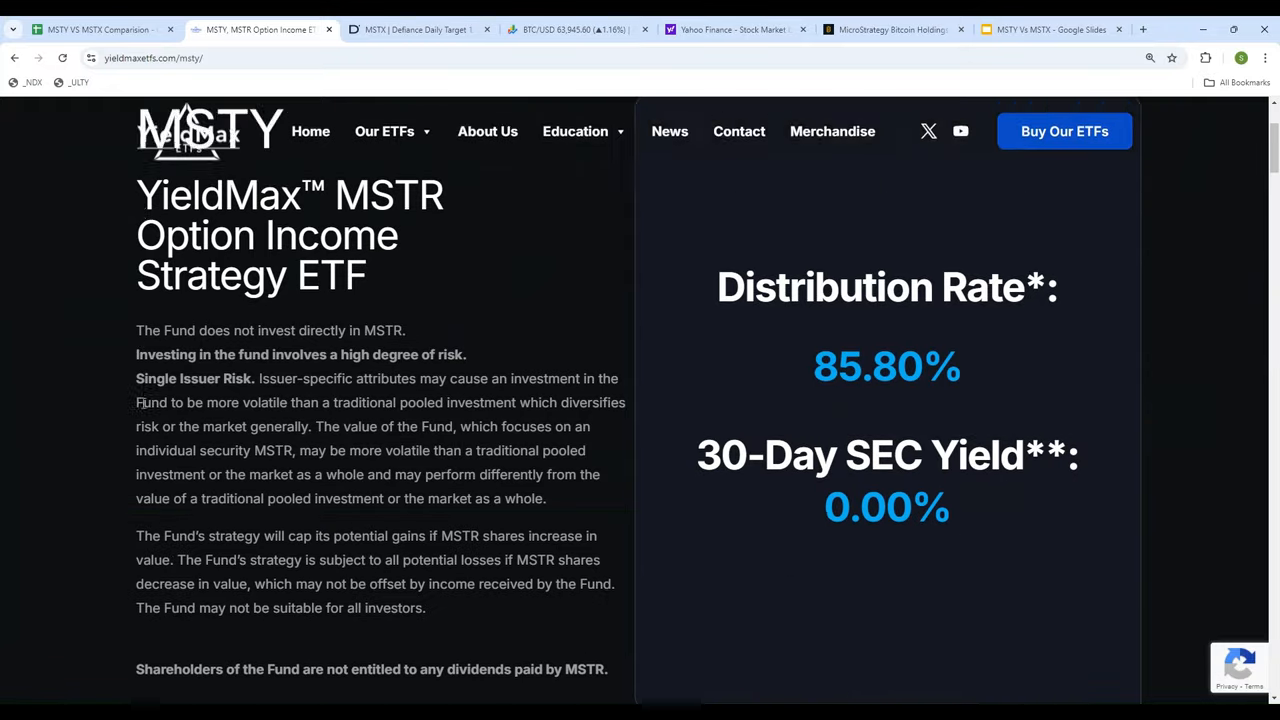
{"action": "scroll", "scroll_direction": "down", "scroll_amount": 3}
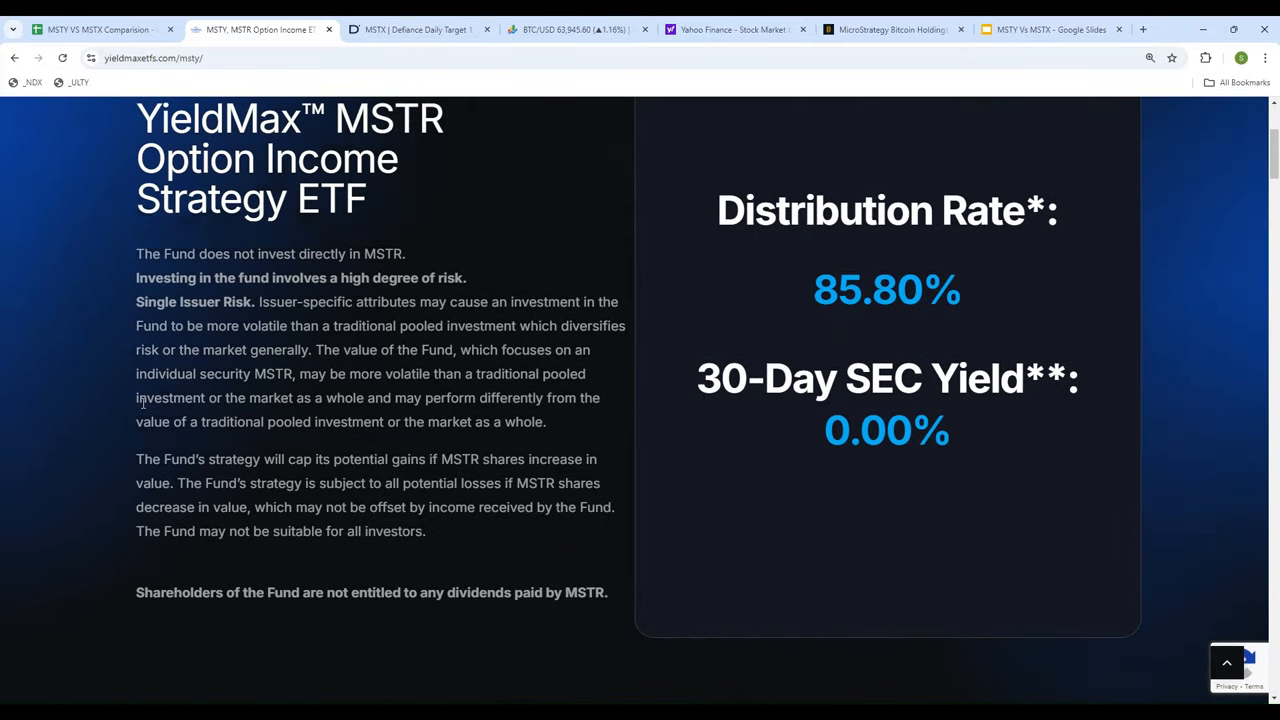
{"action": "mouse_move", "coordinate": [295, 52]}
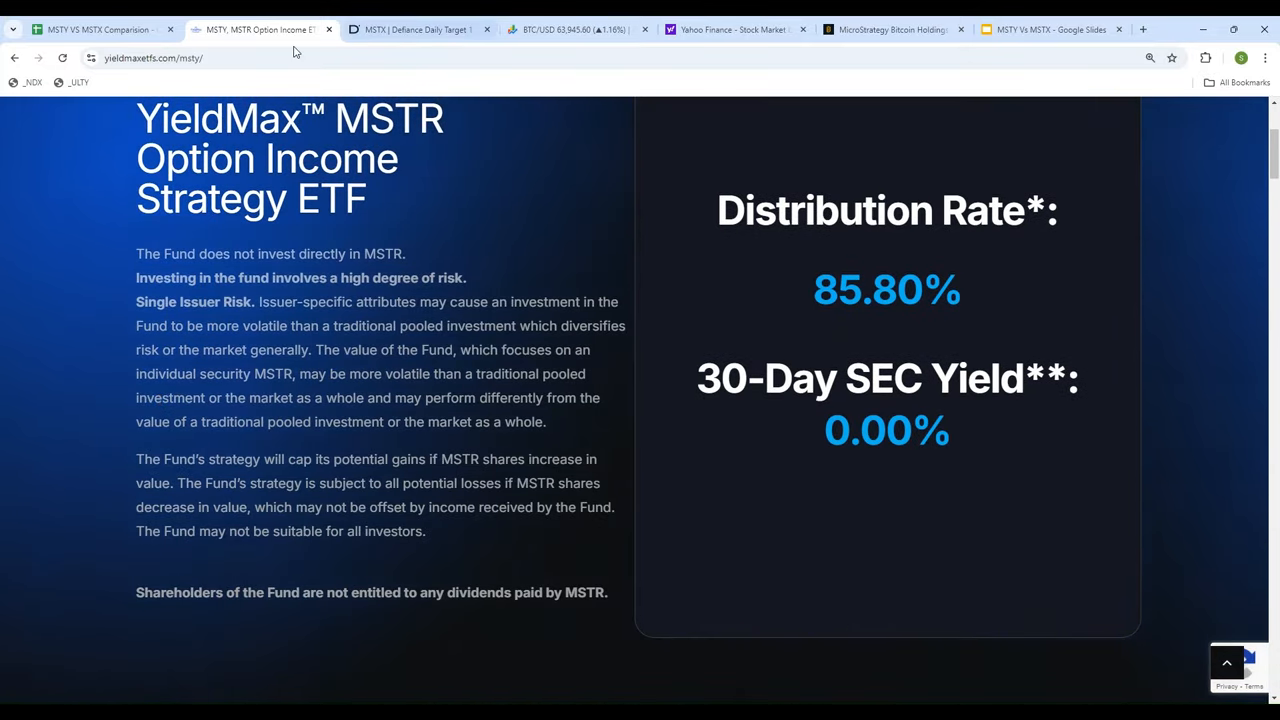
Step: From the Defiance home page, open the MSTX 1.75X Long MSTR fund page and browse it
{"action": "left_click", "coordinate": [417, 29]}
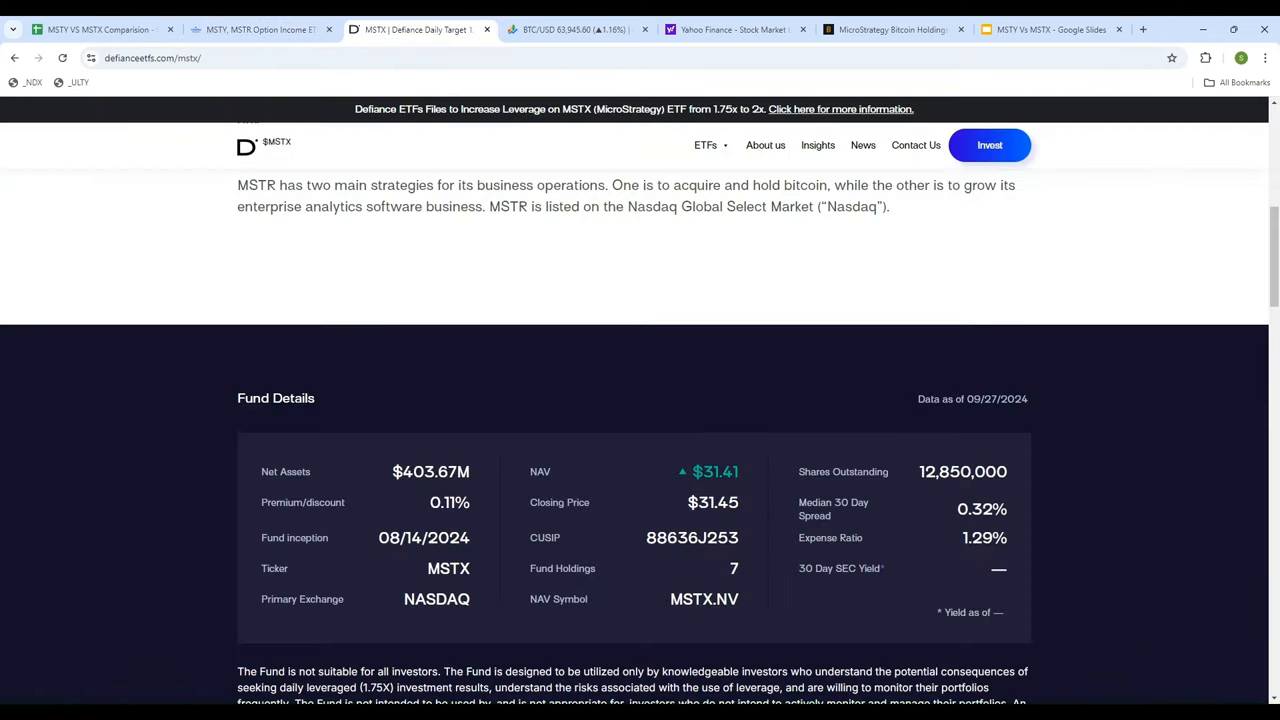
{"action": "scroll", "scroll_direction": "up", "scroll_amount": 3}
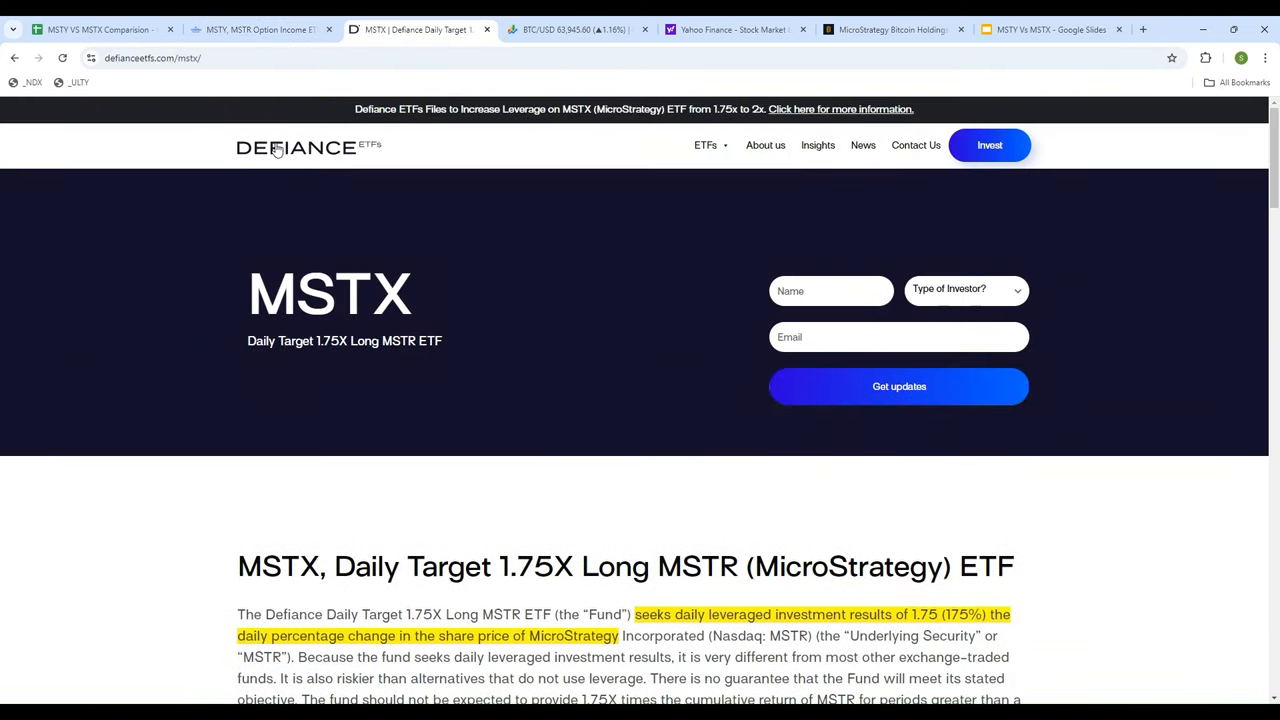
{"action": "left_click", "coordinate": [295, 147]}
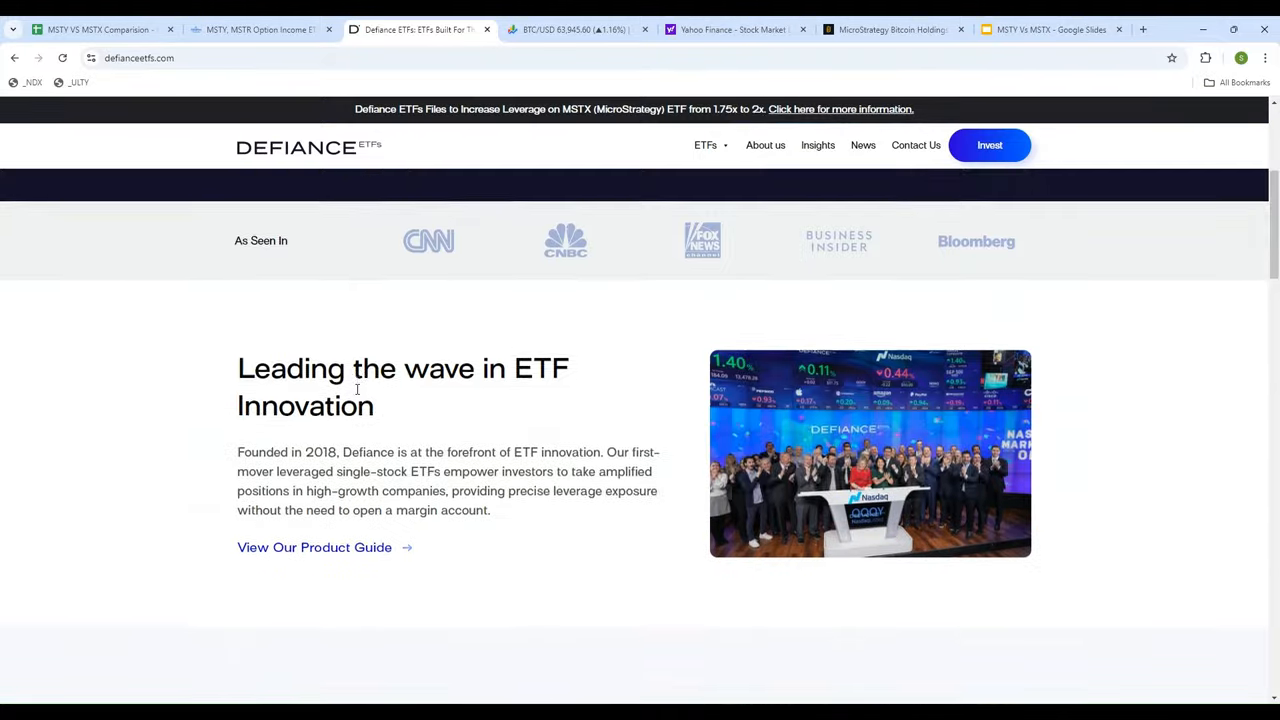
{"action": "scroll", "scroll_direction": "down", "scroll_amount": 3}
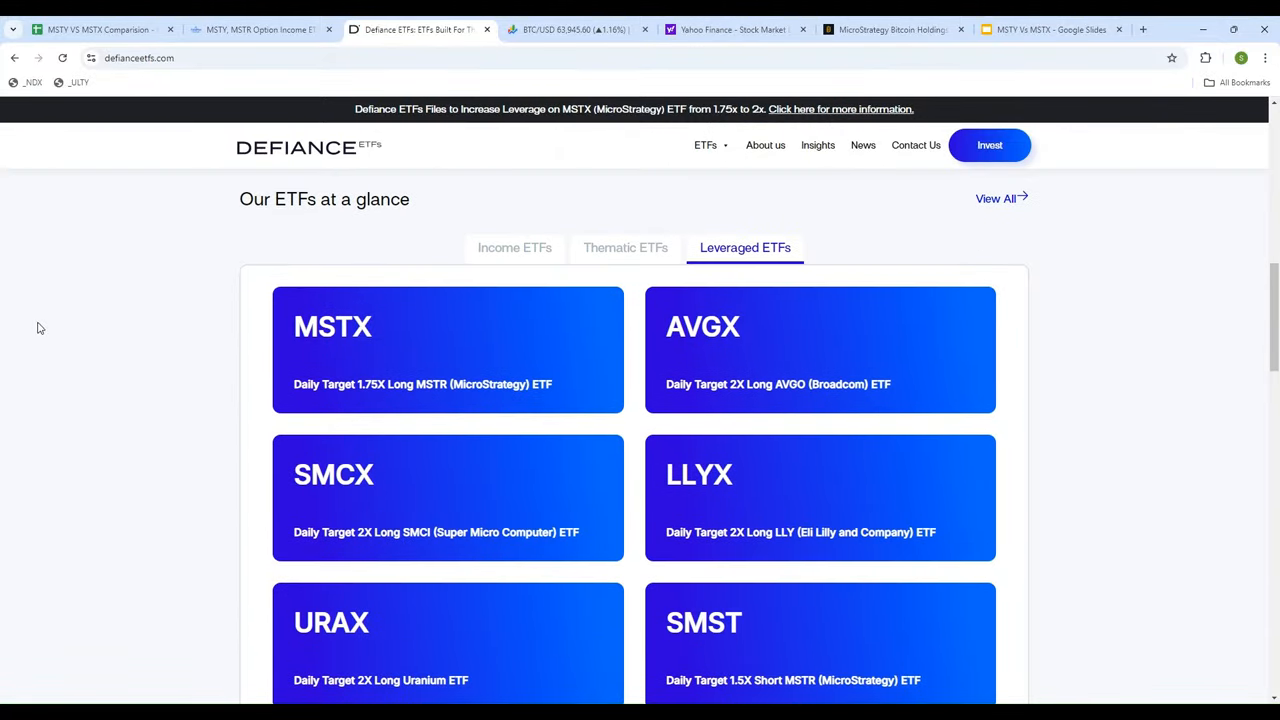
{"action": "mouse_move", "coordinate": [349, 348]}
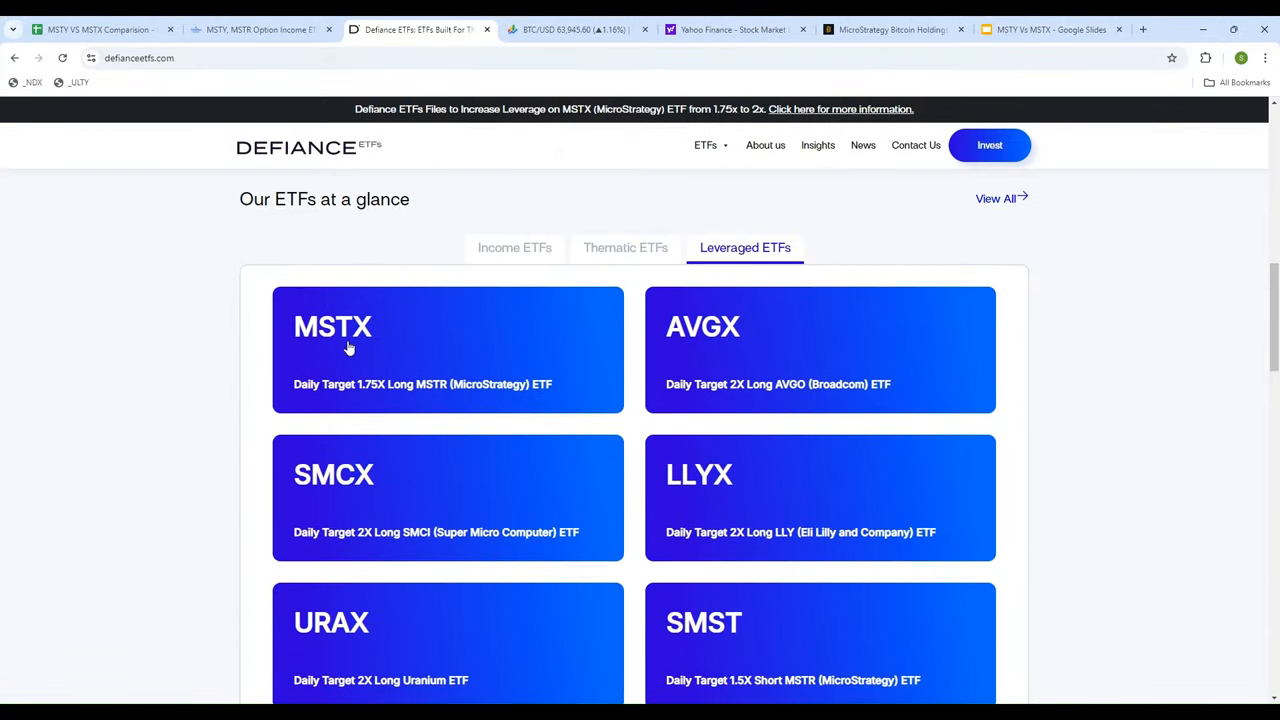
{"action": "left_click", "coordinate": [332, 326]}
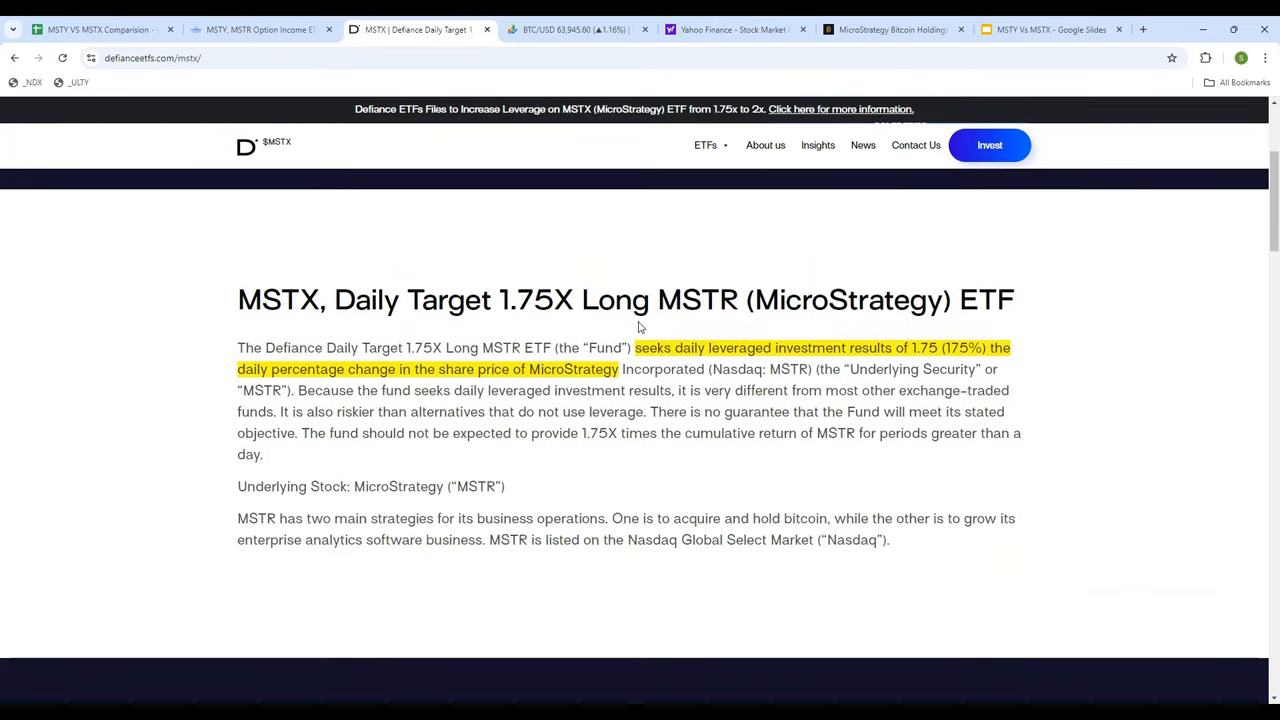
{"action": "mouse_move", "coordinate": [1029, 323]}
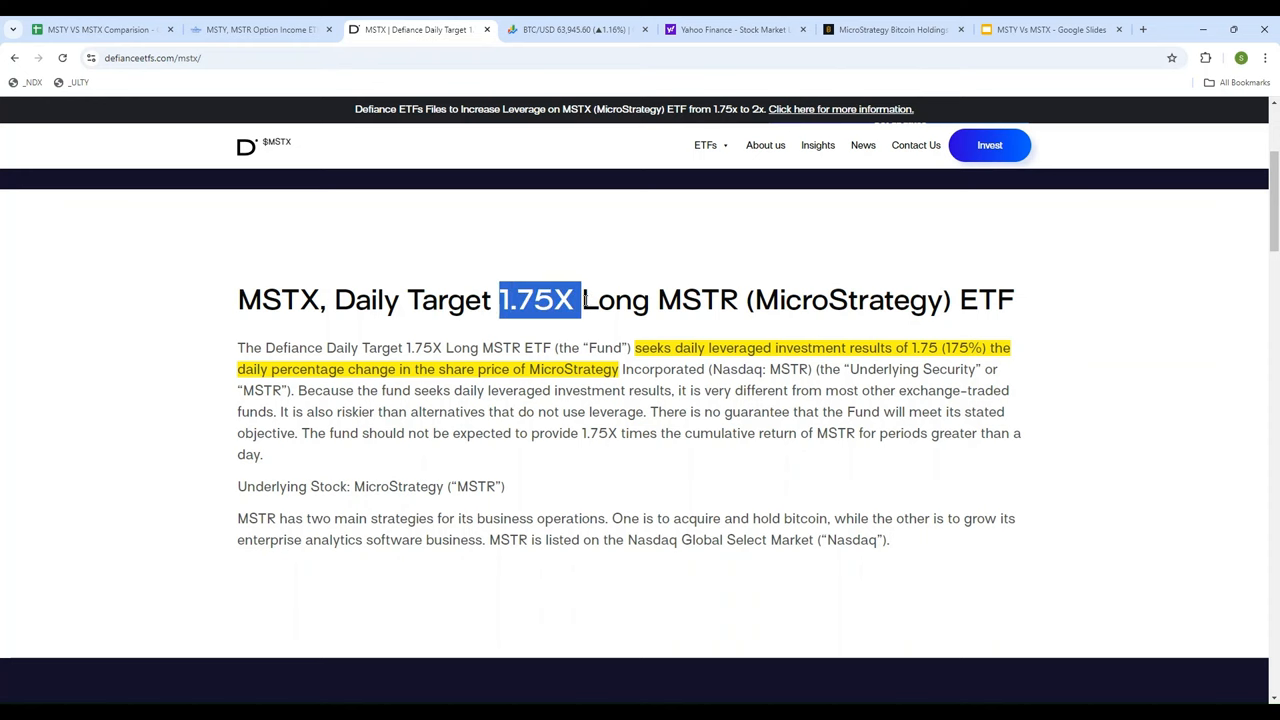
{"action": "mouse_move", "coordinate": [325, 284]}
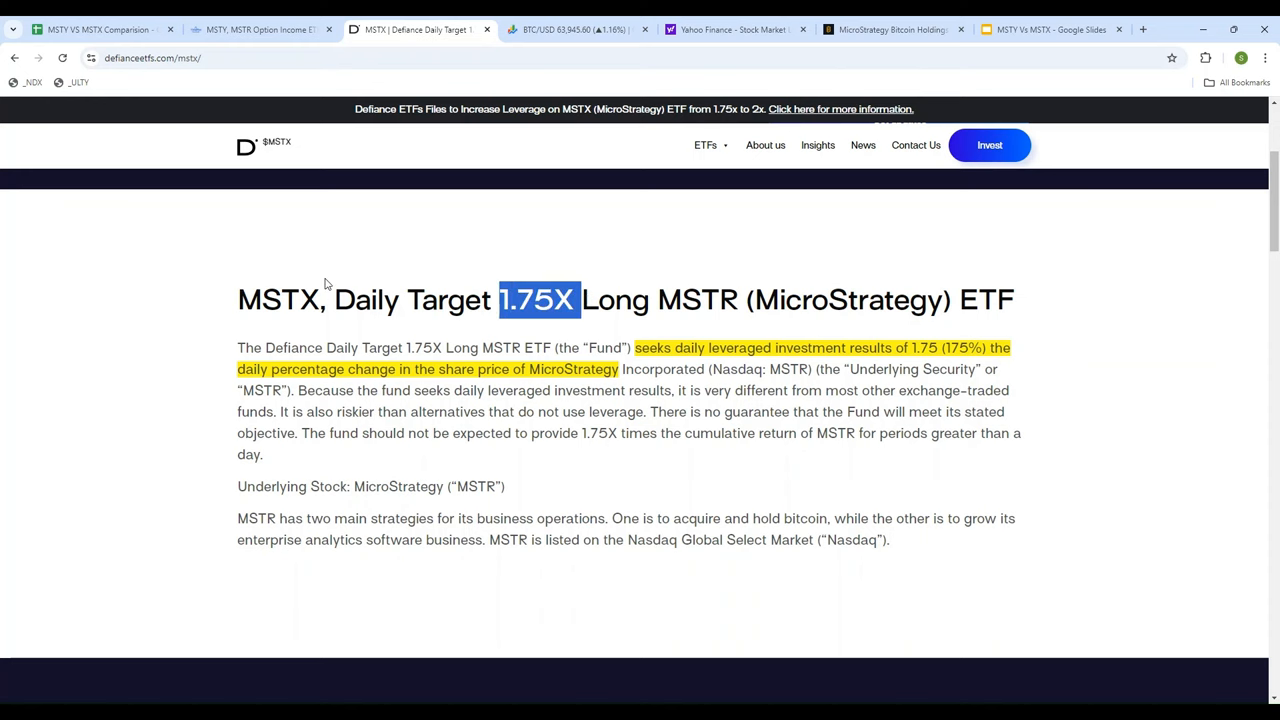
{"action": "scroll", "scroll_direction": "down", "scroll_amount": 3}
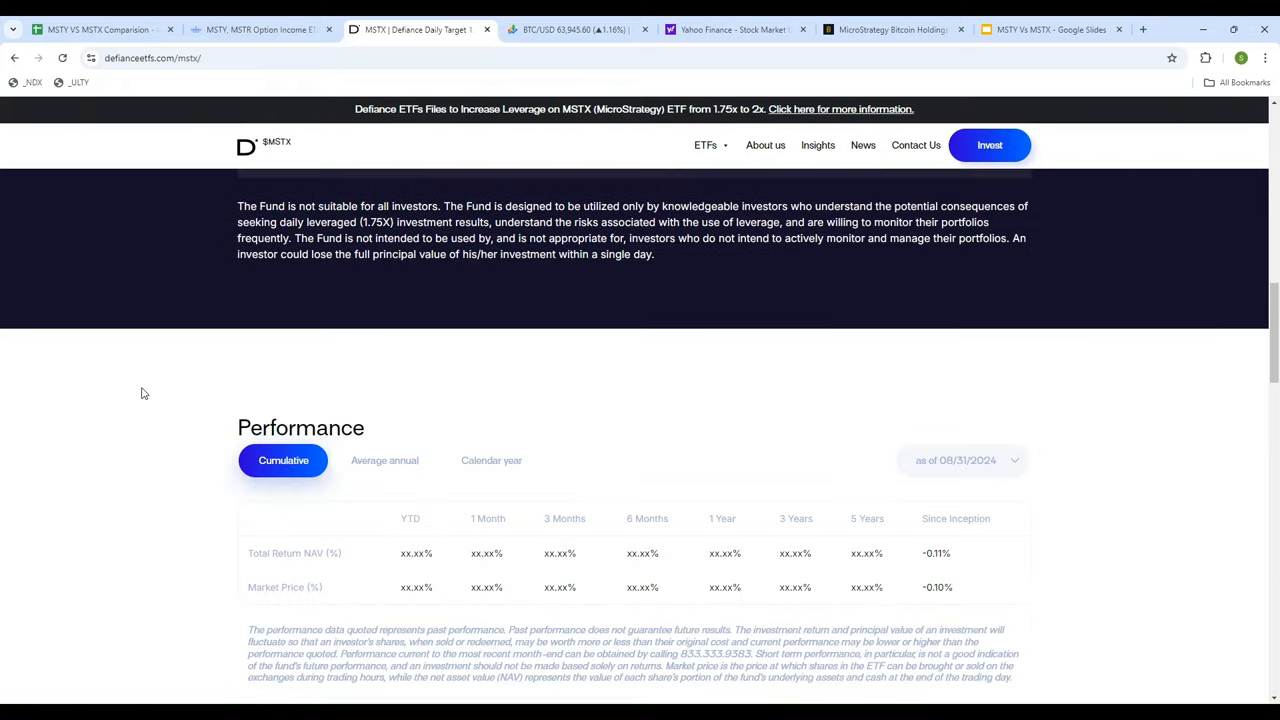
{"action": "scroll", "scroll_direction": "down", "scroll_amount": 3}
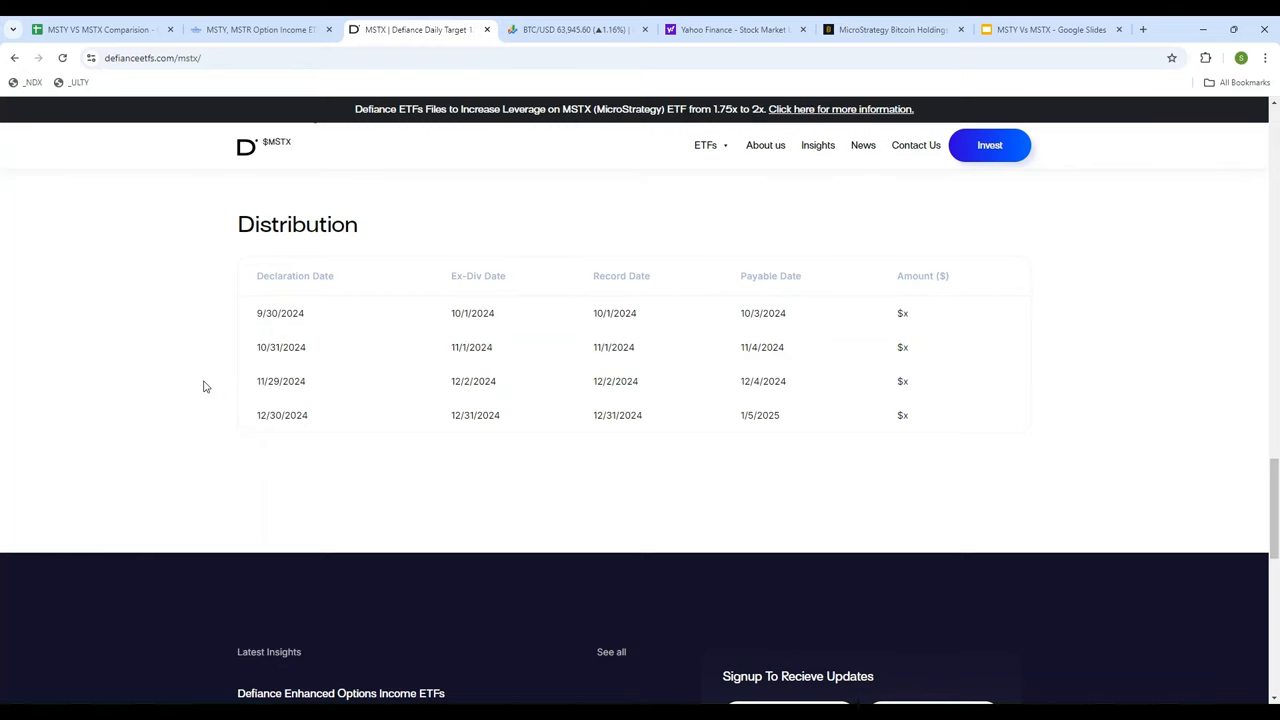
{"action": "scroll", "scroll_direction": "up", "scroll_amount": 3}
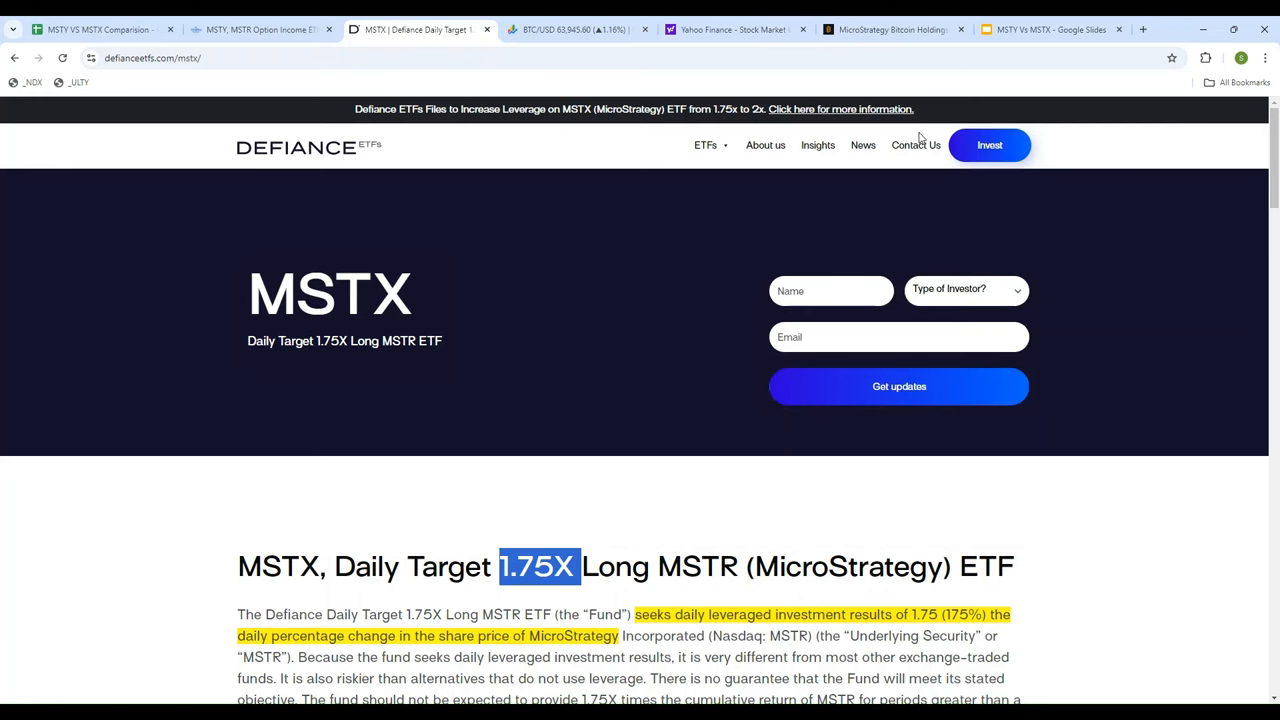
Step: Browse Defiance's MSTX news headlines, glance at the MSTY page, then return to the news
{"action": "left_click", "coordinate": [862, 145]}
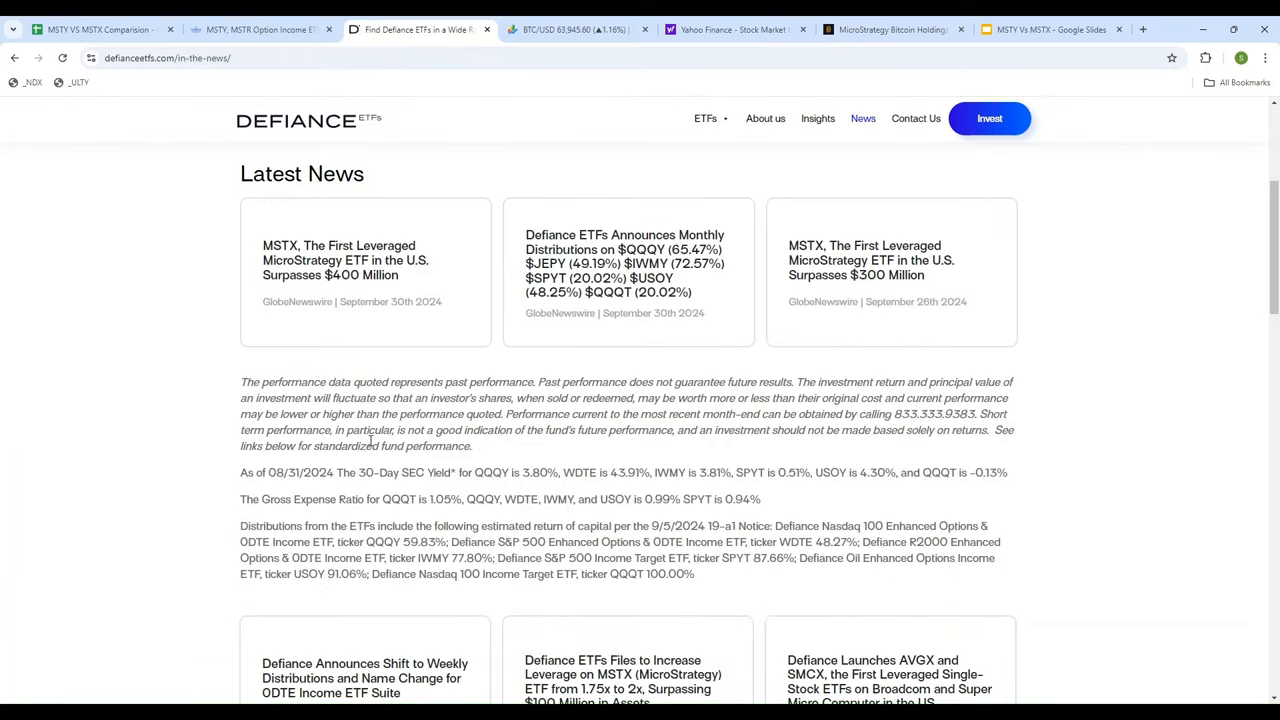
{"action": "mouse_move", "coordinate": [192, 422]}
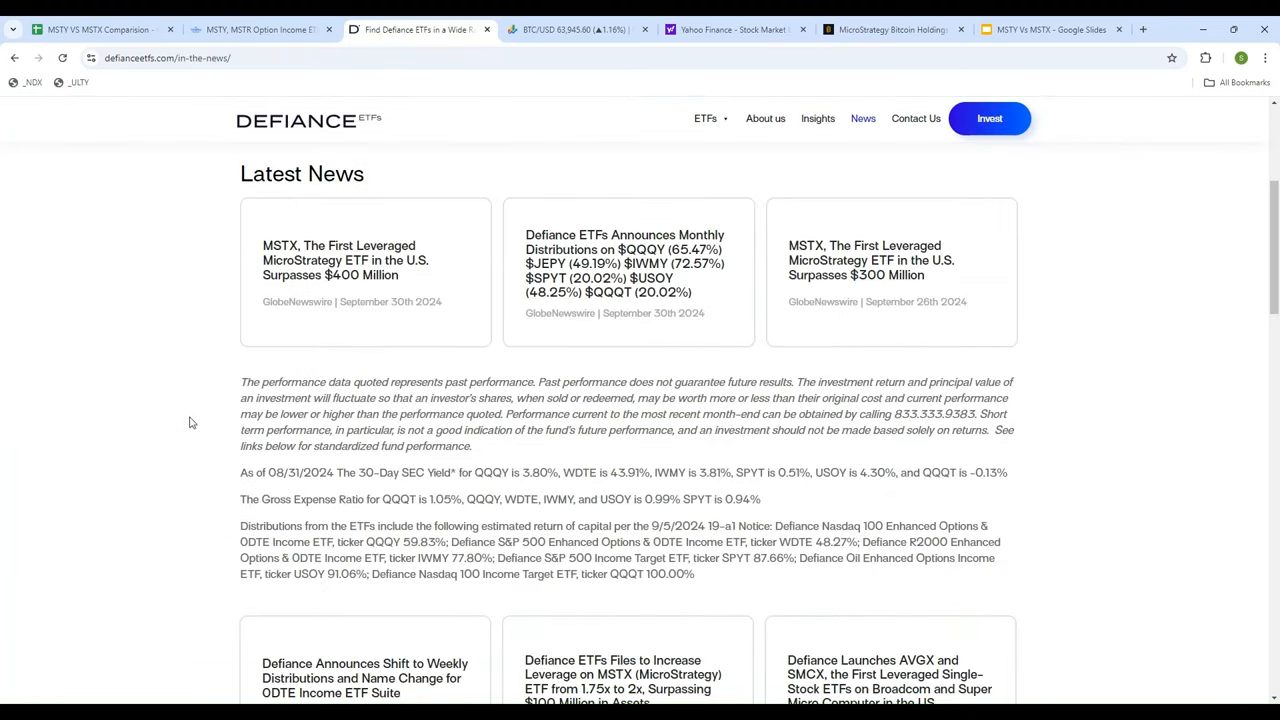
{"action": "scroll", "scroll_direction": "up", "scroll_amount": 3}
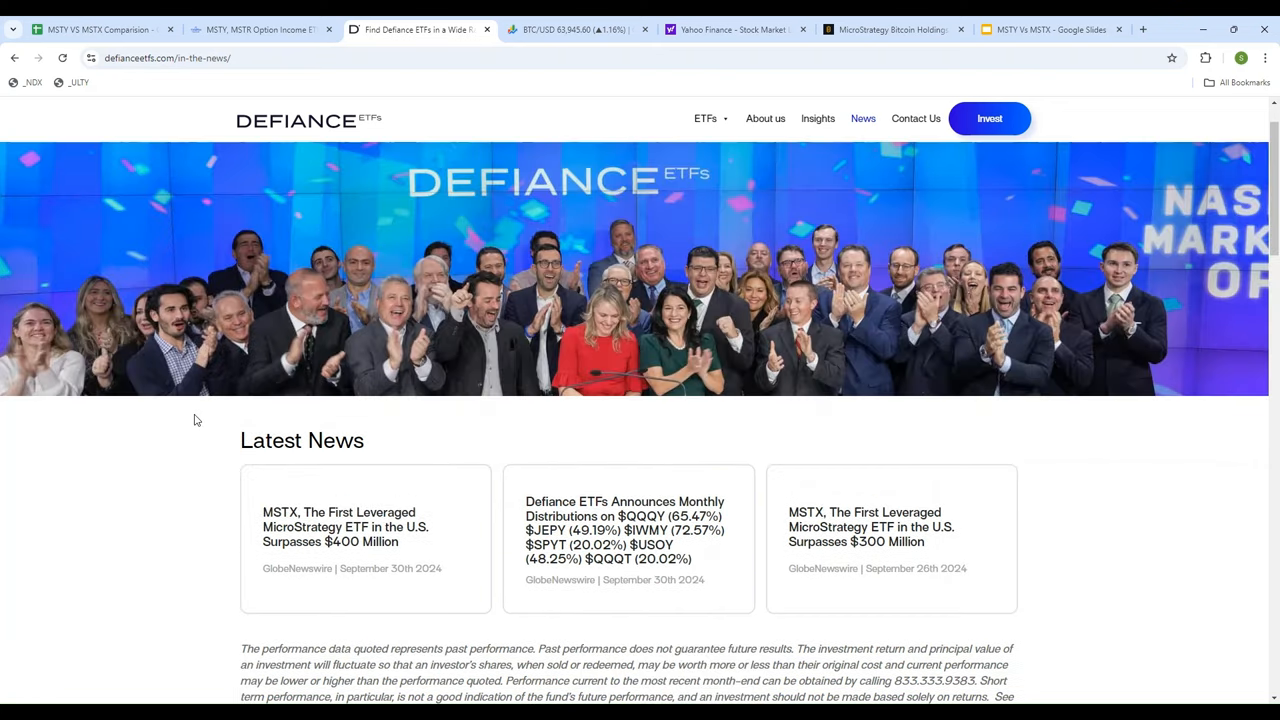
{"action": "scroll", "scroll_direction": "down", "scroll_amount": 3}
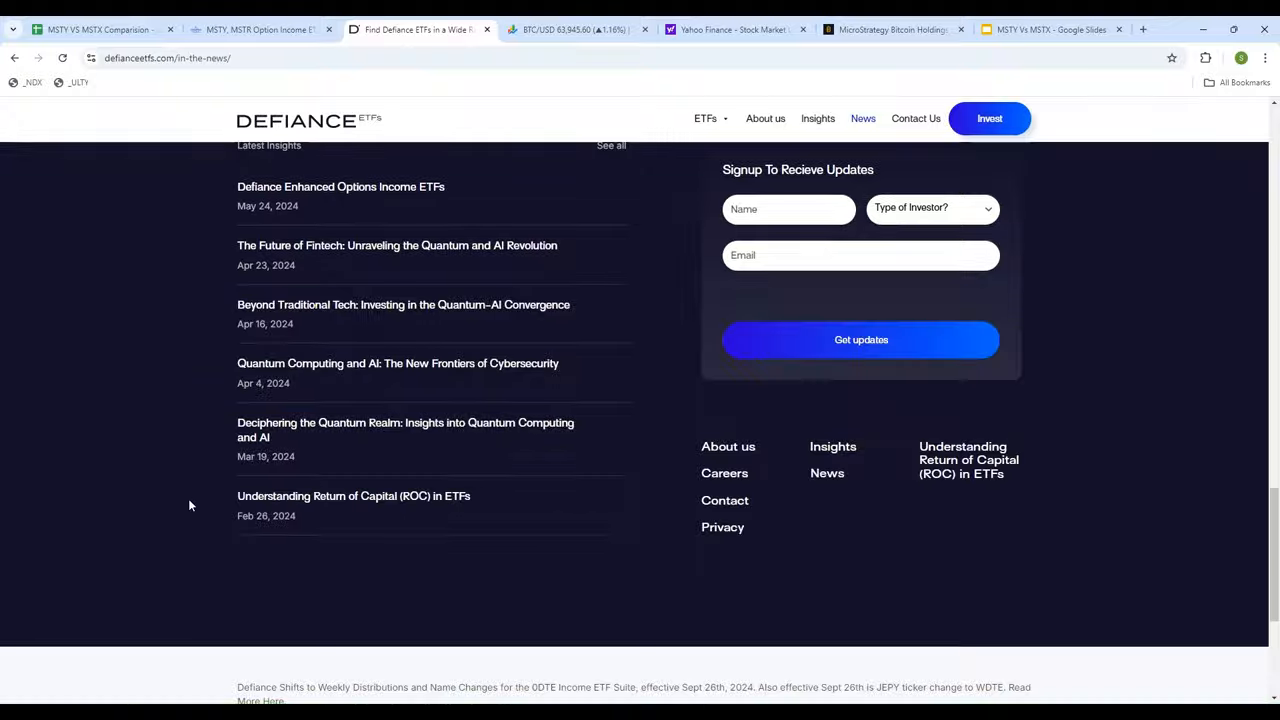
{"action": "scroll", "scroll_direction": "down", "scroll_amount": 3}
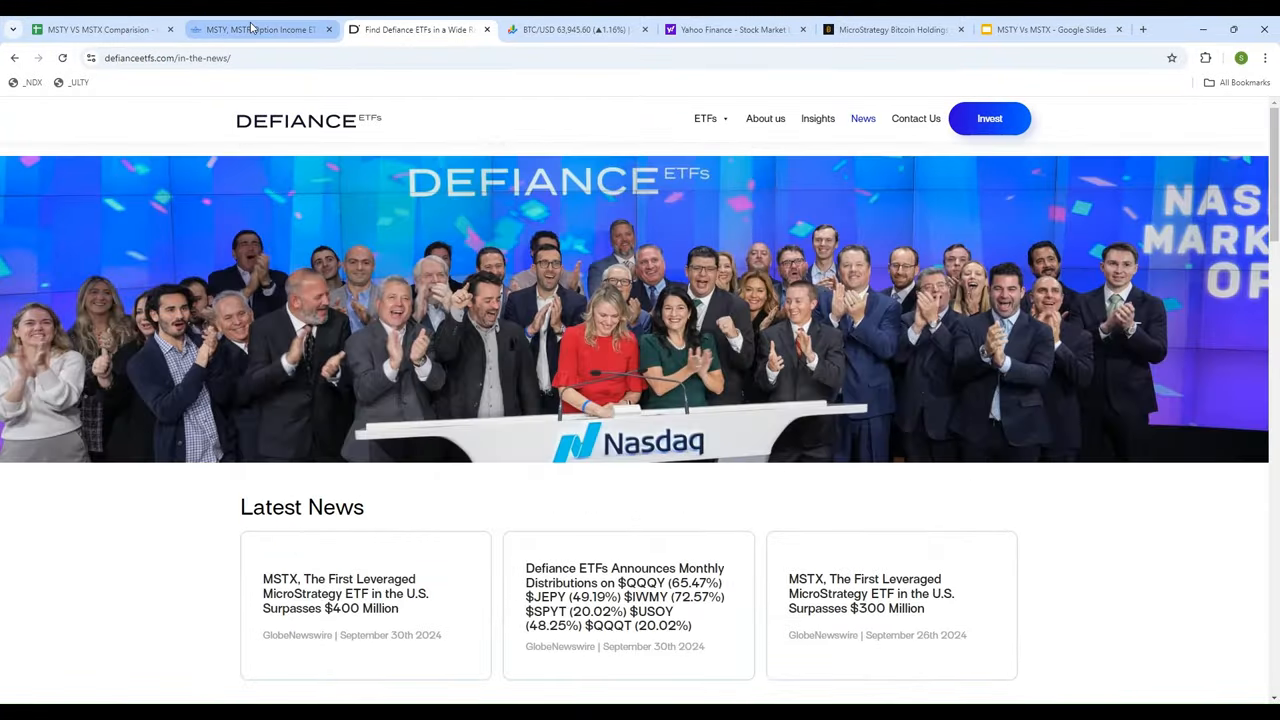
{"action": "left_click", "coordinate": [260, 29]}
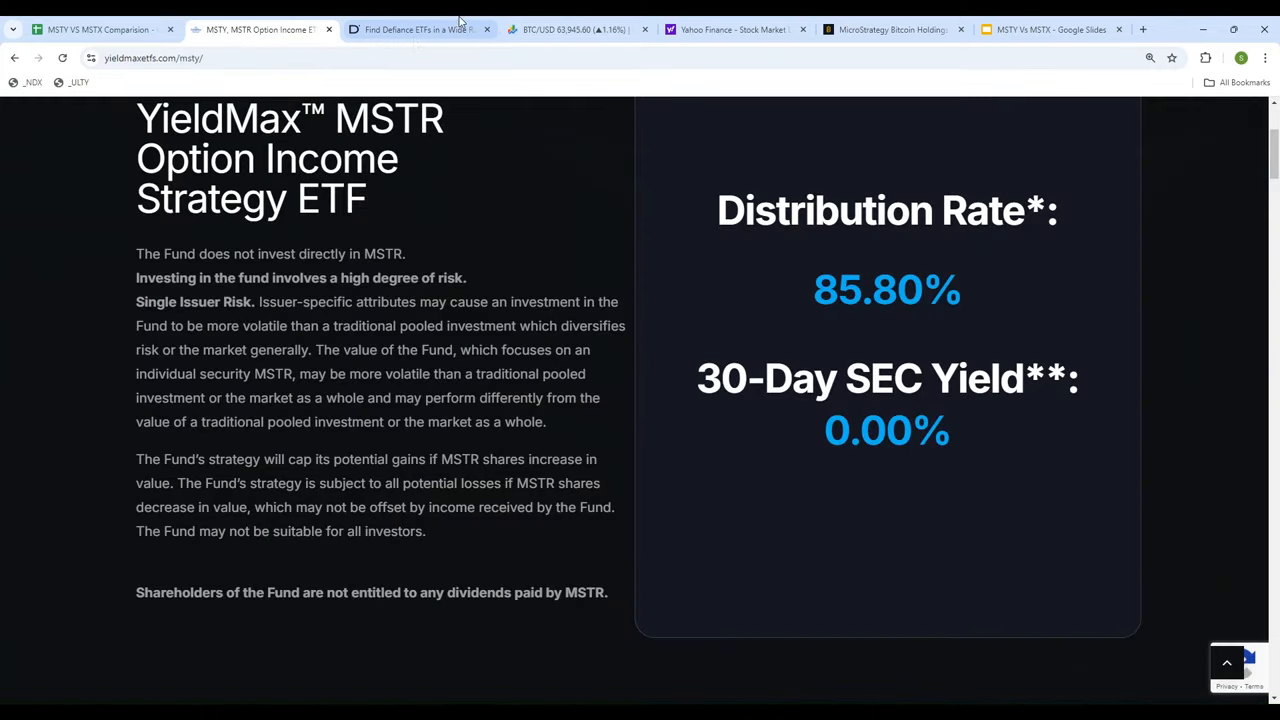
{"action": "left_click", "coordinate": [417, 29]}
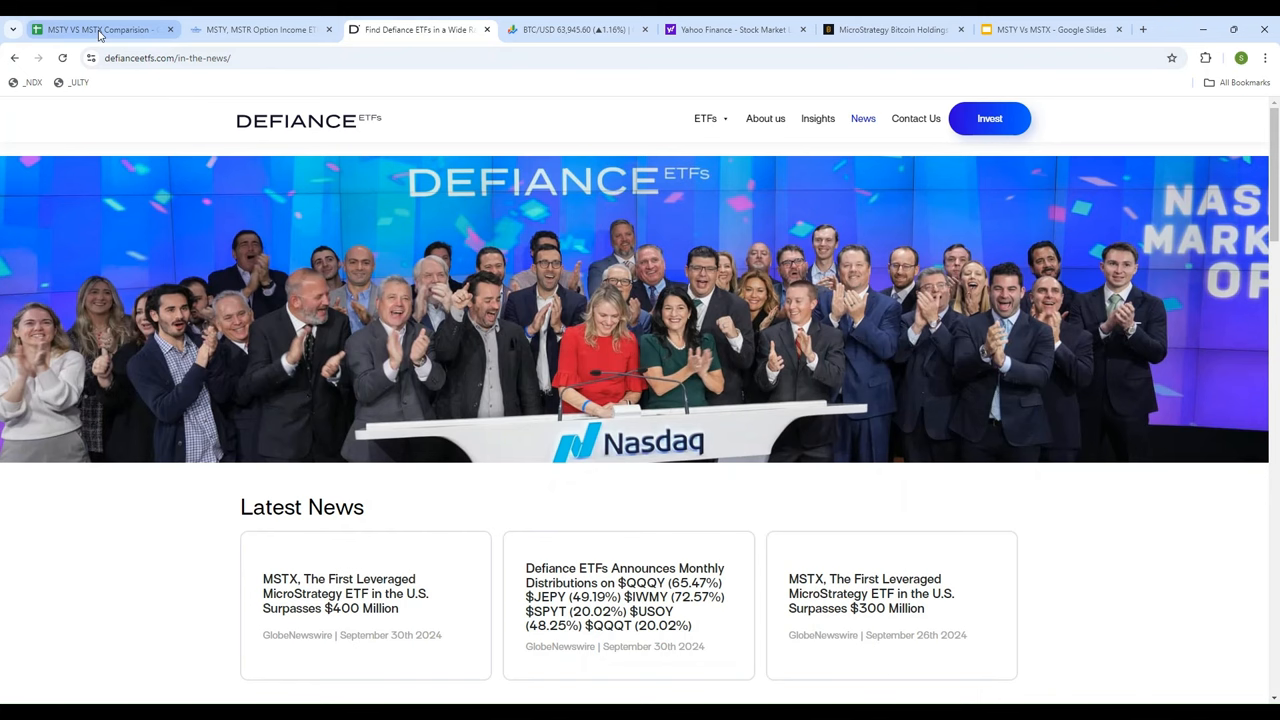
{"action": "left_click", "coordinate": [97, 29]}
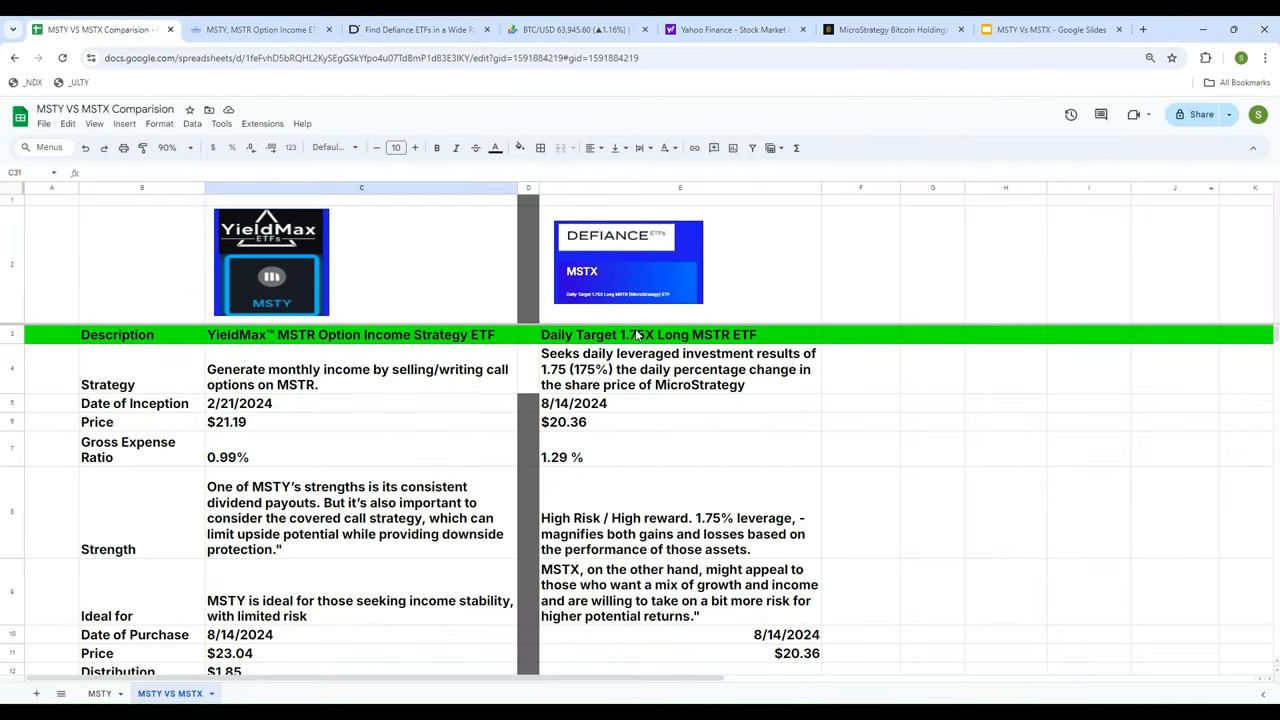
{"action": "mouse_move", "coordinate": [340, 266]}
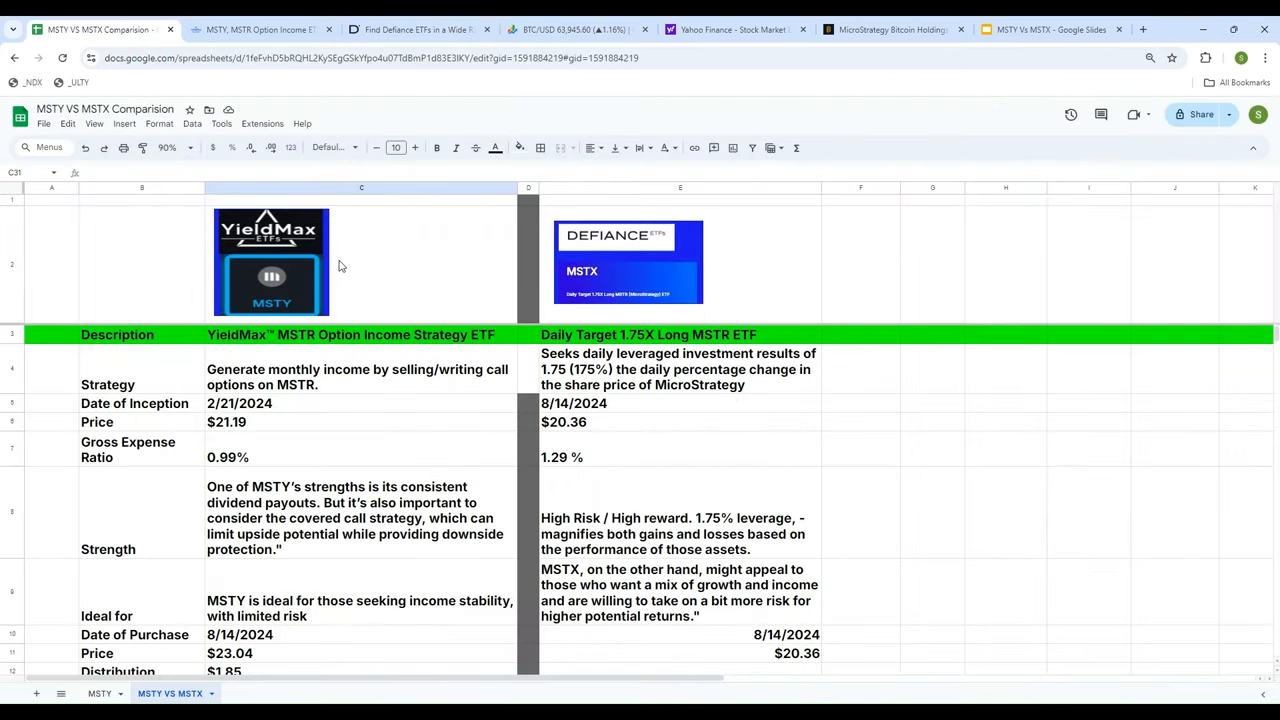
{"action": "mouse_move", "coordinate": [280, 253]}
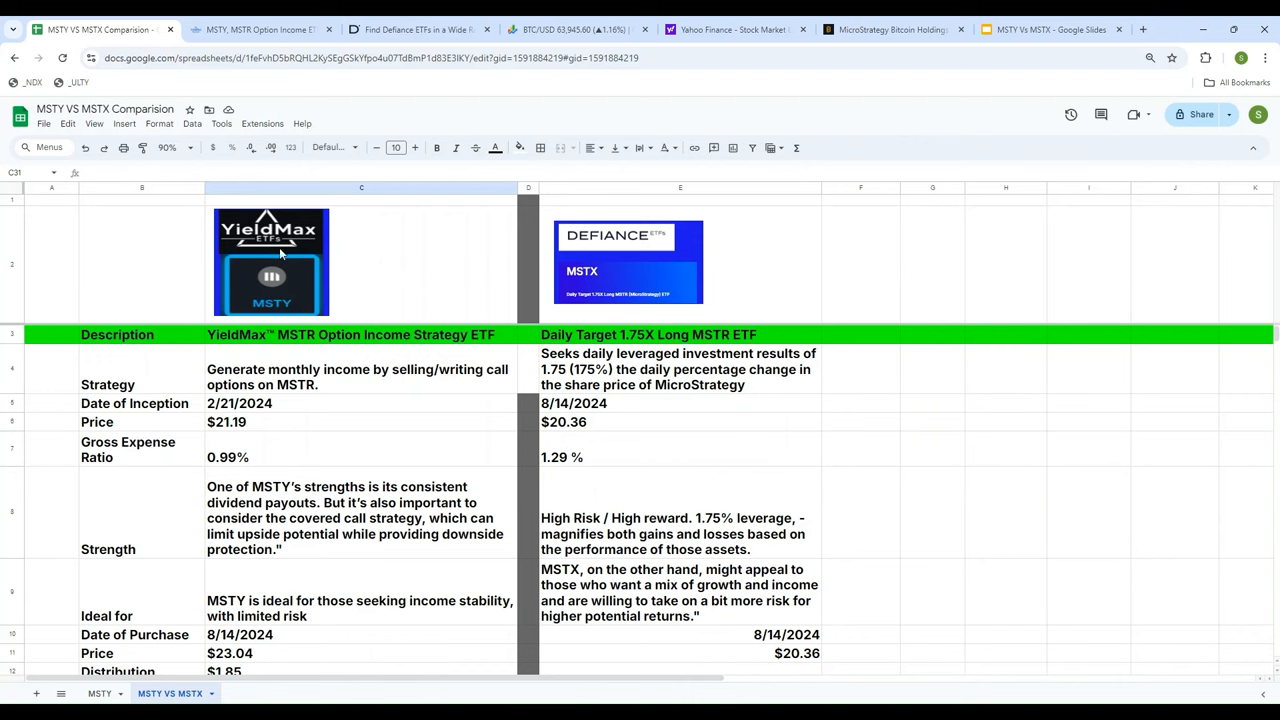
{"action": "mouse_move", "coordinate": [30, 355]}
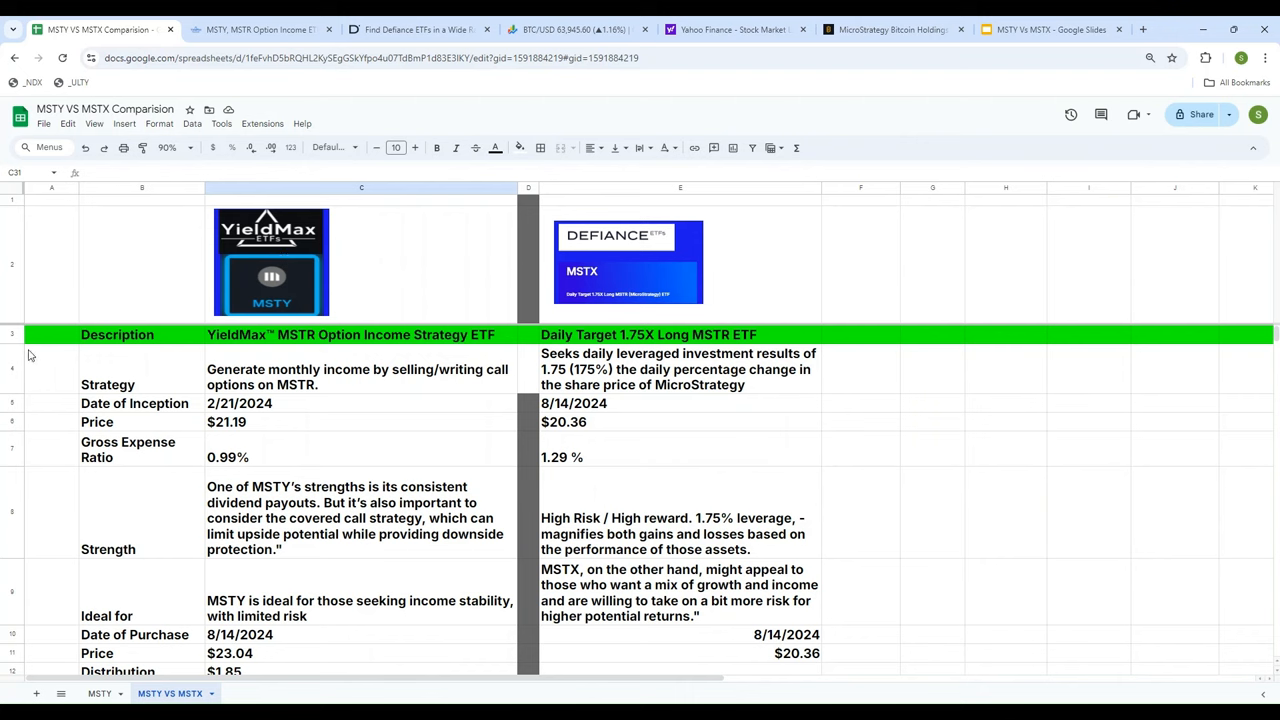
{"action": "left_click", "coordinate": [12, 334]}
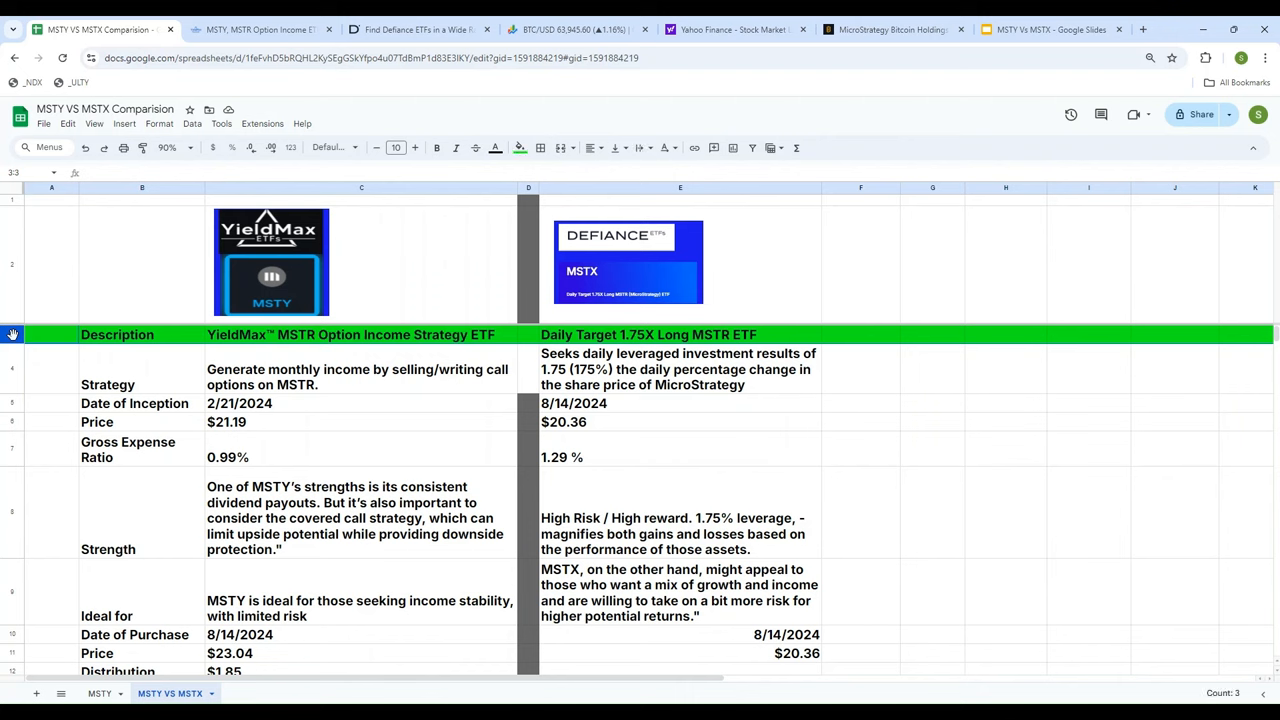
{"action": "mouse_move", "coordinate": [800, 326]}
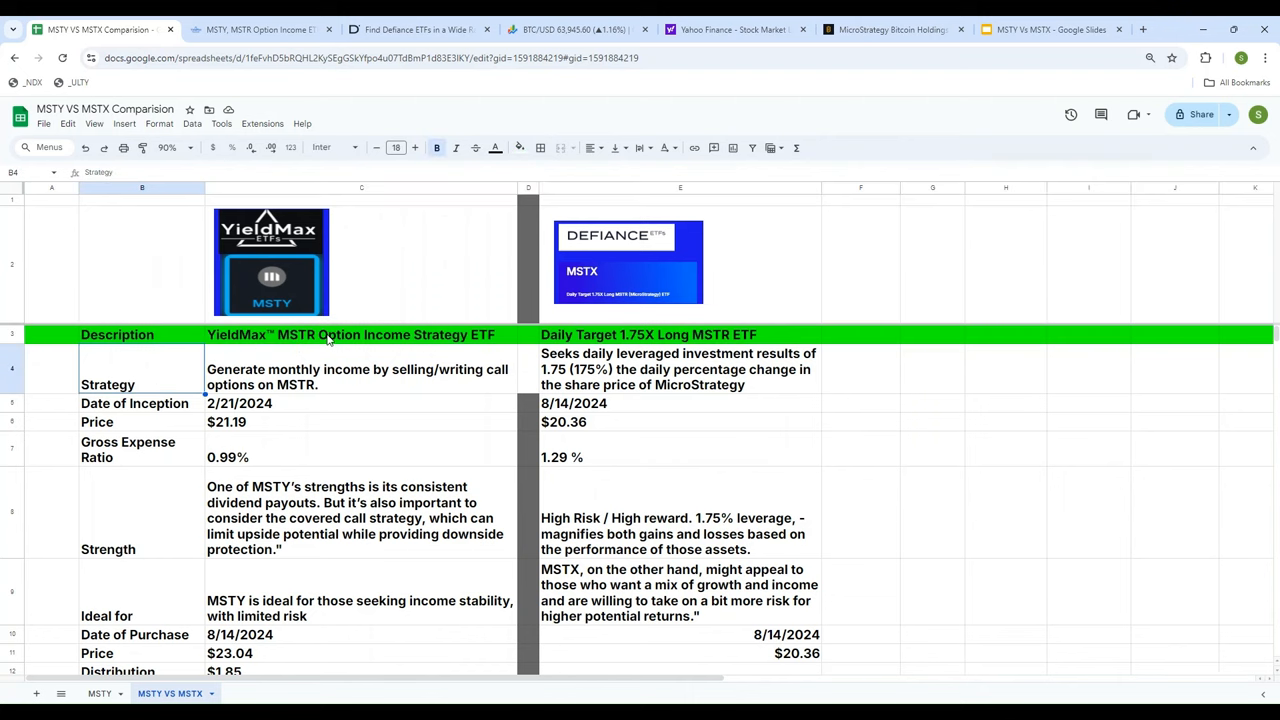
{"action": "left_click", "coordinate": [361, 334]}
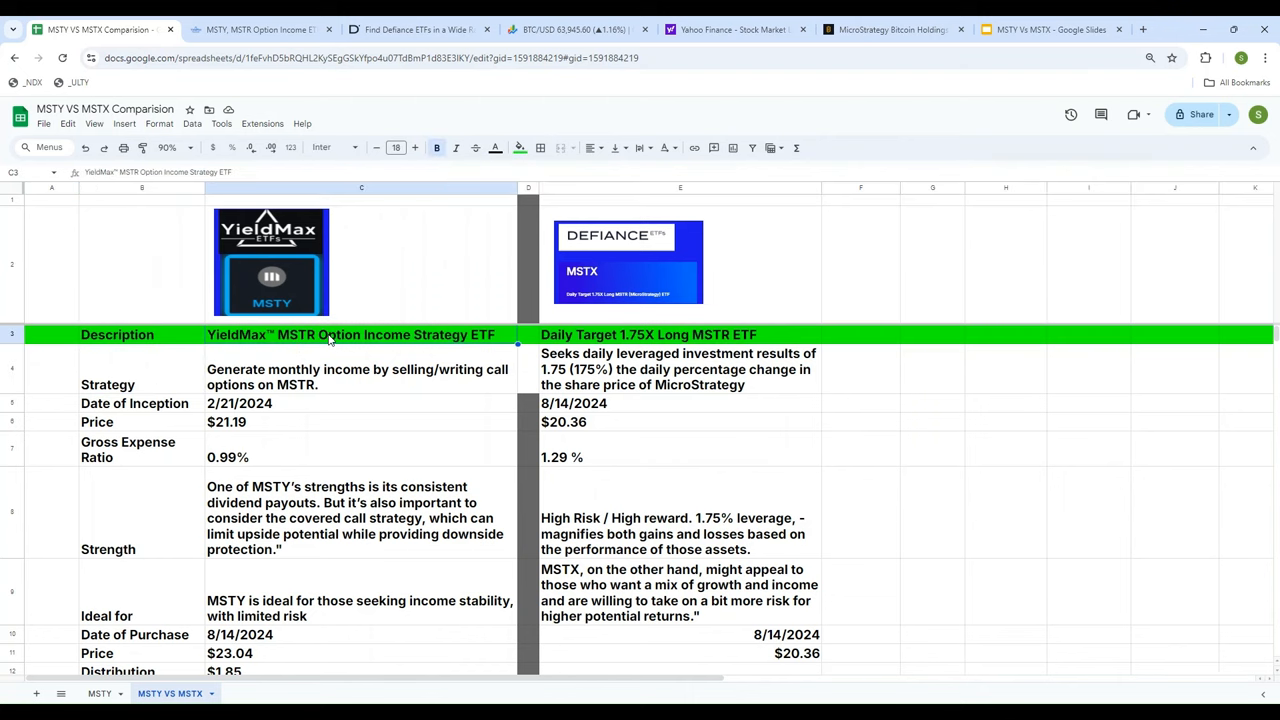
{"action": "mouse_move", "coordinate": [667, 407]}
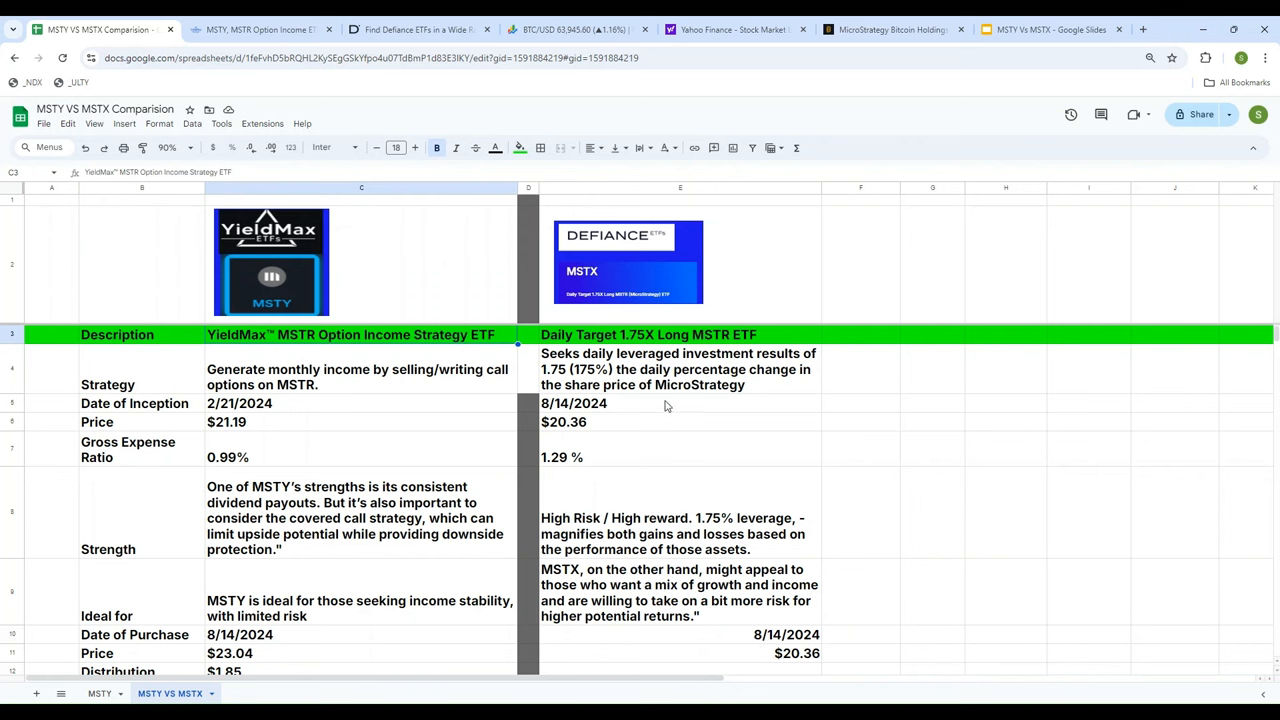
{"action": "mouse_move", "coordinate": [658, 350]}
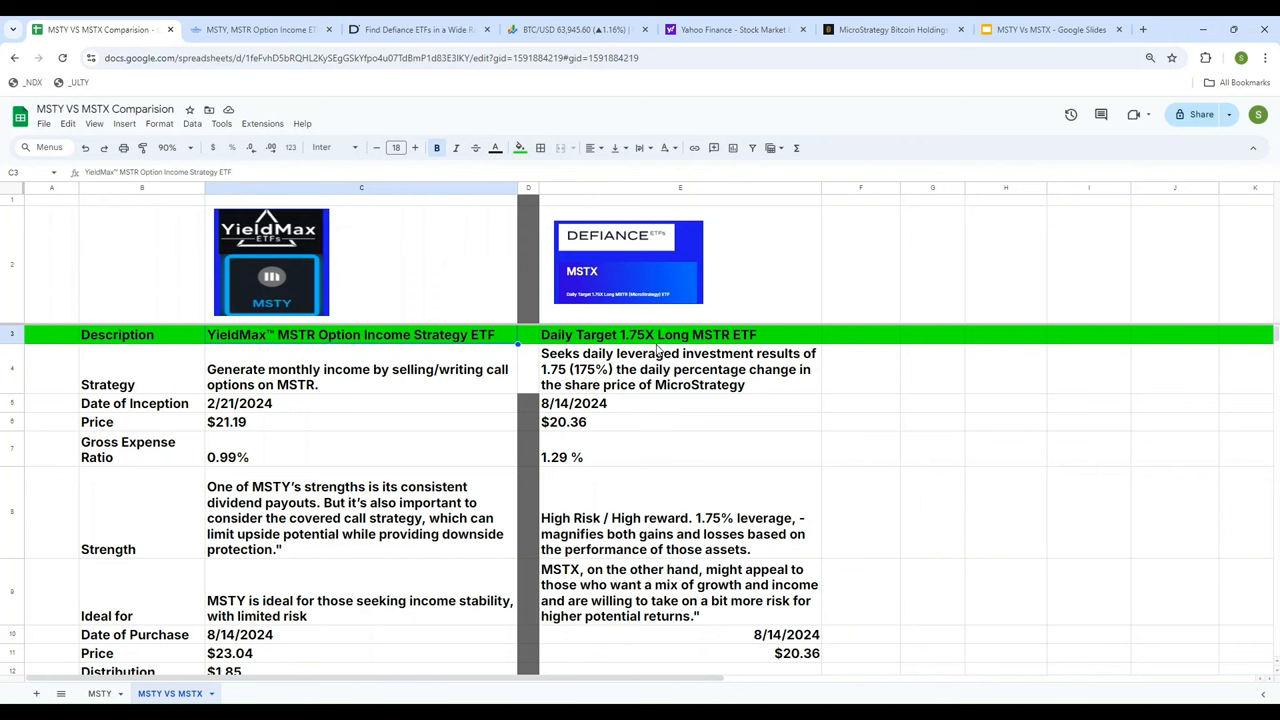
{"action": "mouse_move", "coordinate": [363, 386]}
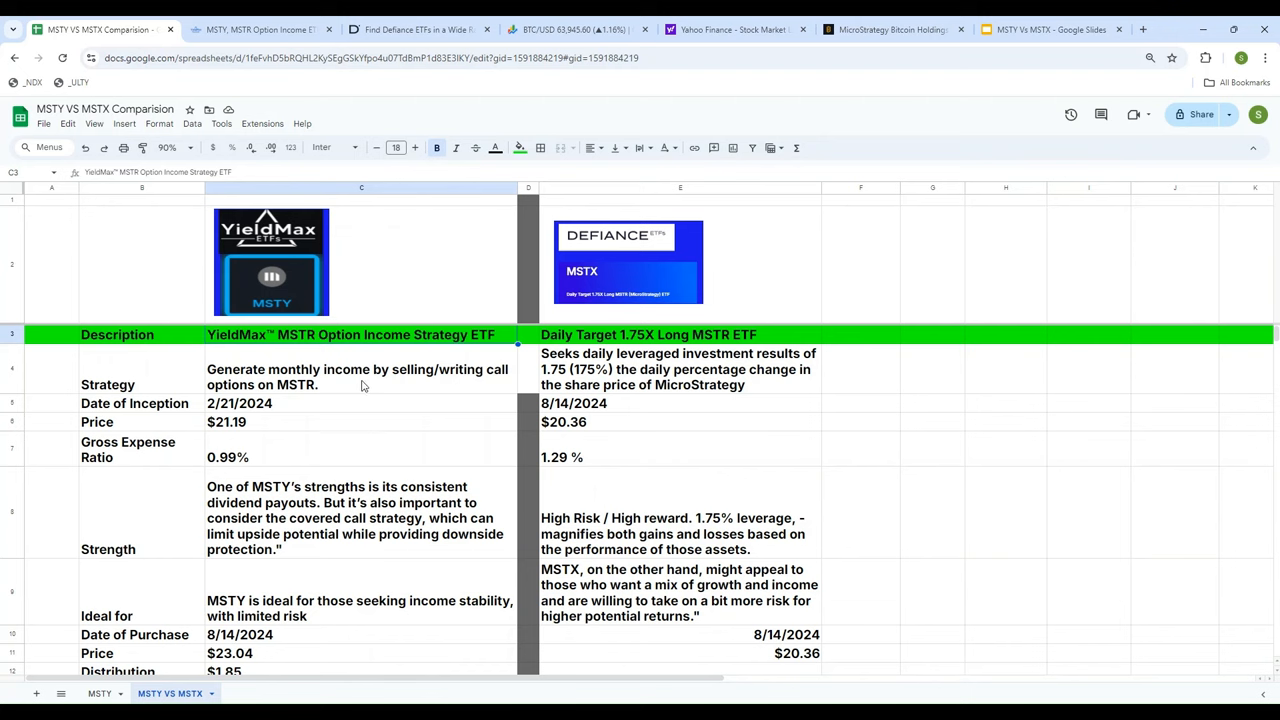
{"action": "left_click", "coordinate": [360, 377]}
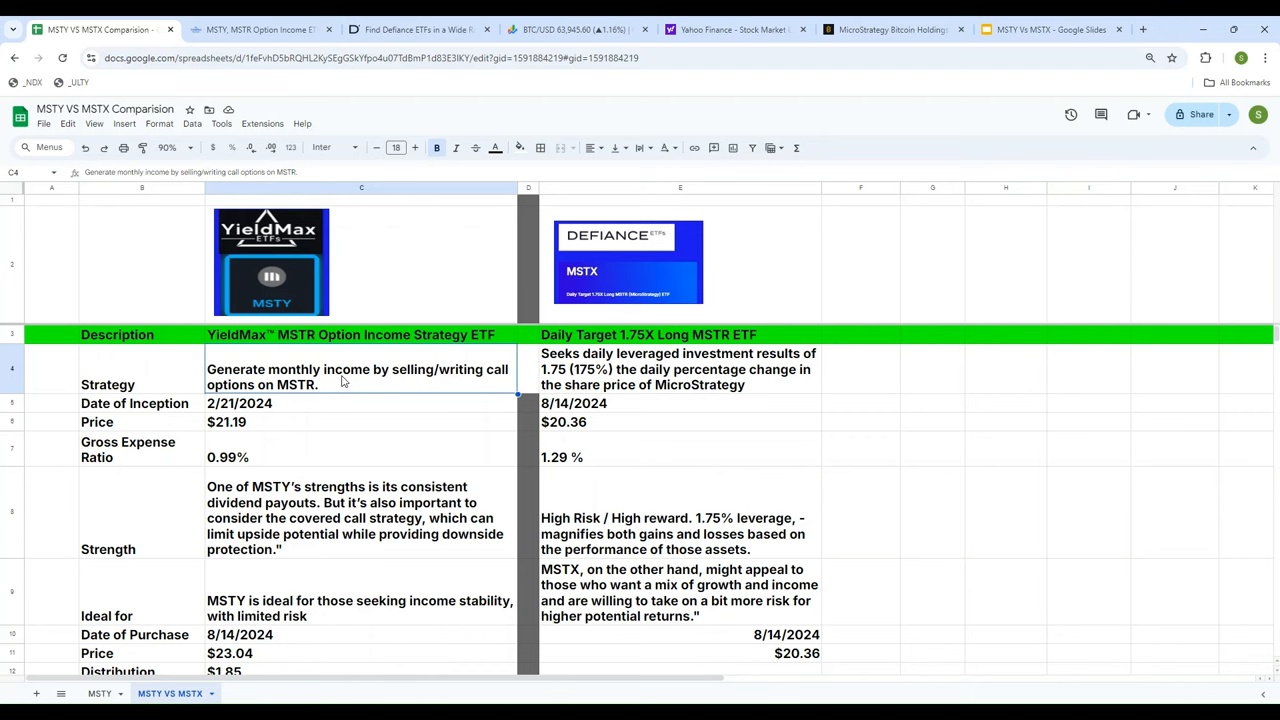
{"action": "mouse_move", "coordinate": [743, 274]}
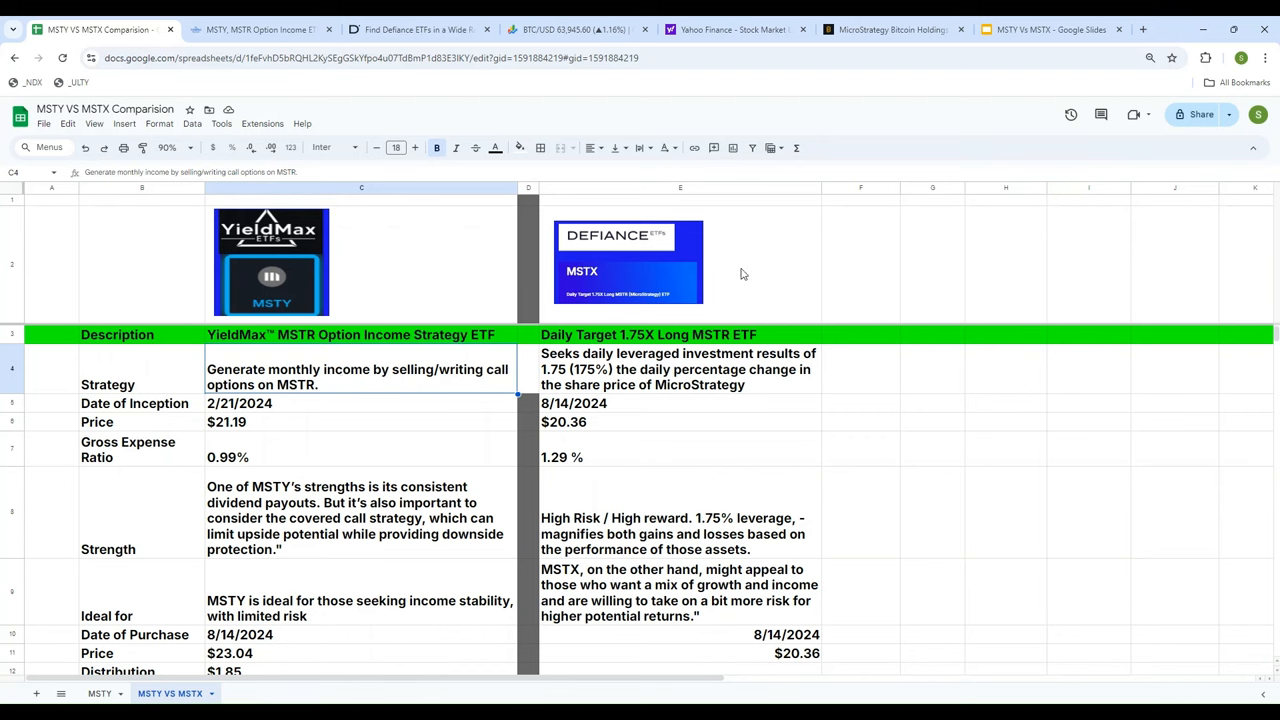
{"action": "left_click", "coordinate": [680, 369]}
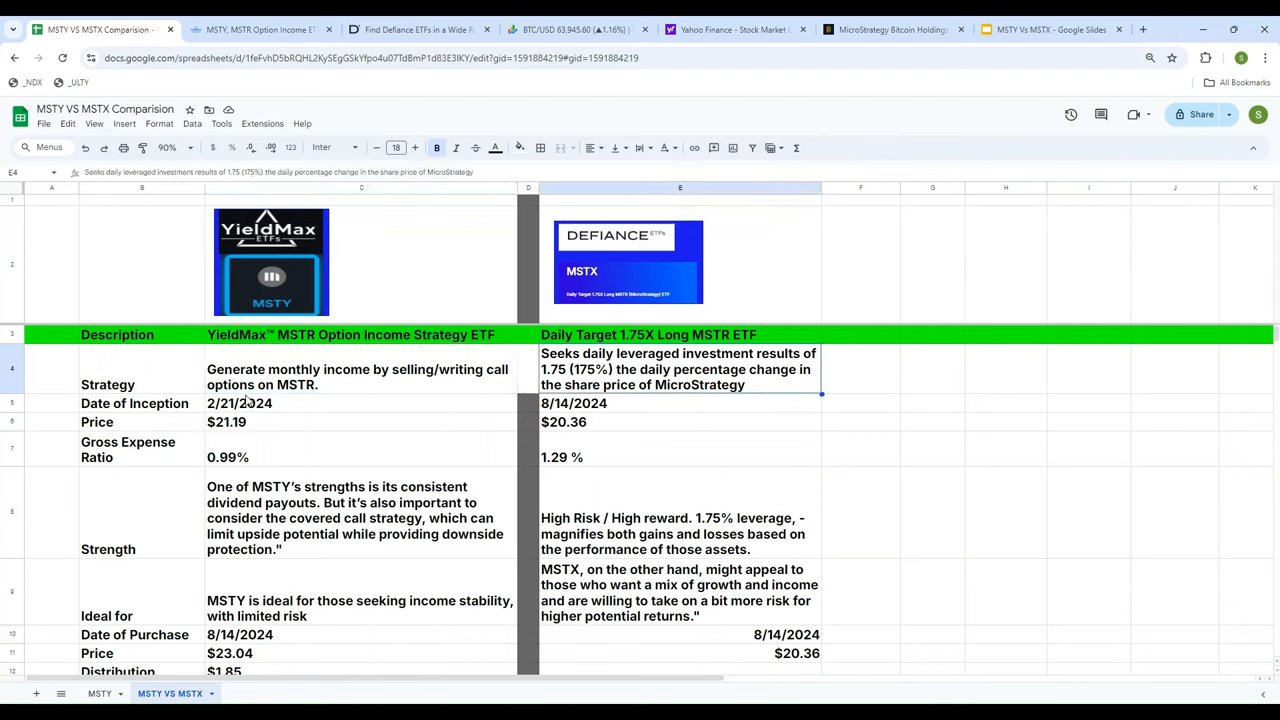
{"action": "left_click", "coordinate": [360, 403]}
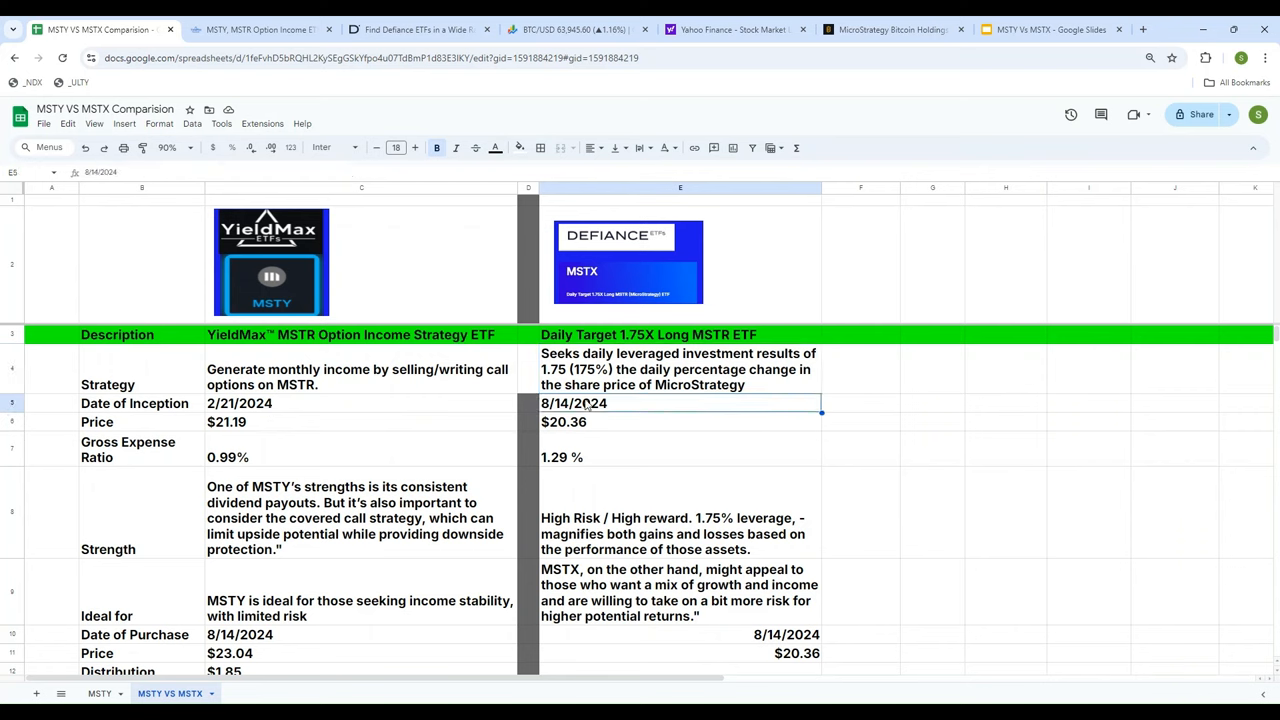
{"action": "left_click", "coordinate": [141, 421]}
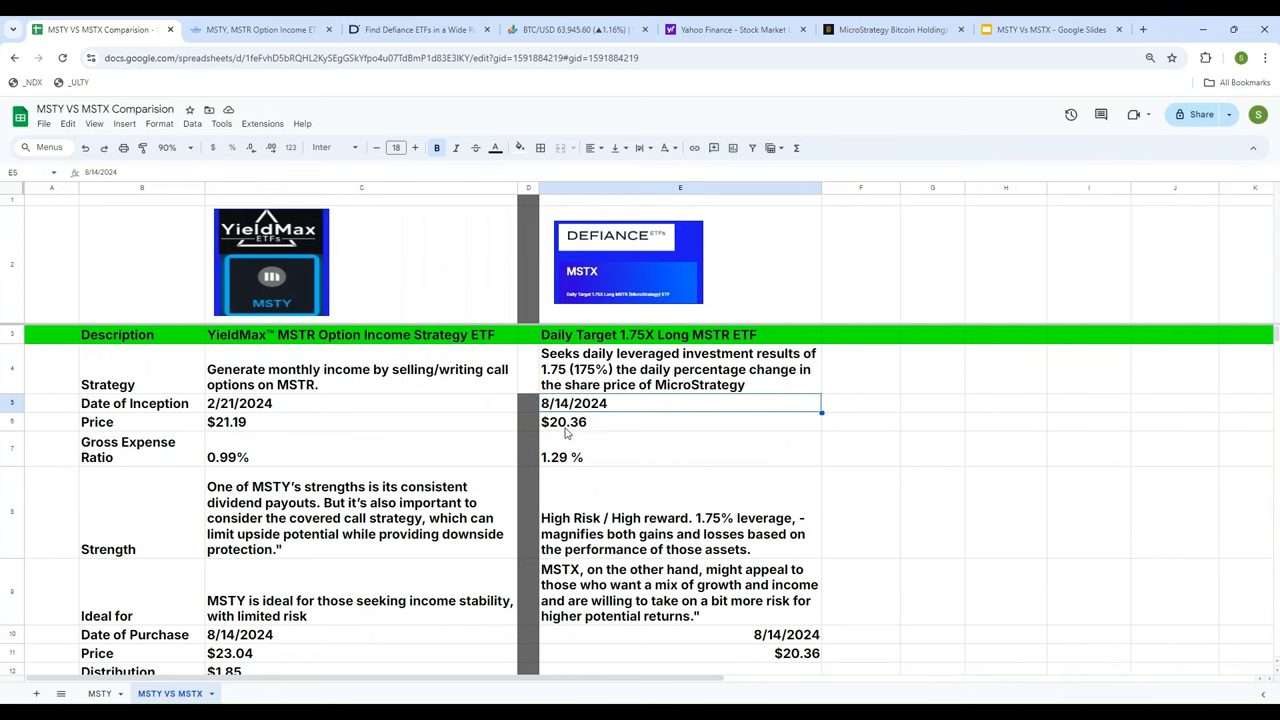
{"action": "left_click", "coordinate": [680, 421]}
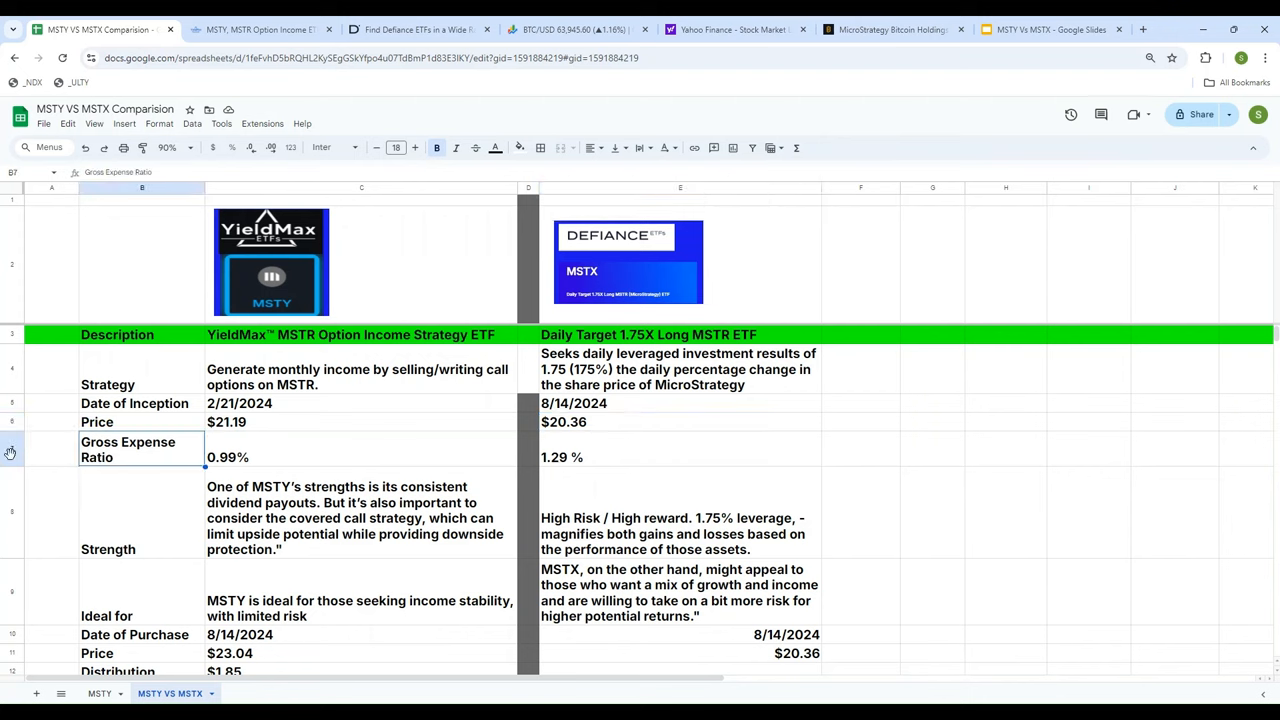
{"action": "left_click", "coordinate": [518, 147]}
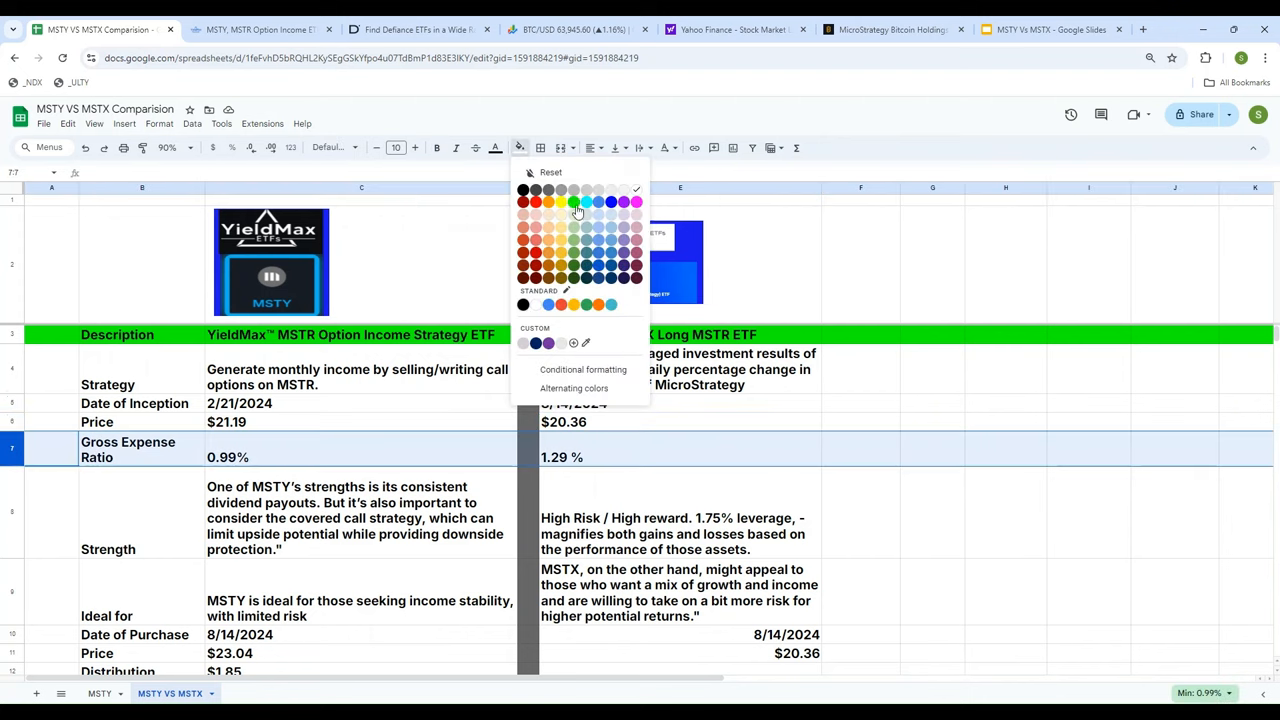
{"action": "left_click", "coordinate": [573, 191]}
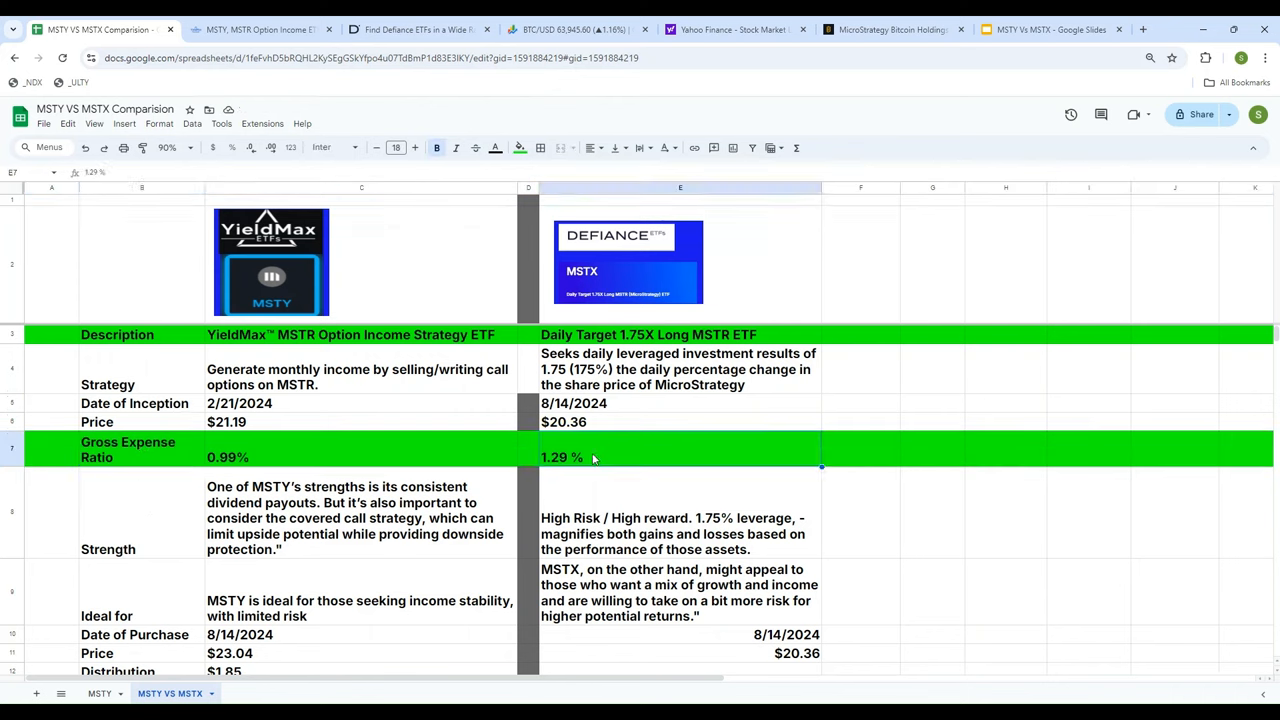
{"action": "mouse_move", "coordinate": [615, 475]}
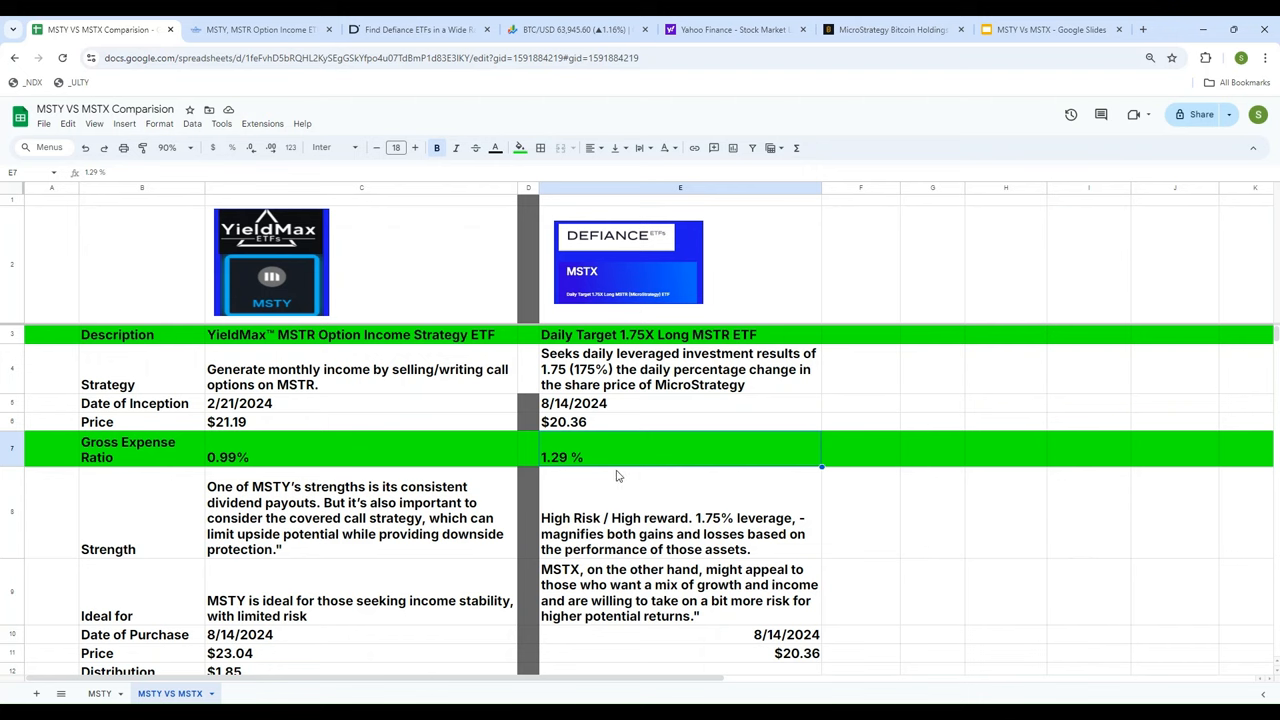
{"action": "left_click", "coordinate": [228, 457]}
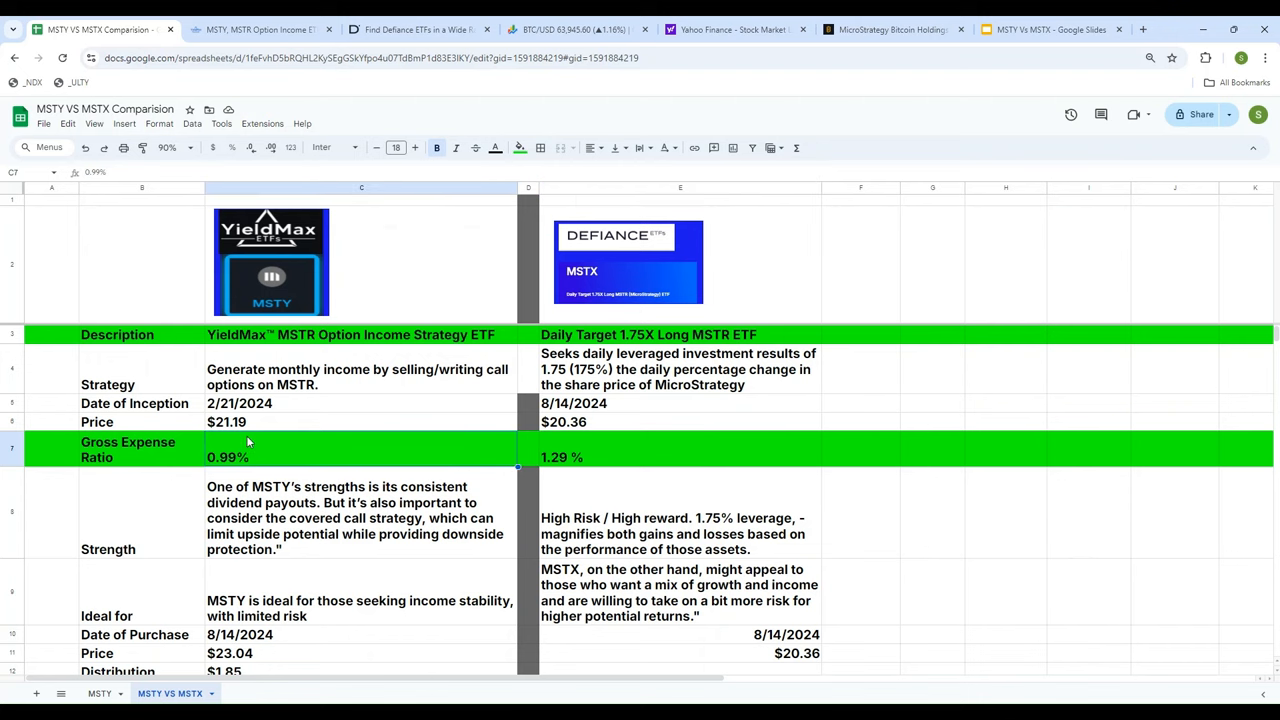
{"action": "mouse_move", "coordinate": [275, 448]}
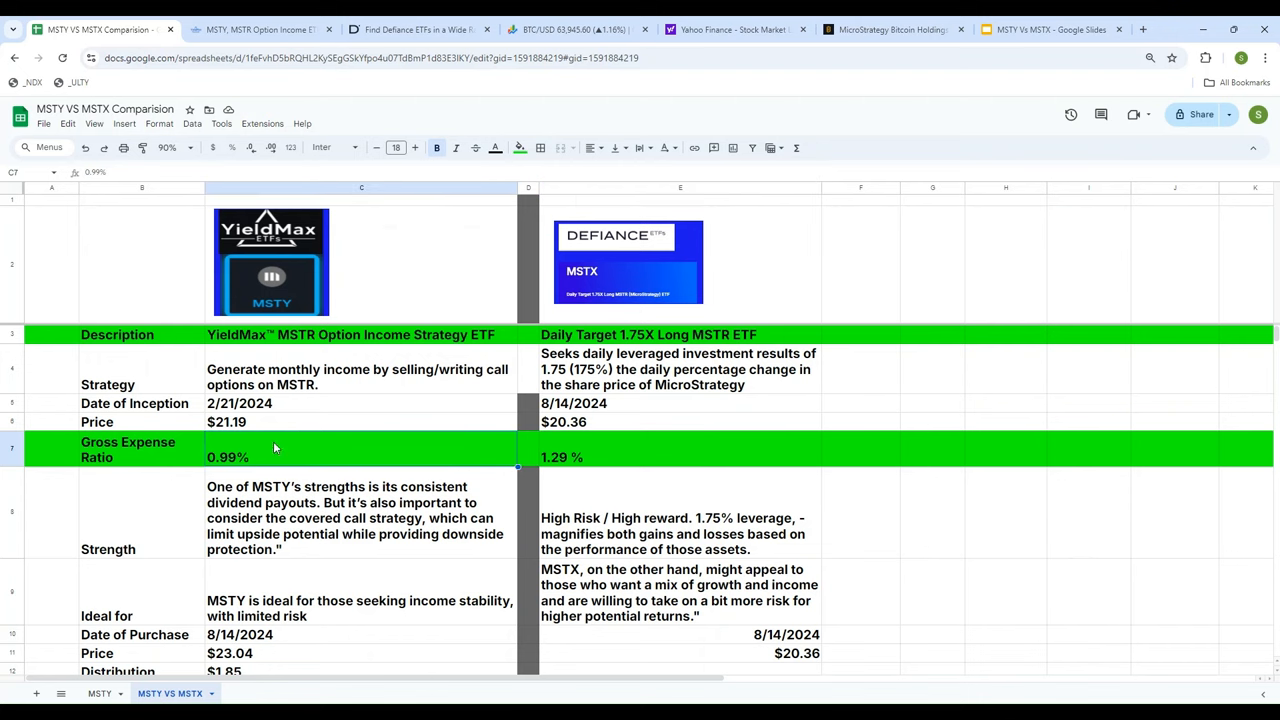
{"action": "scroll", "scroll_direction": "down", "scroll_amount": 3}
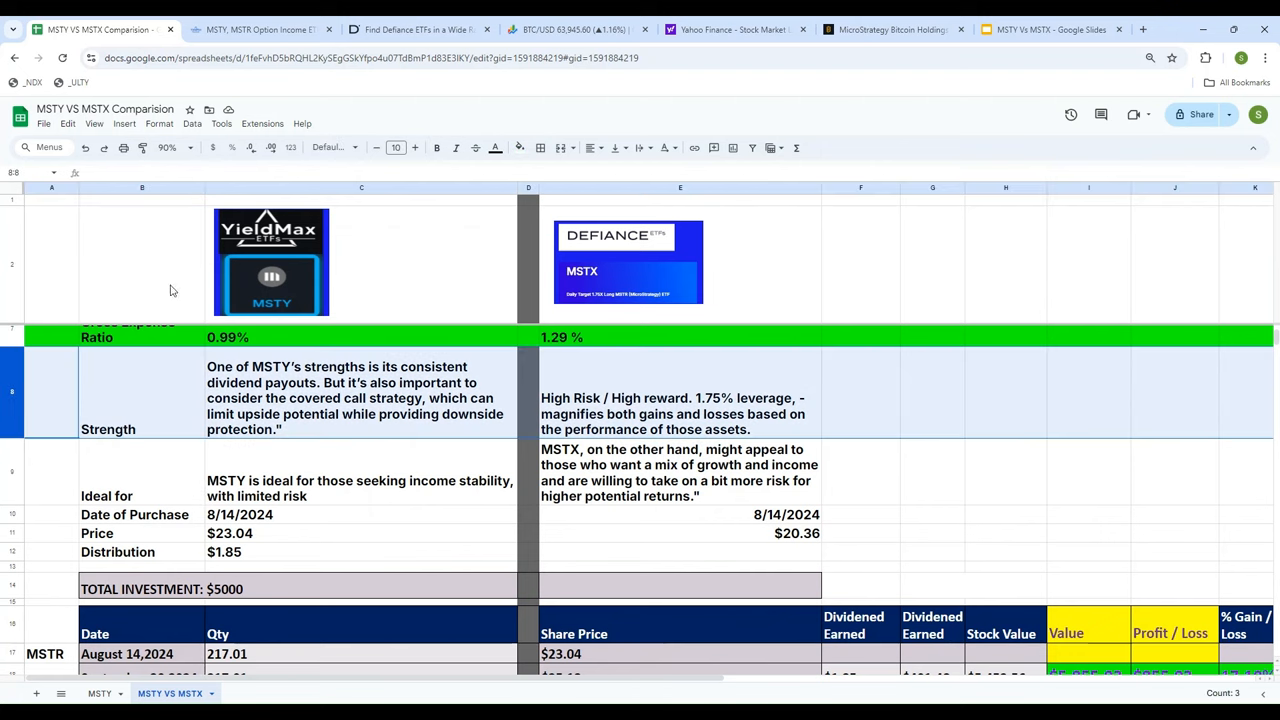
{"action": "left_click", "coordinate": [519, 148]}
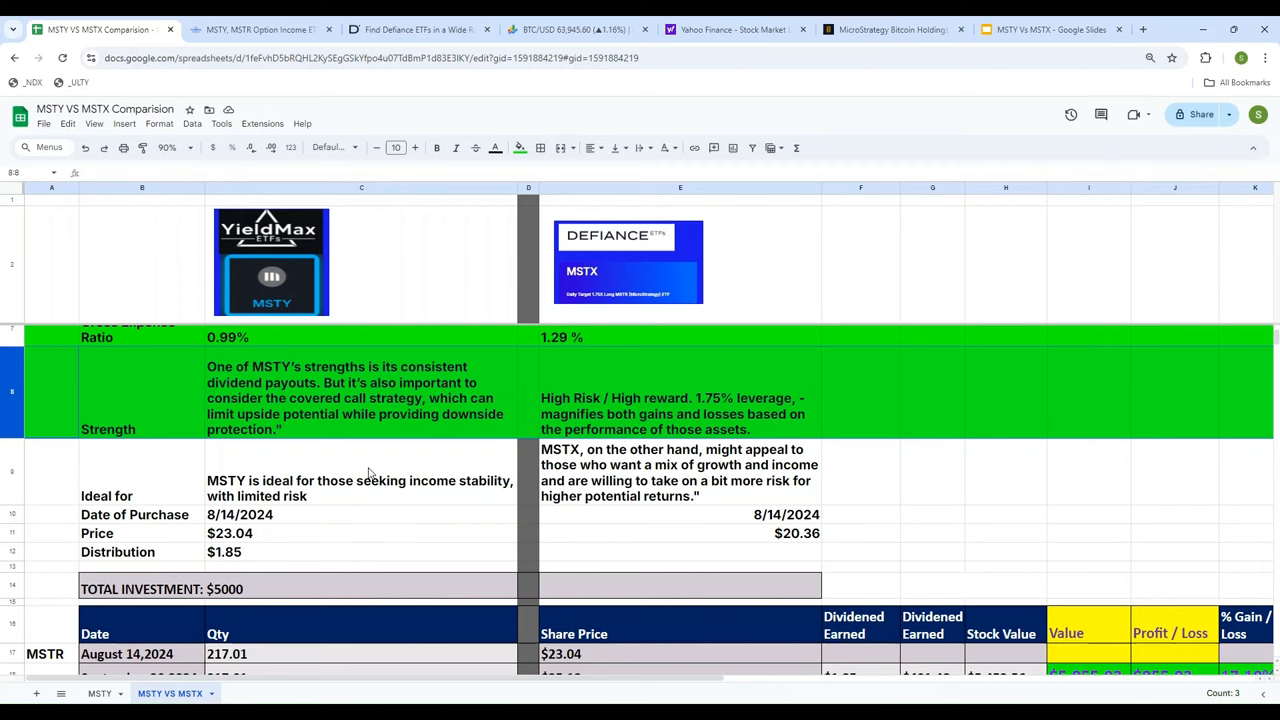
{"action": "mouse_move", "coordinate": [177, 467]}
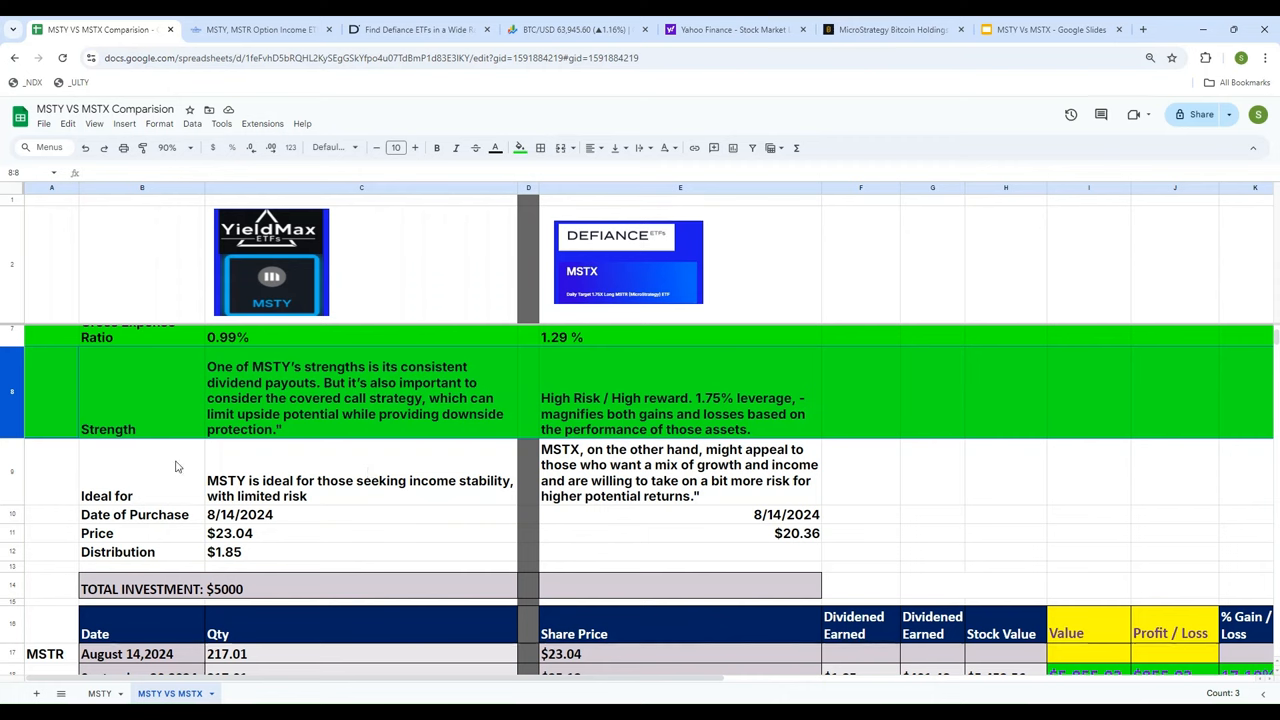
{"action": "left_click", "coordinate": [142, 470]}
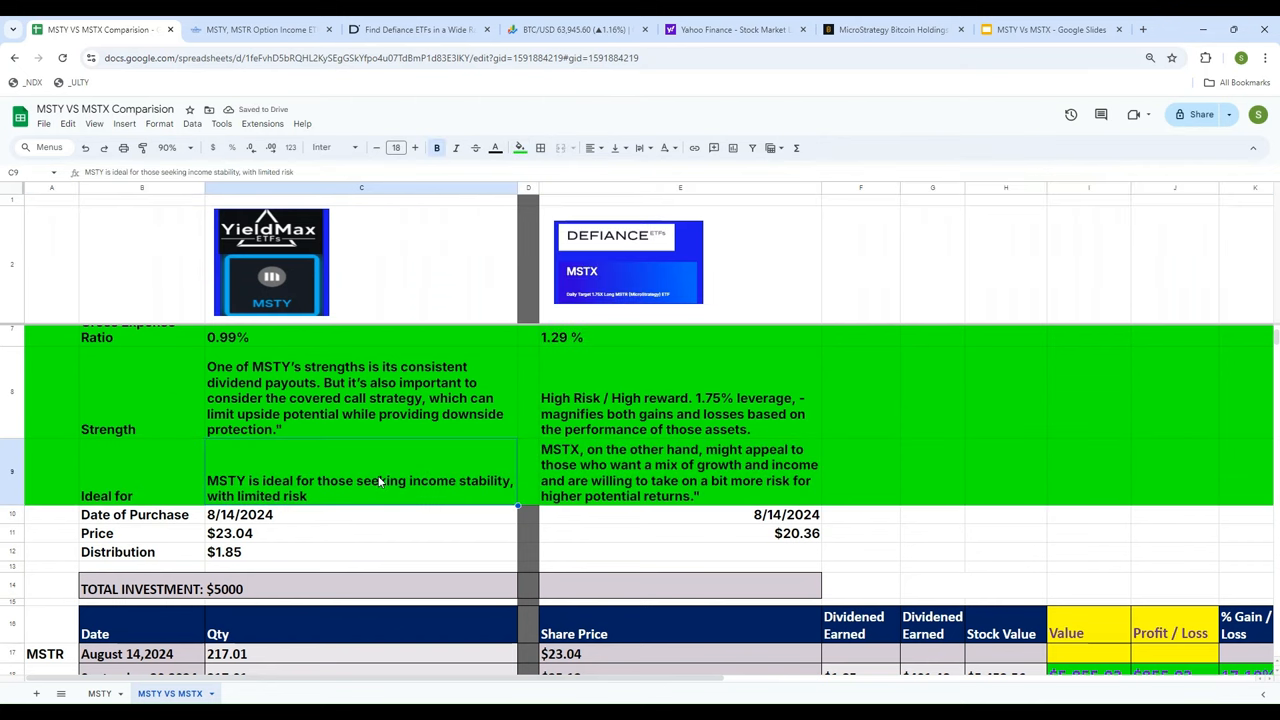
{"action": "left_click", "coordinate": [680, 472]}
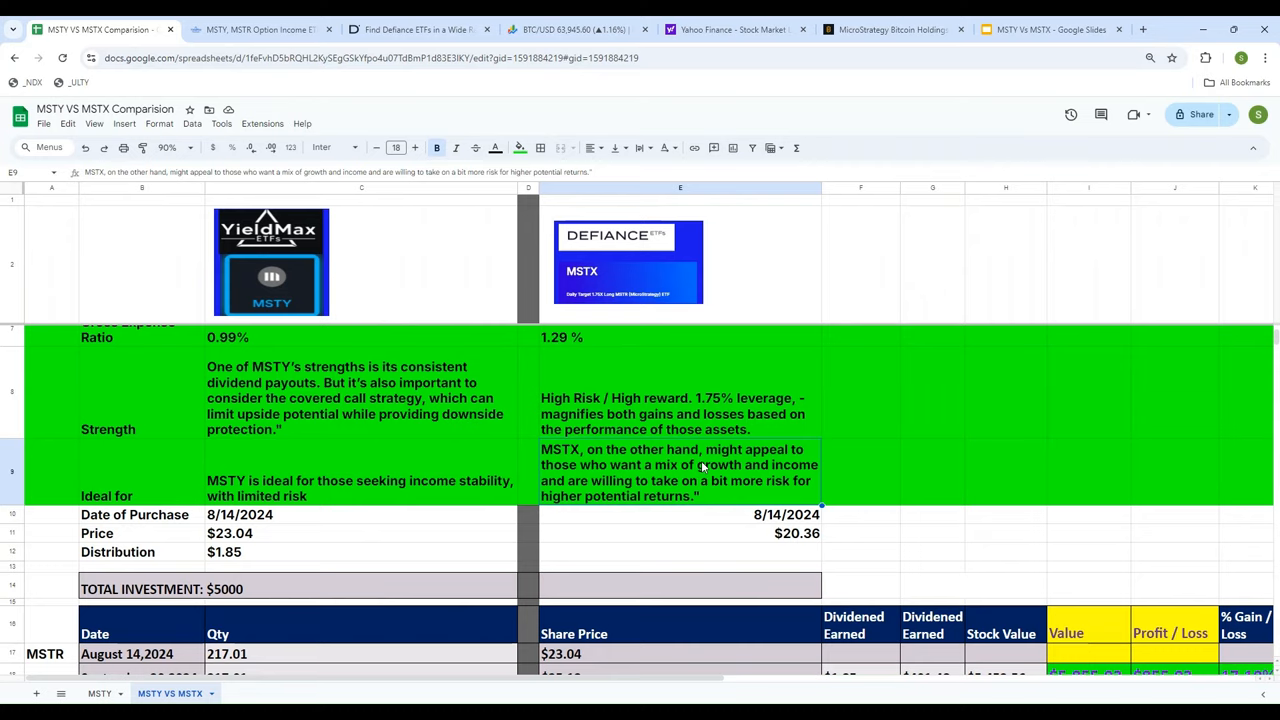
{"action": "scroll", "scroll_direction": "up", "scroll_amount": 3}
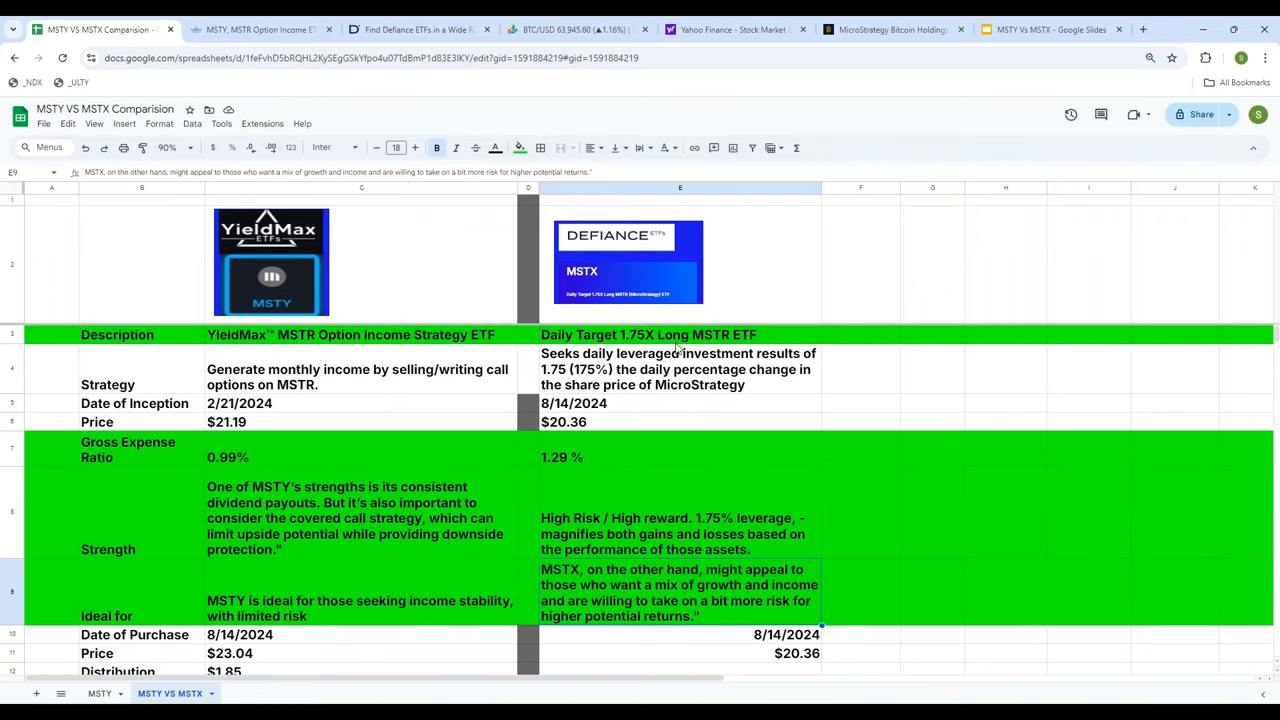
{"action": "mouse_move", "coordinate": [708, 390]}
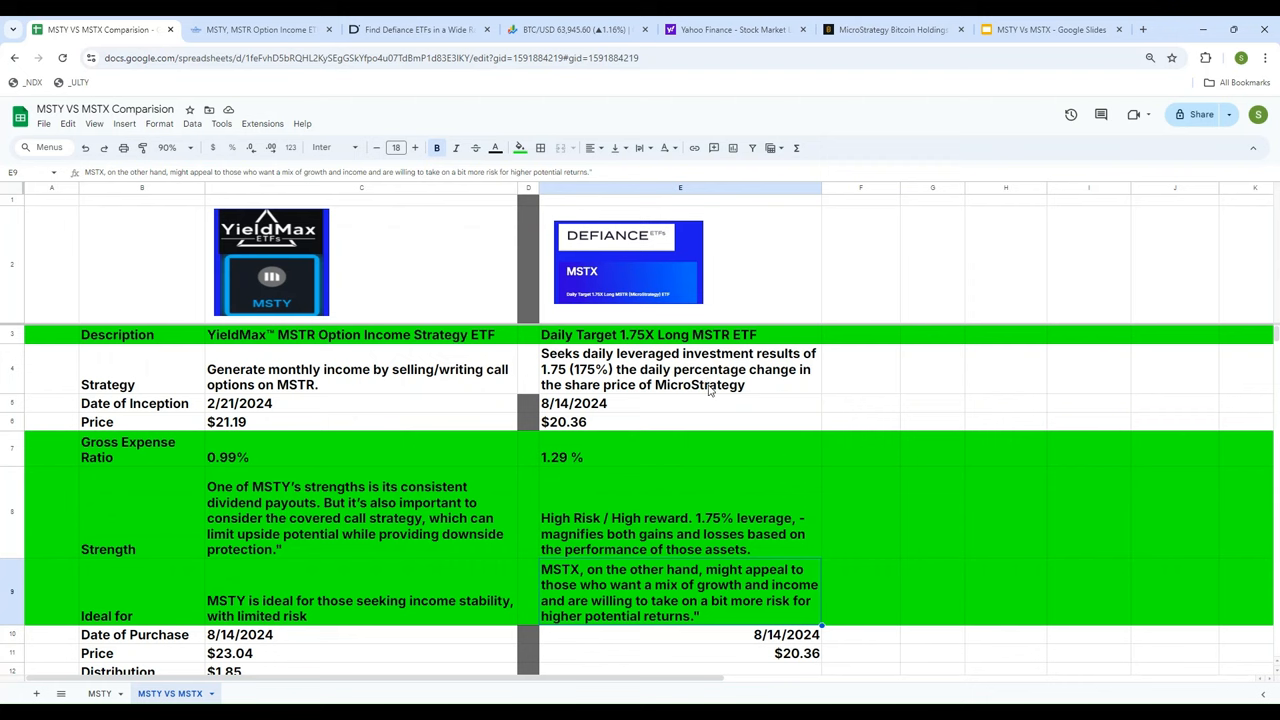
{"action": "mouse_move", "coordinate": [148, 457]}
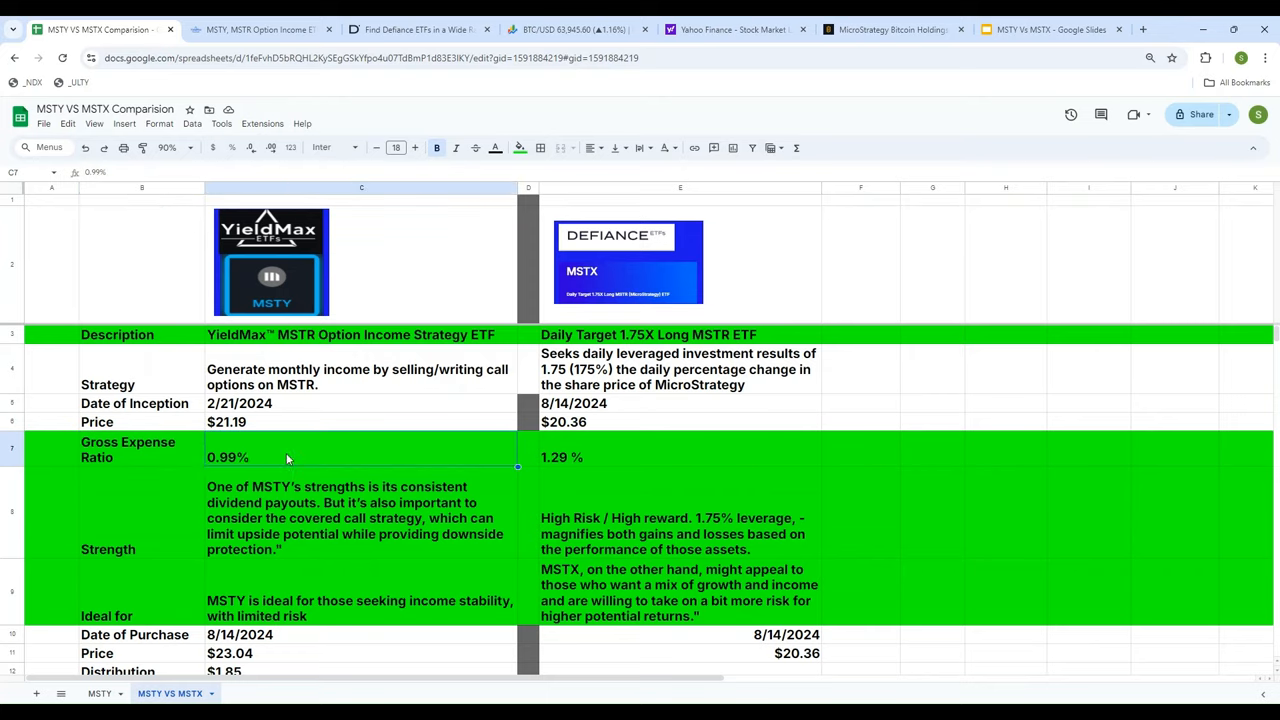
{"action": "scroll", "scroll_direction": "down", "scroll_amount": 3}
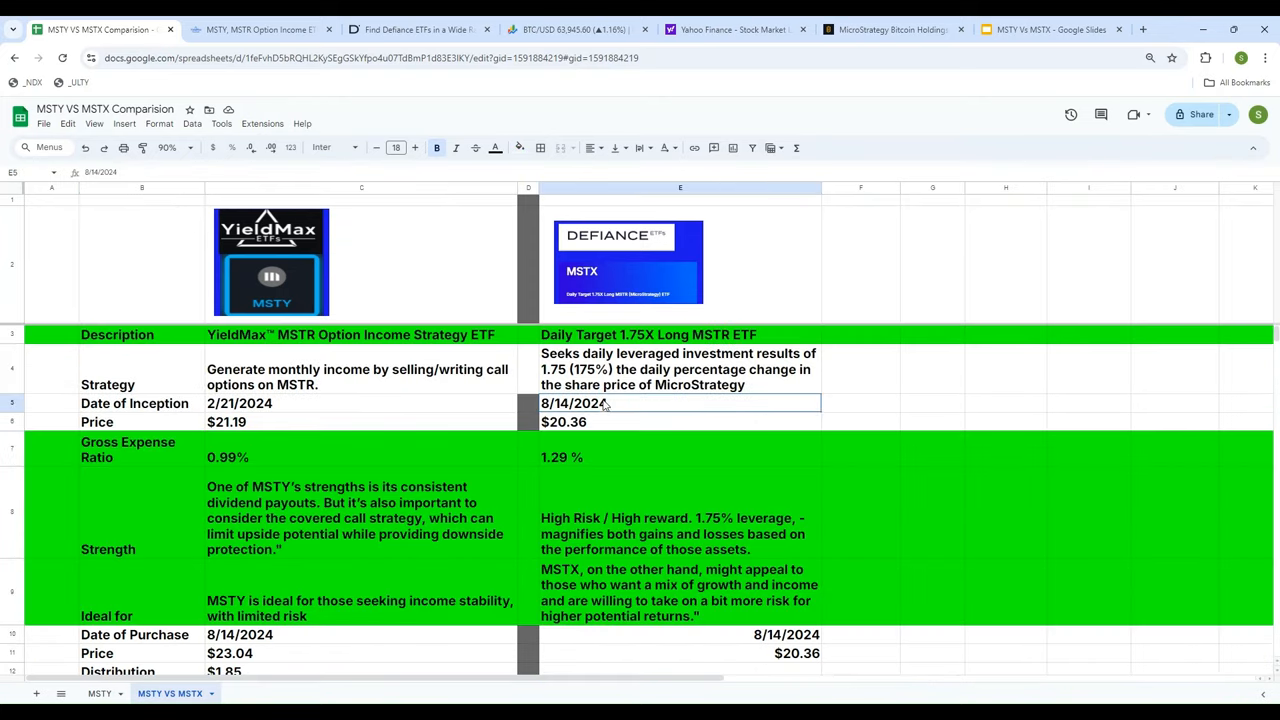
Step: Scroll to the $5000 return tables: MSTY $5,855.03 (+17.10%), MSTX $7,124.26 (+42.49%)
{"action": "scroll", "scroll_direction": "down", "scroll_amount": 3}
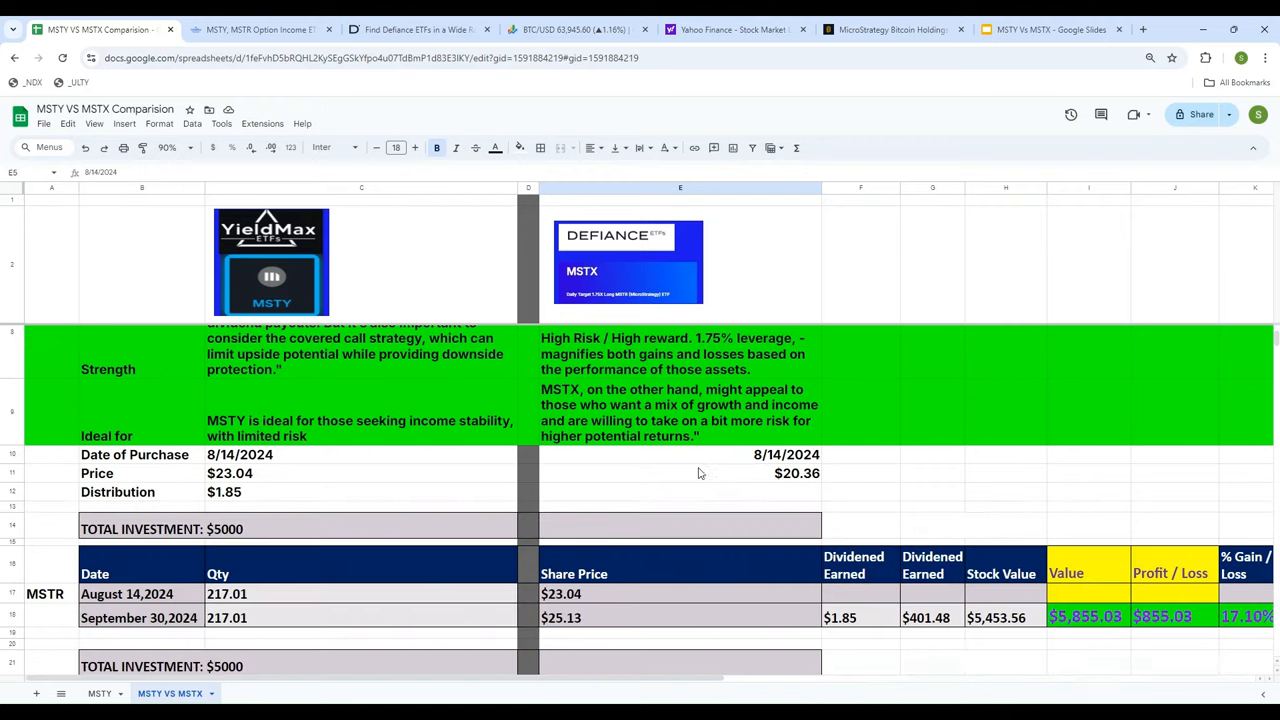
{"action": "scroll", "scroll_direction": "down", "scroll_amount": 3}
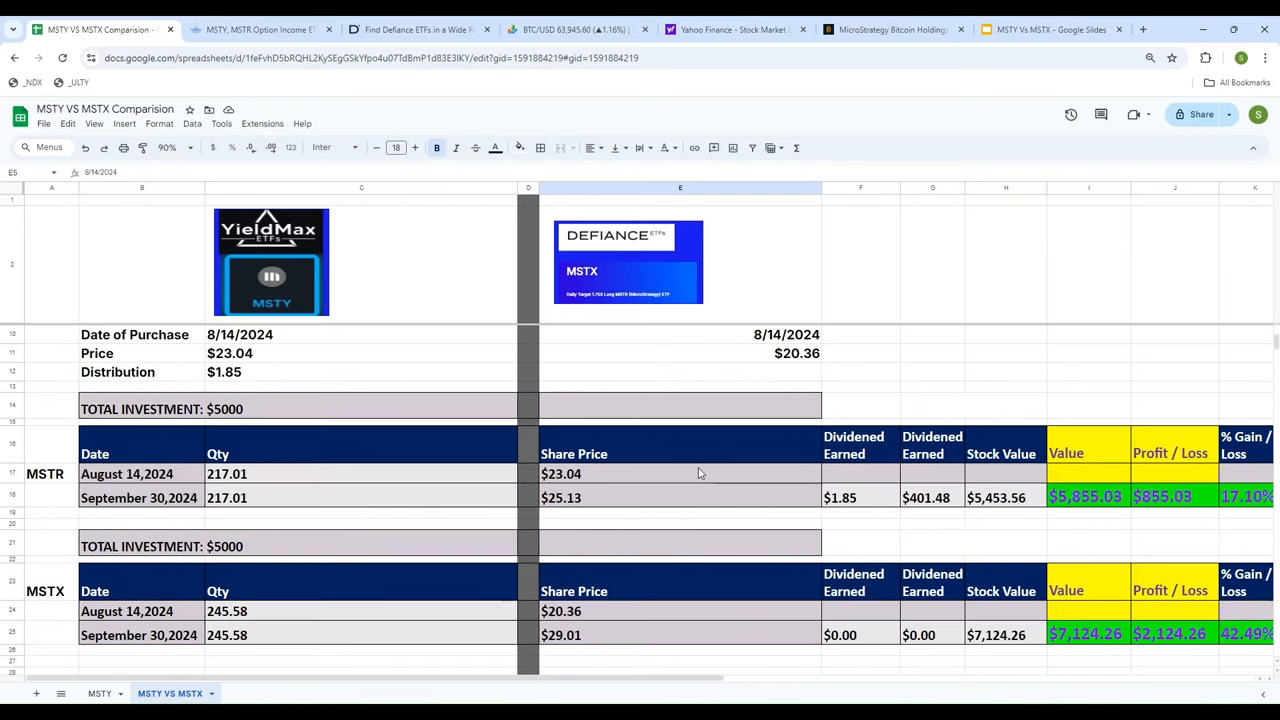
{"action": "mouse_move", "coordinate": [820, 342]}
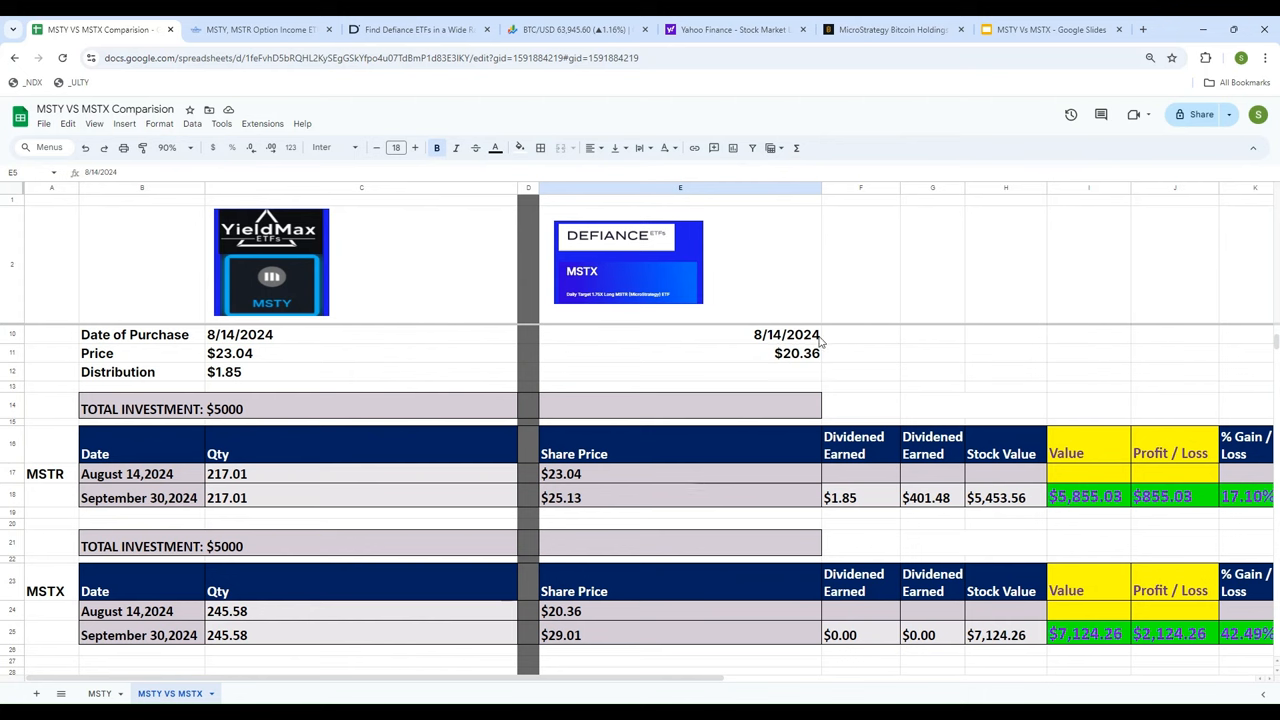
{"action": "mouse_move", "coordinate": [726, 340]}
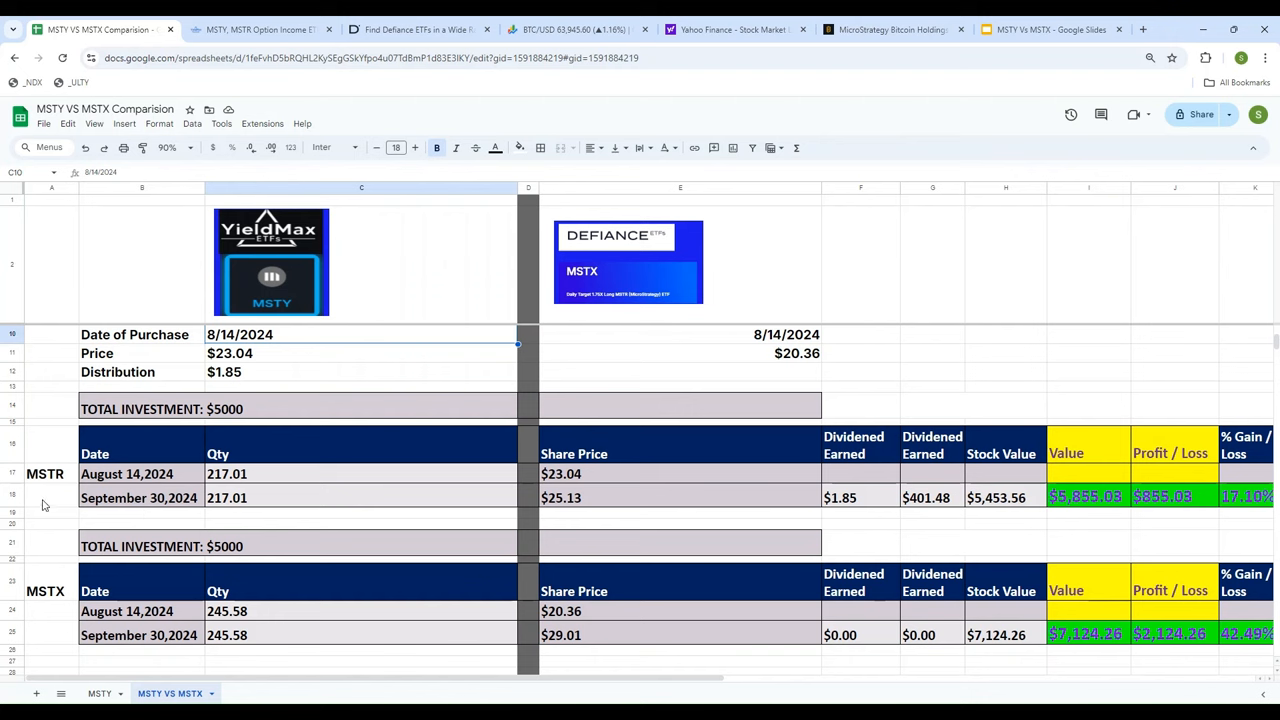
{"action": "mouse_move", "coordinate": [821, 350]}
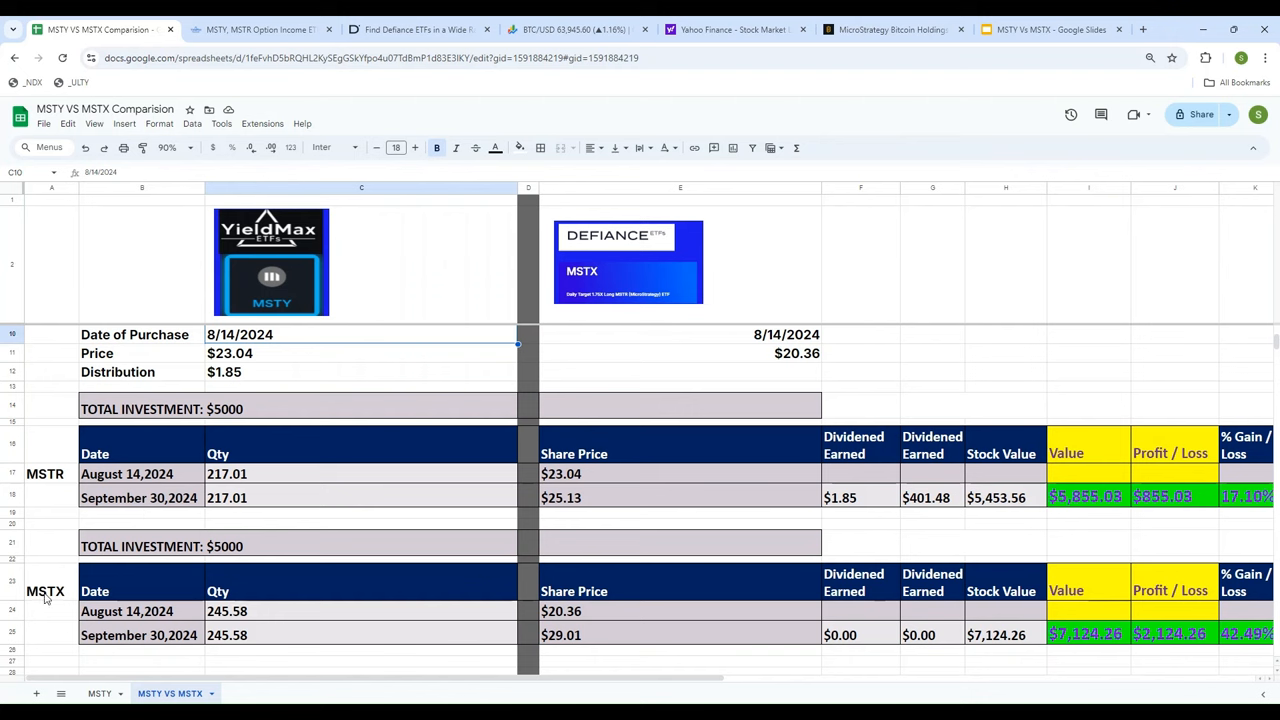
{"action": "mouse_move", "coordinate": [546, 693]}
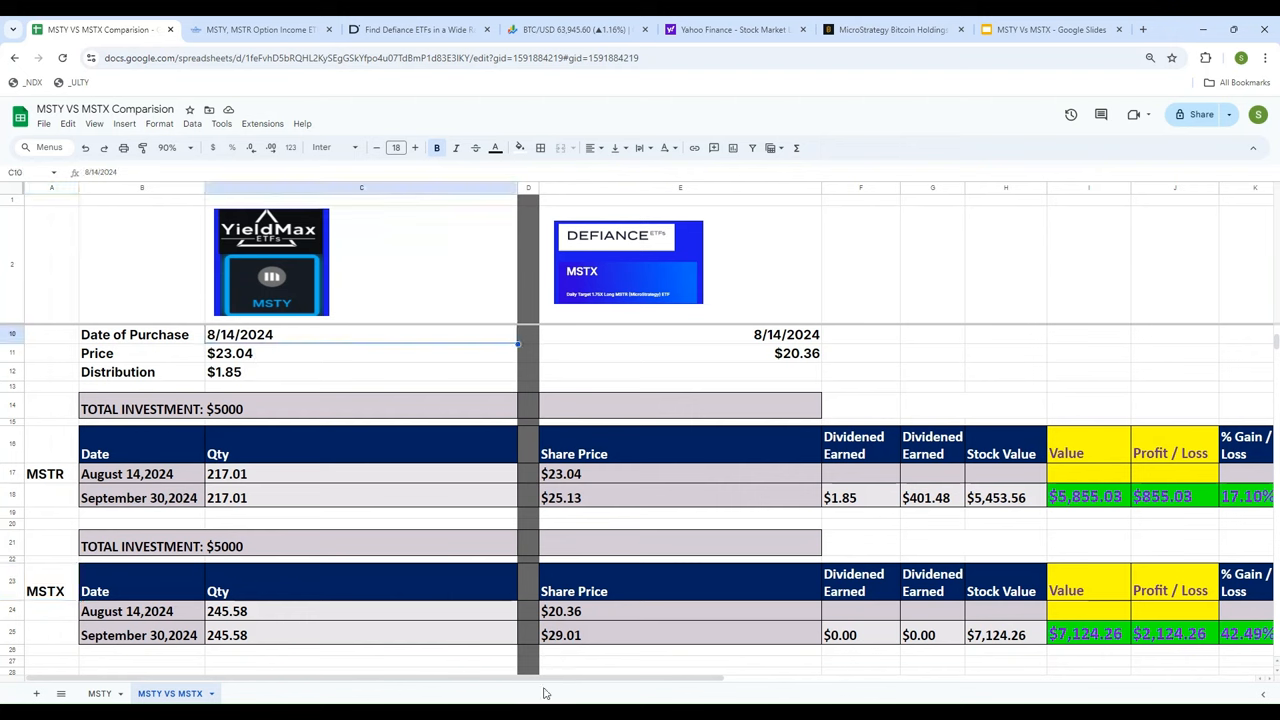
{"action": "mouse_move", "coordinate": [357, 459]}
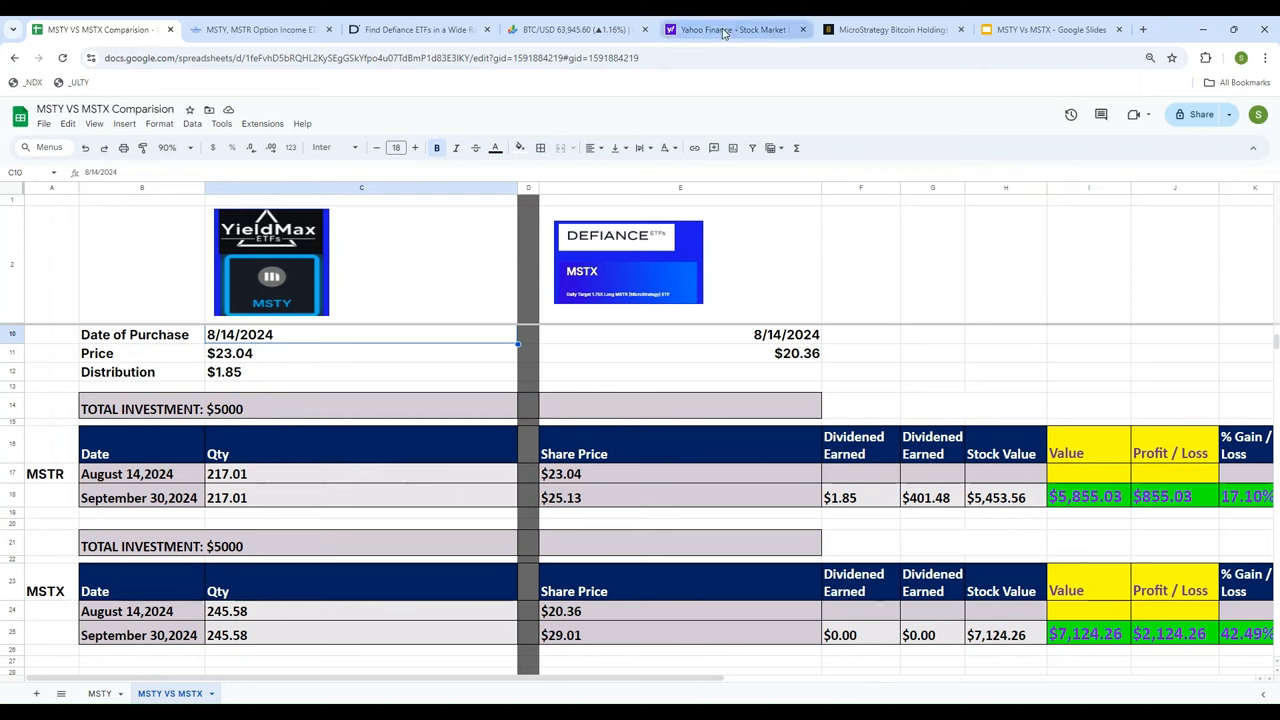
Step: Check MSTY's Yahoo Finance price history, confirming the $23.04 close on Aug 14, 2024
{"action": "left_click", "coordinate": [730, 29]}
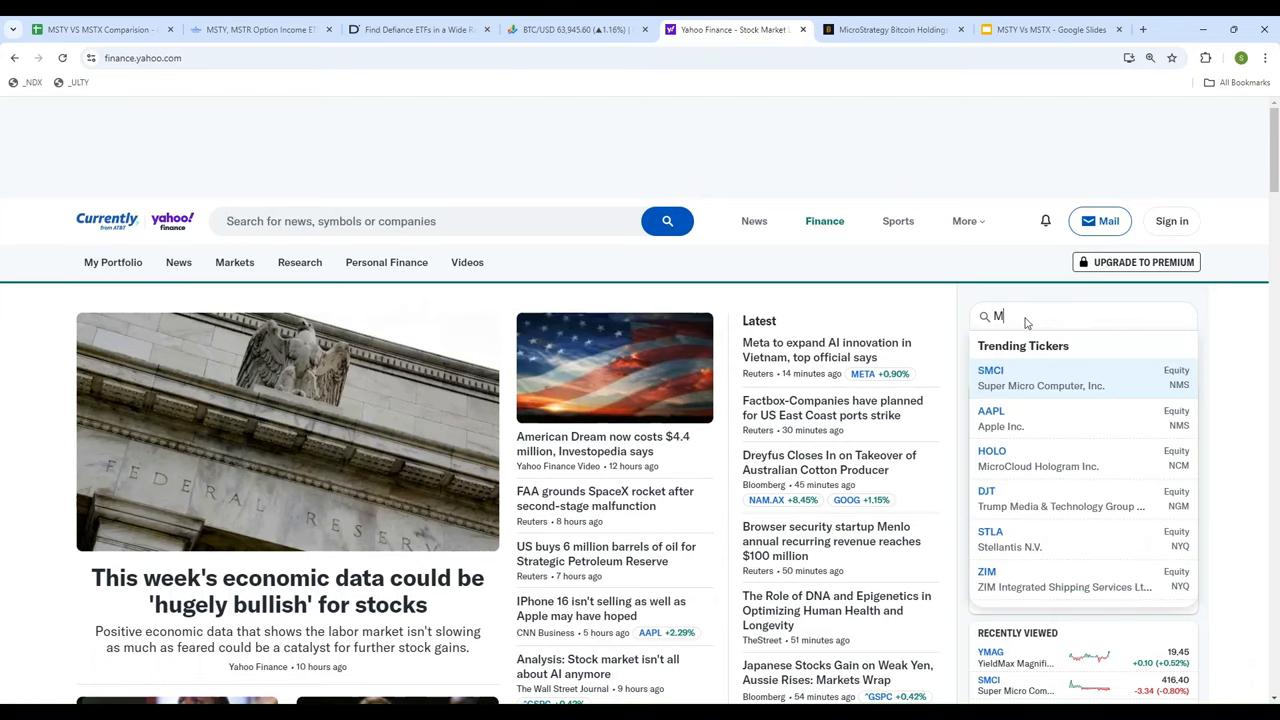
{"action": "type", "text": "STY"}
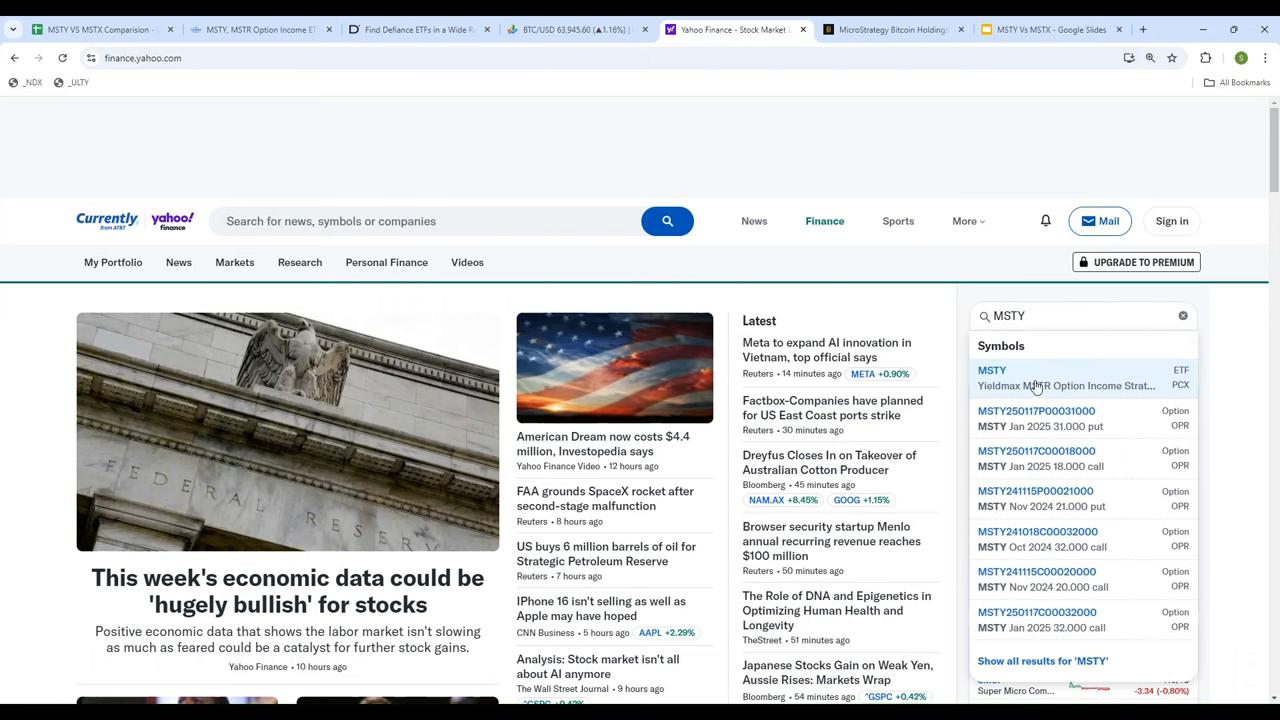
{"action": "left_click", "coordinate": [992, 370]}
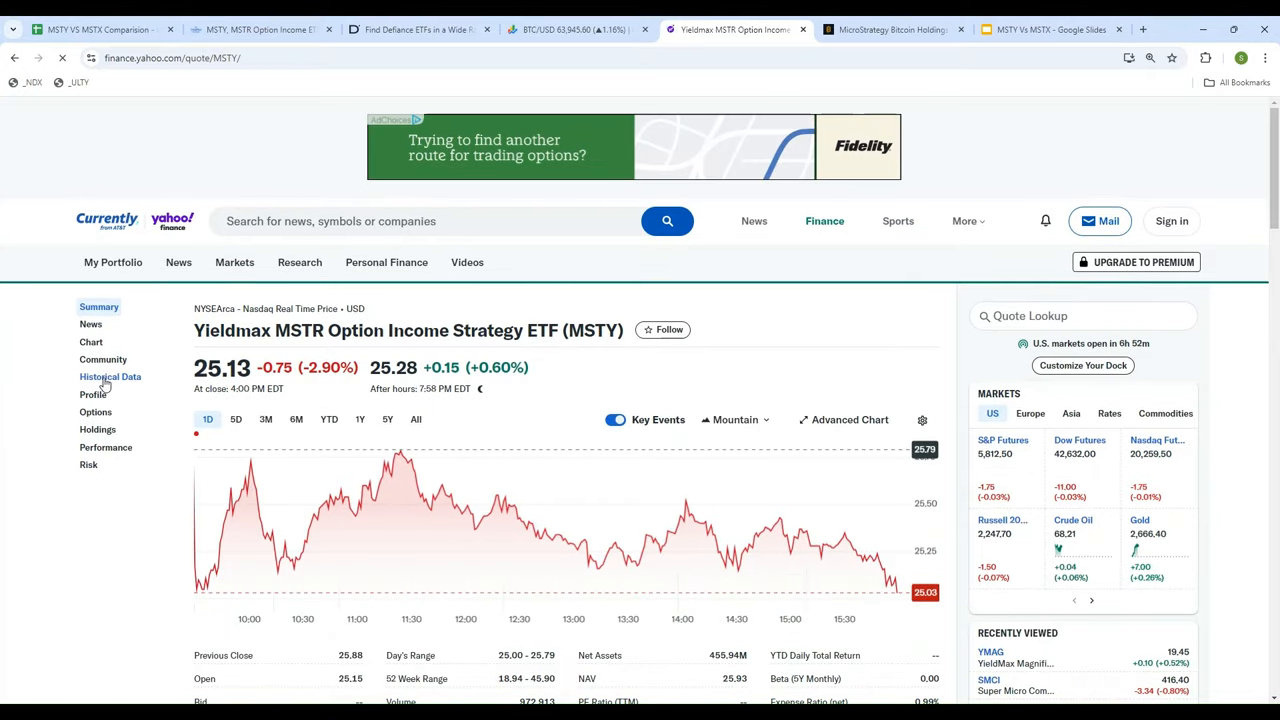
{"action": "left_click", "coordinate": [110, 377]}
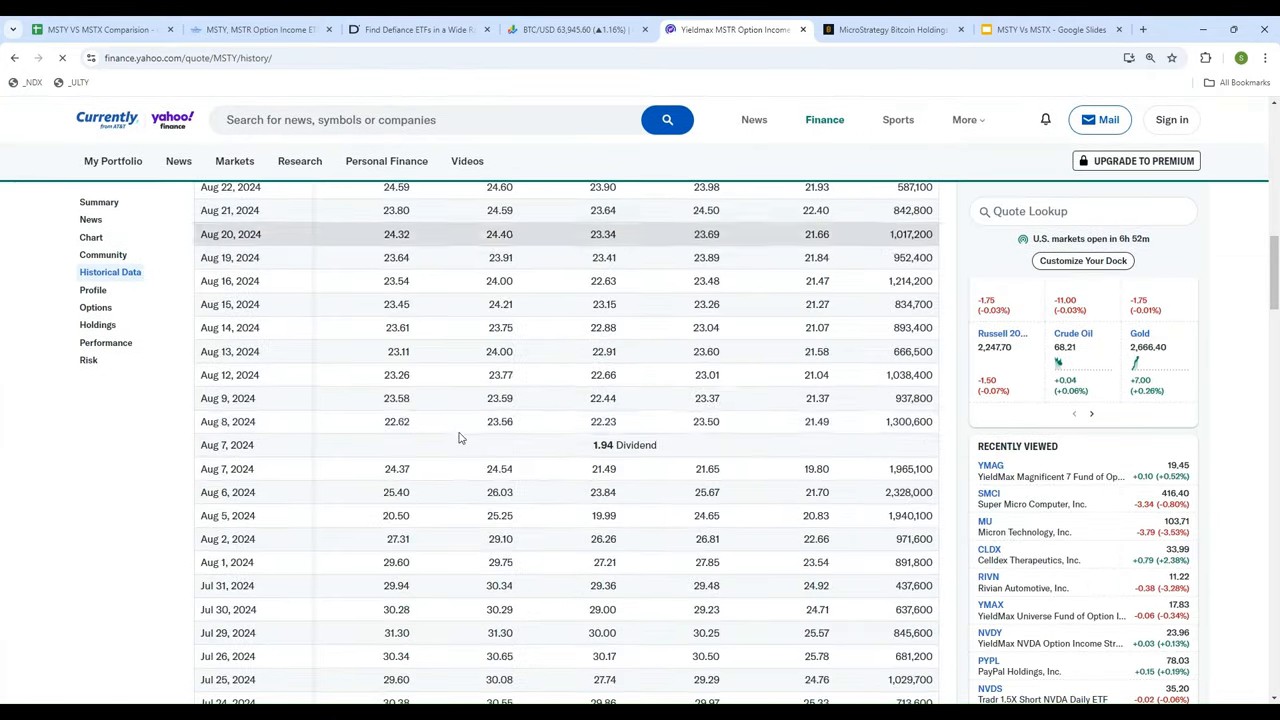
{"action": "scroll", "scroll_direction": "up", "scroll_amount": 3}
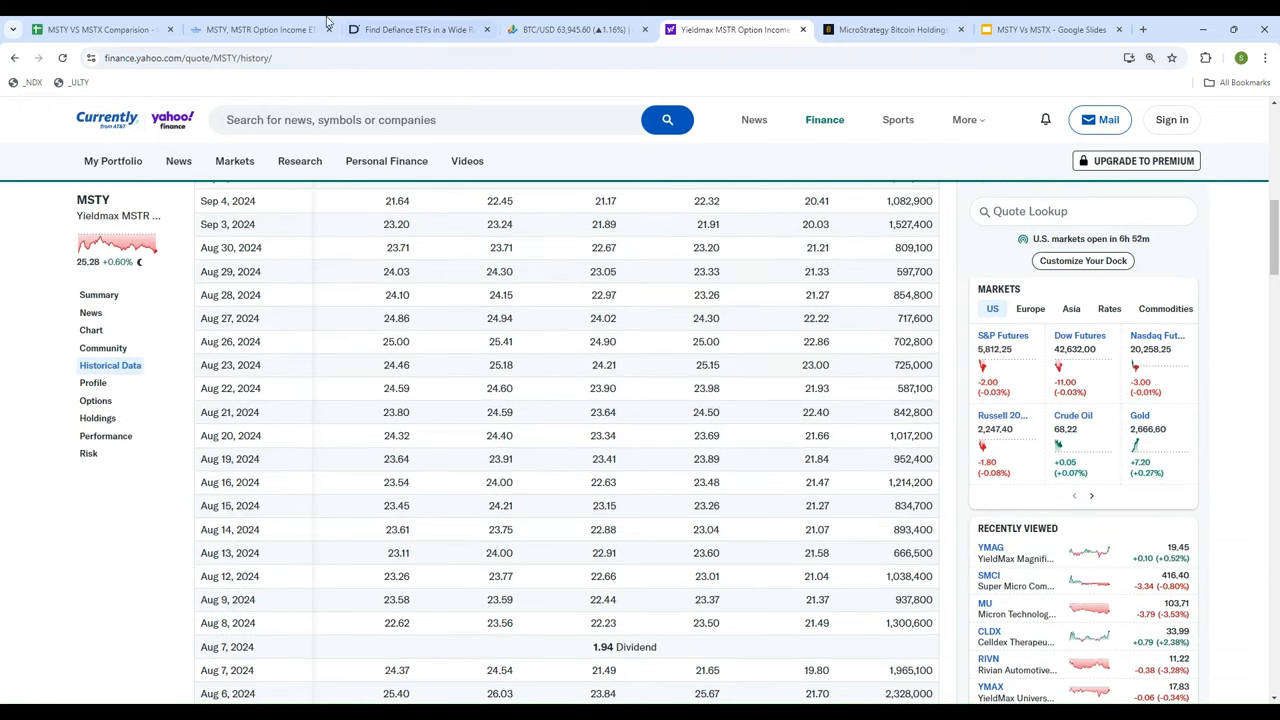
{"action": "left_click", "coordinate": [100, 29]}
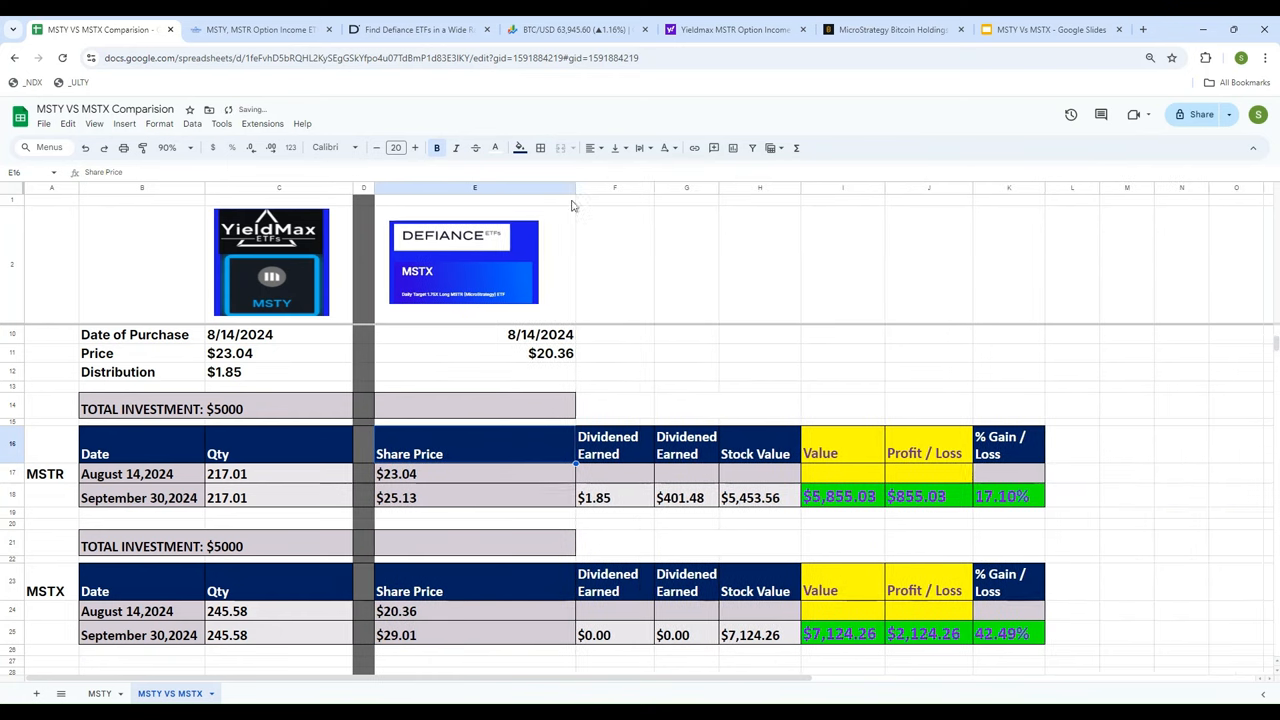
Step: Fix the first table's MSTR label to MSTY and check the share quantity calculation
{"action": "left_click", "coordinate": [278, 473]}
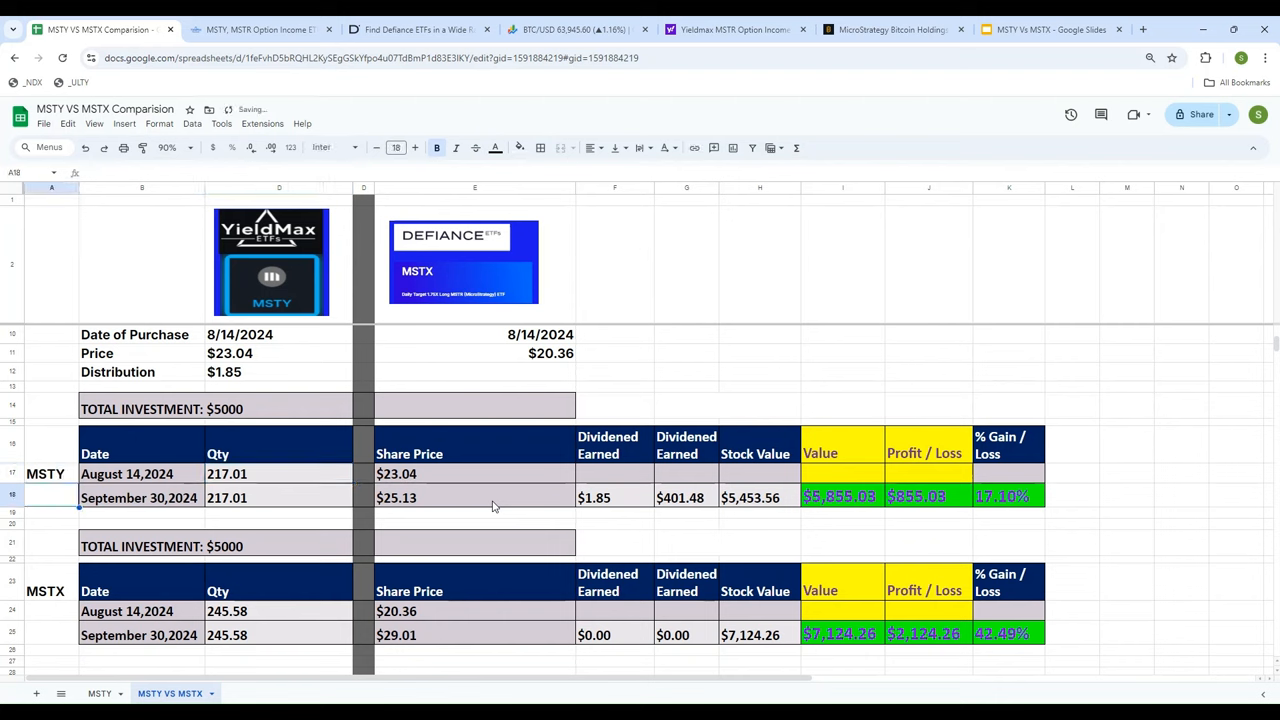
{"action": "left_click", "coordinate": [279, 473]}
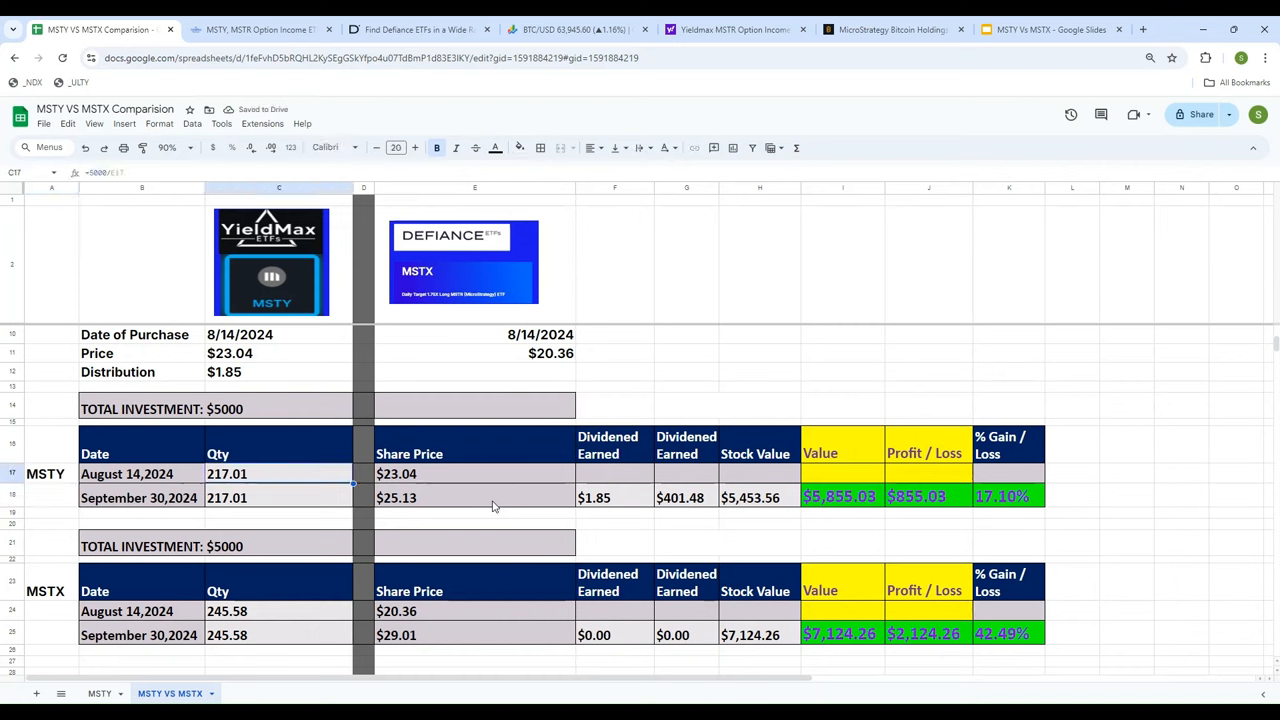
{"action": "left_click", "coordinate": [126, 473]}
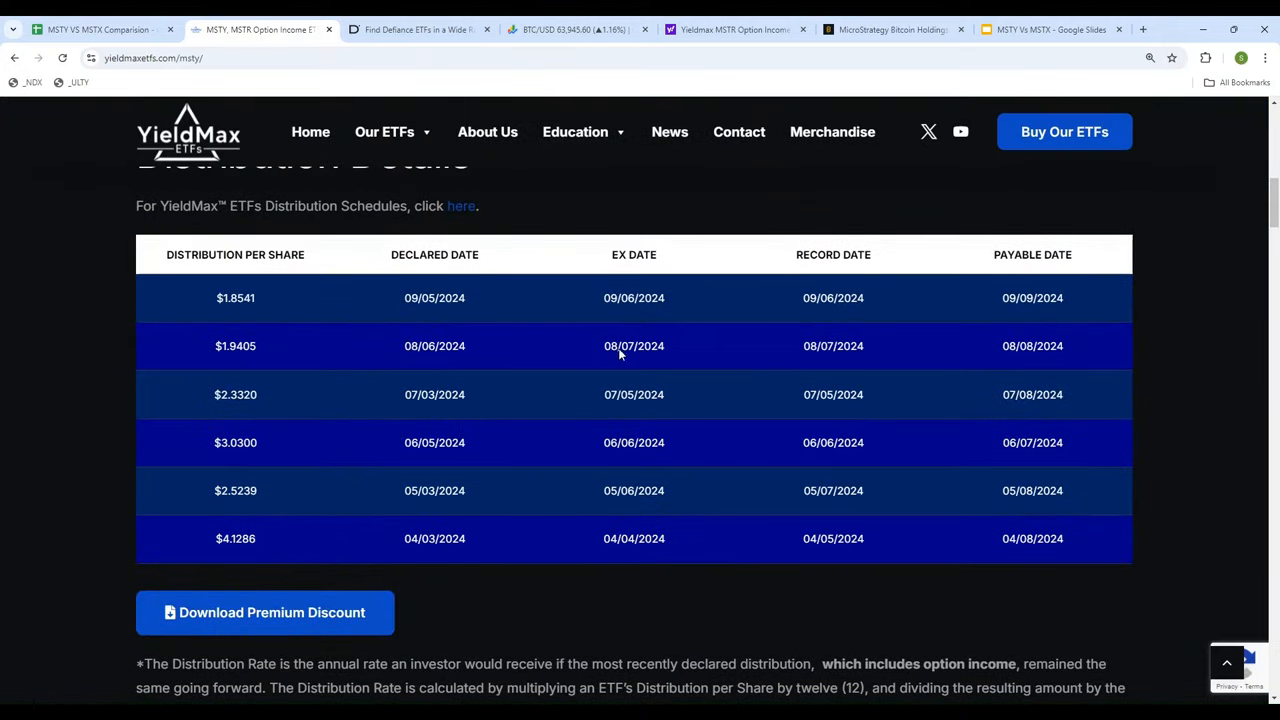
Step: Verify the sheet's $1.85 dividend against YieldMax's $1.8541 distribution declared 09/05/2024
{"action": "scroll", "scroll_direction": "up", "scroll_amount": 3}
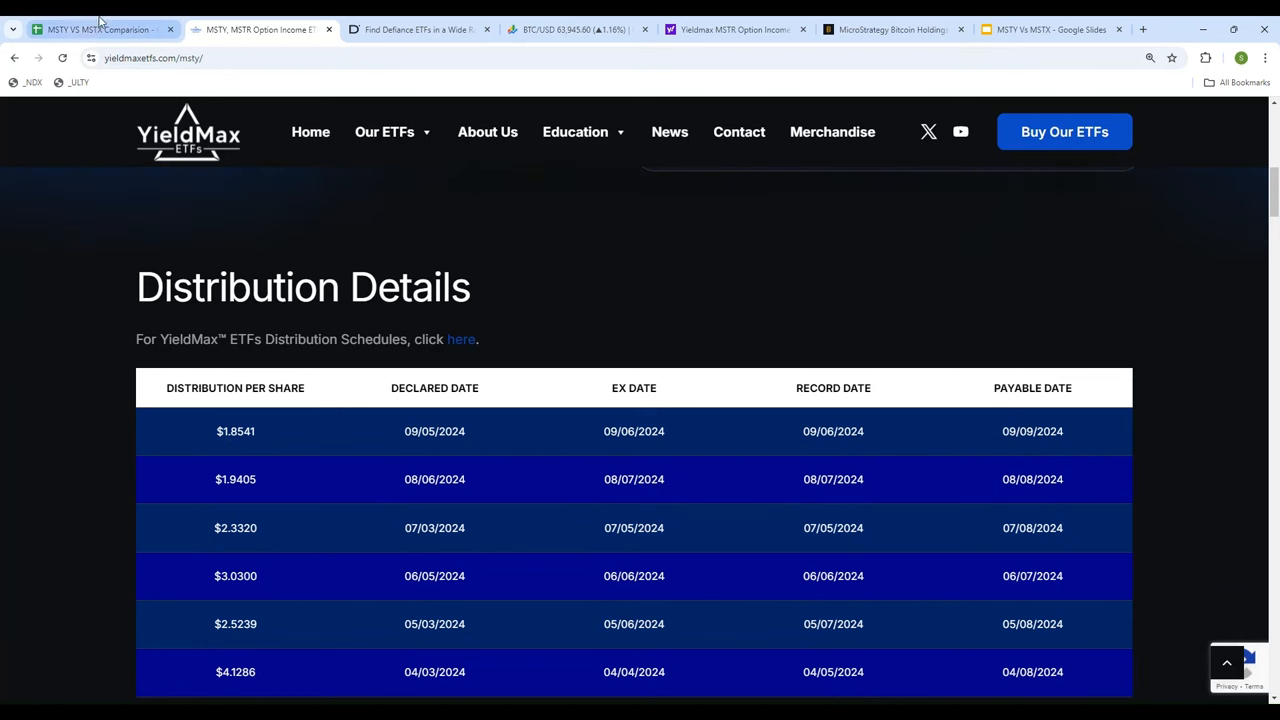
{"action": "left_click", "coordinate": [100, 29]}
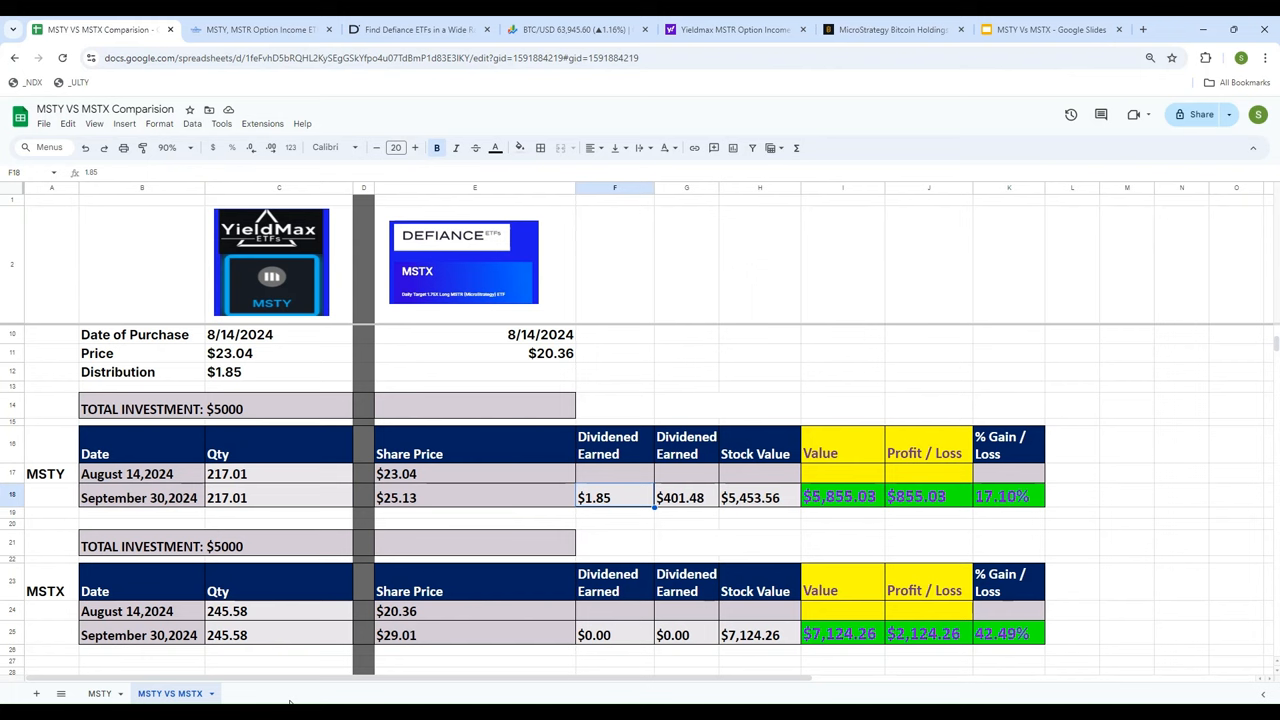
{"action": "left_click", "coordinate": [141, 497]}
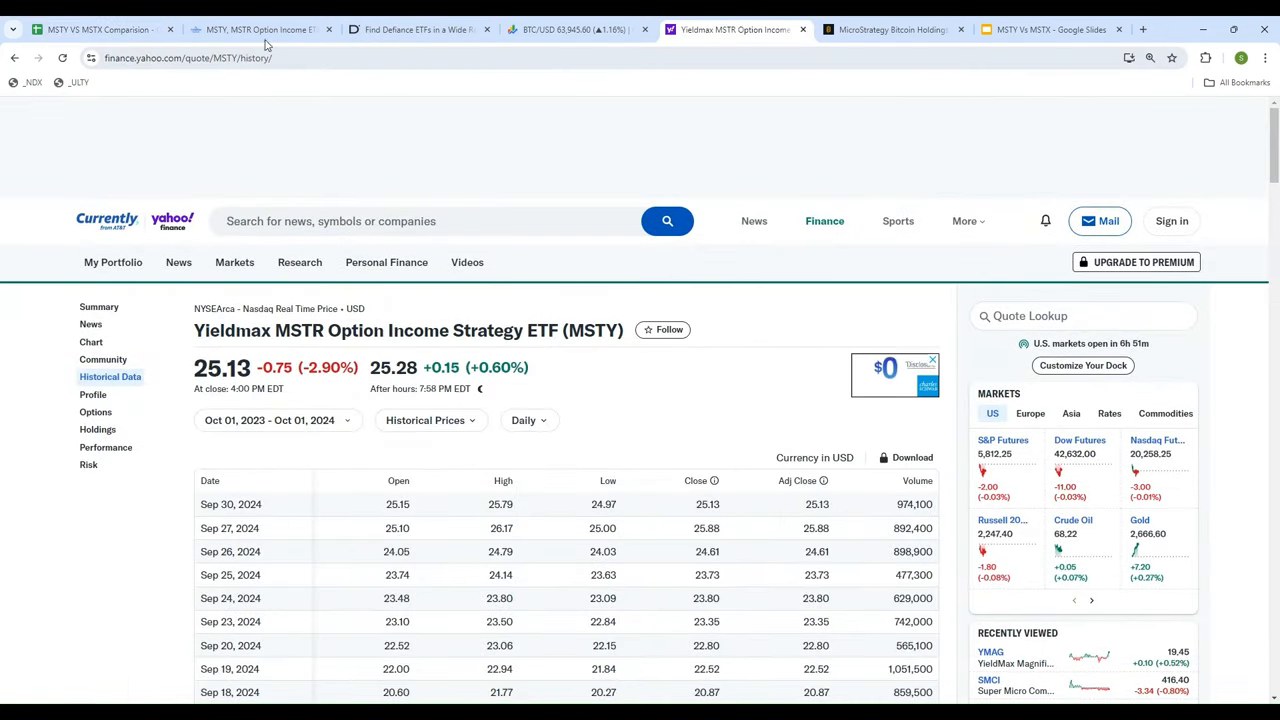
{"action": "left_click", "coordinate": [95, 29]}
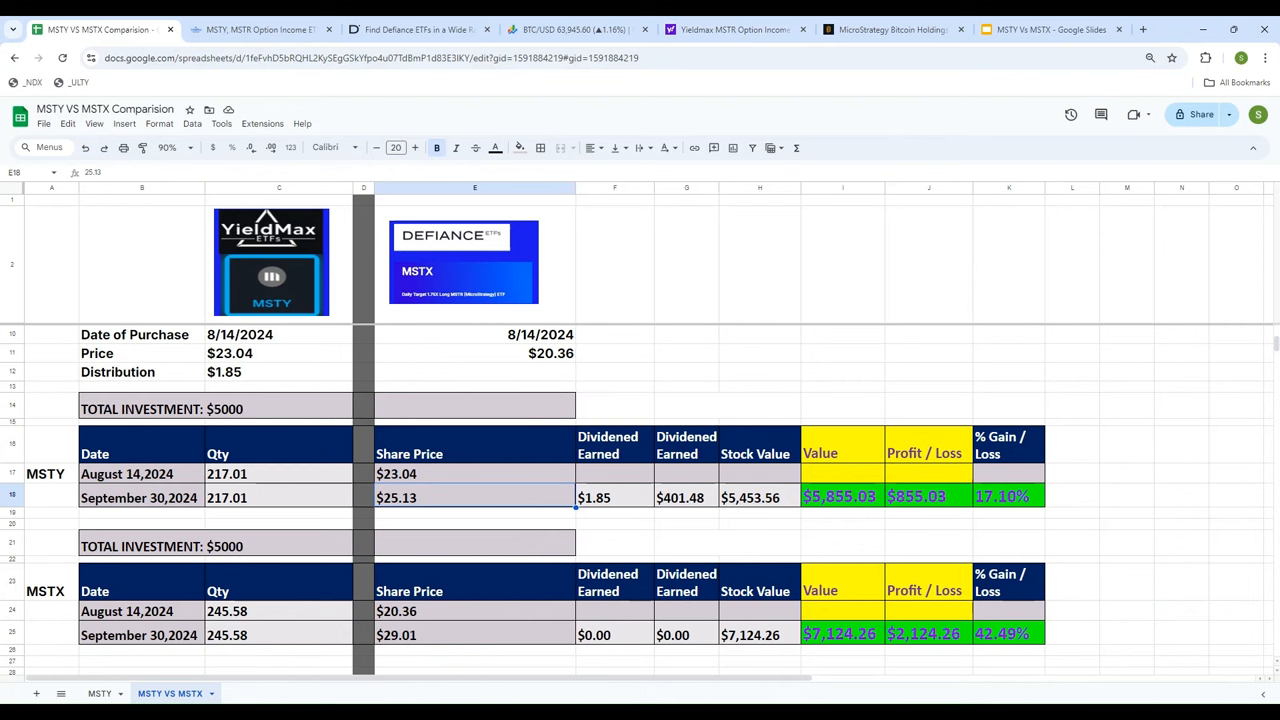
{"action": "left_click", "coordinate": [614, 497]}
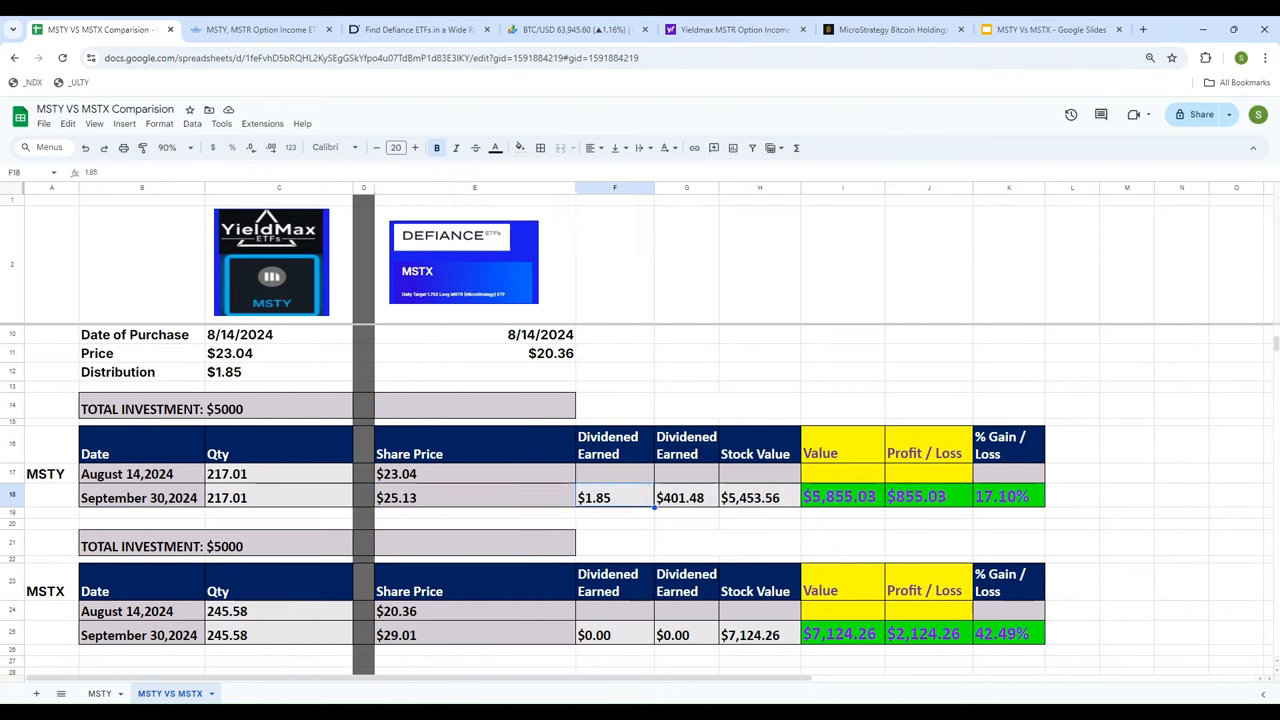
{"action": "left_click", "coordinate": [51, 408]}
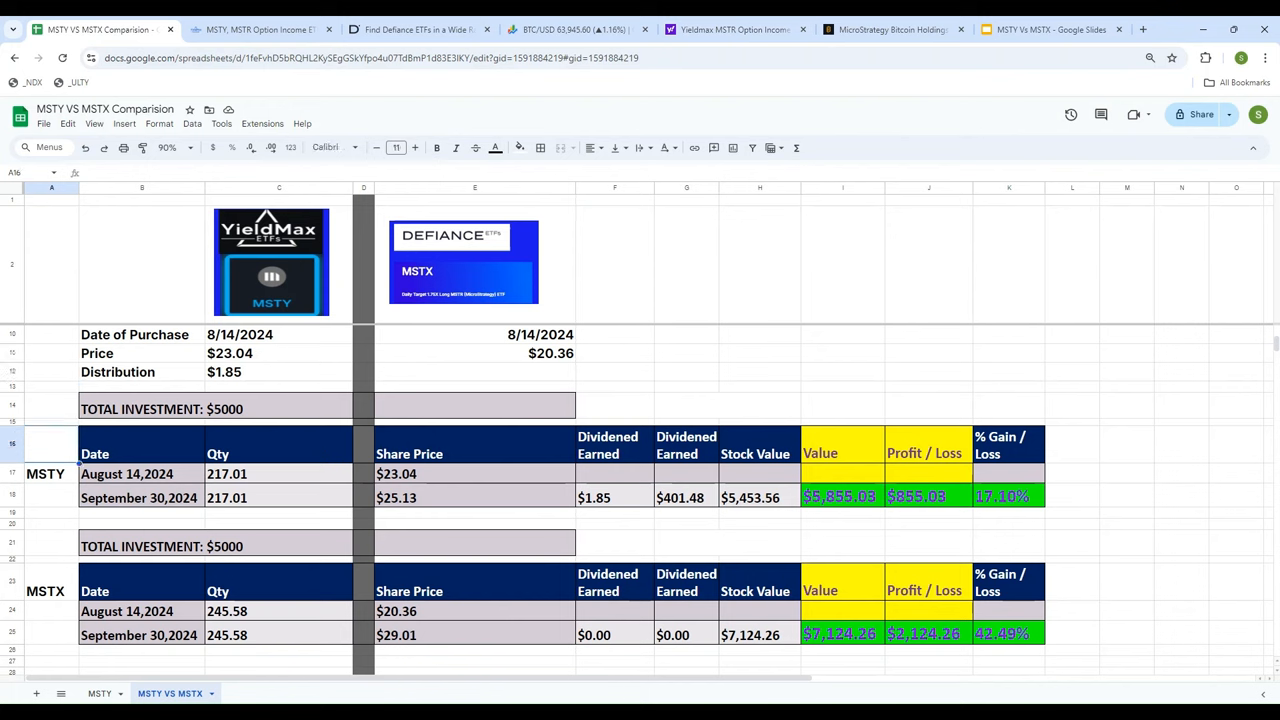
{"action": "left_click", "coordinate": [475, 497]}
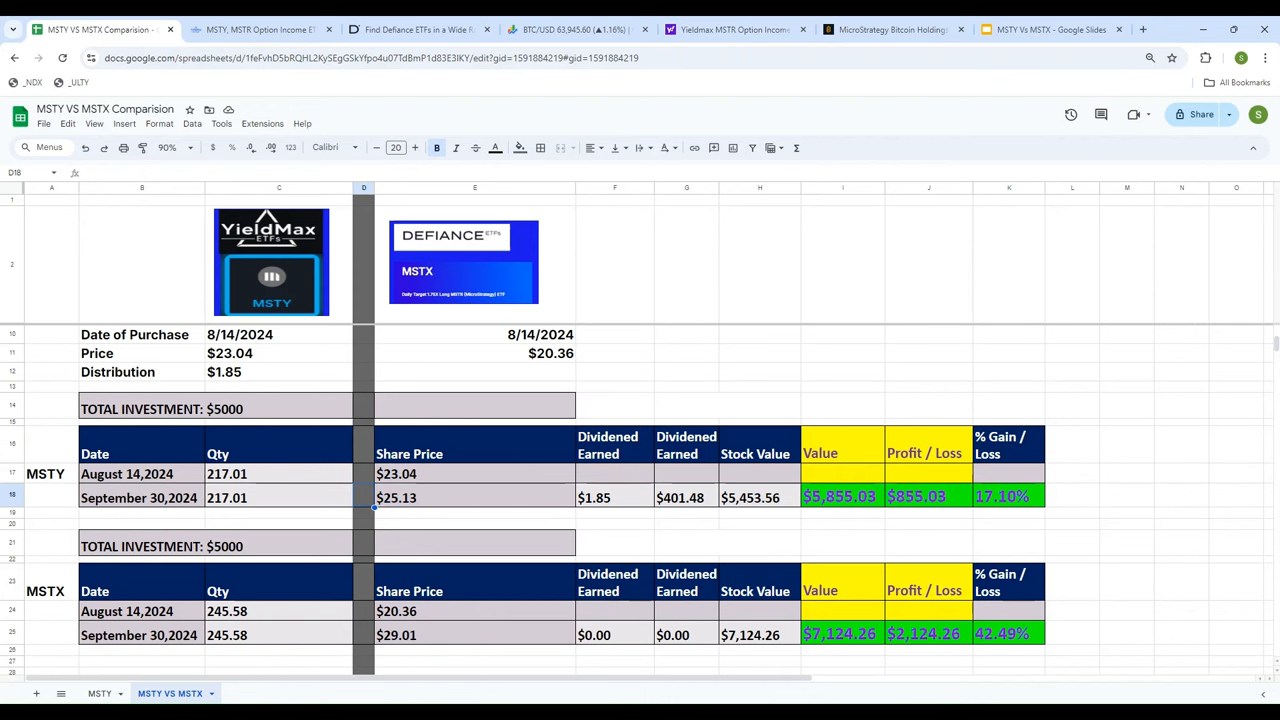
{"action": "left_click", "coordinate": [278, 497]}
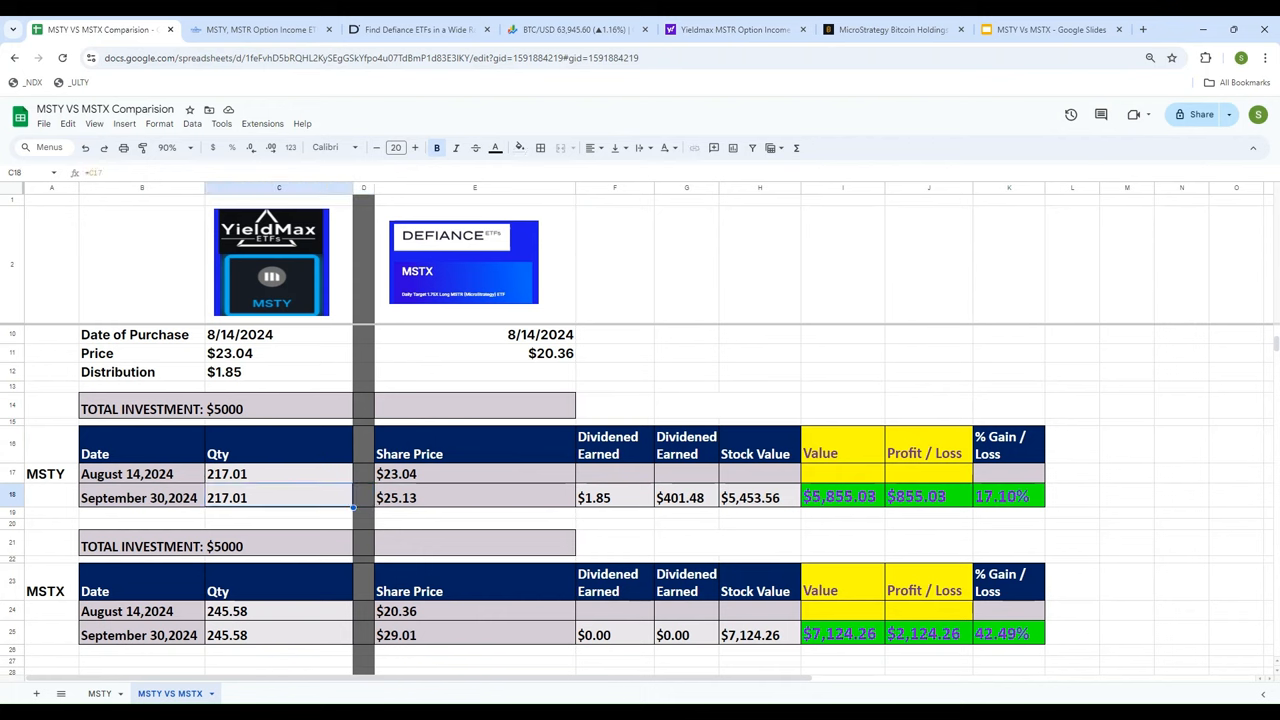
{"action": "left_click", "coordinate": [474, 497]}
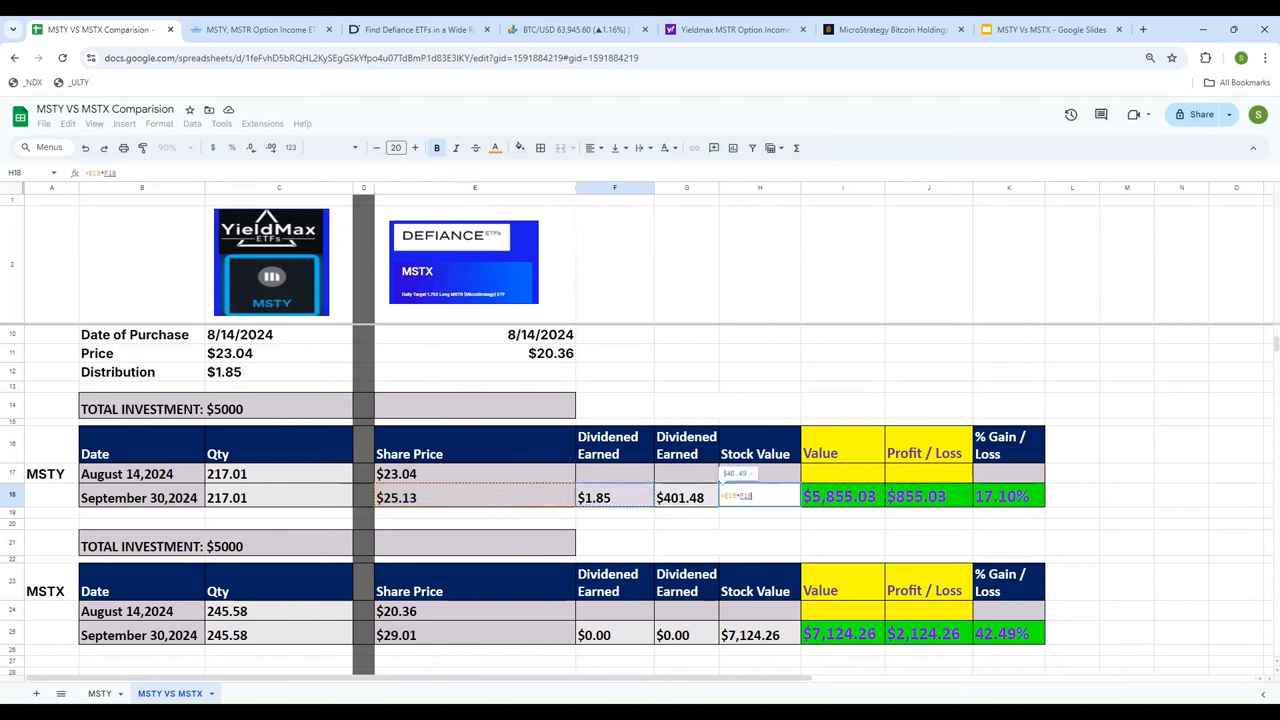
Step: Review the MSTY row's share price, dividends, stock value, total value and 17.10% gain formulas
{"action": "left_click", "coordinate": [759, 497]}
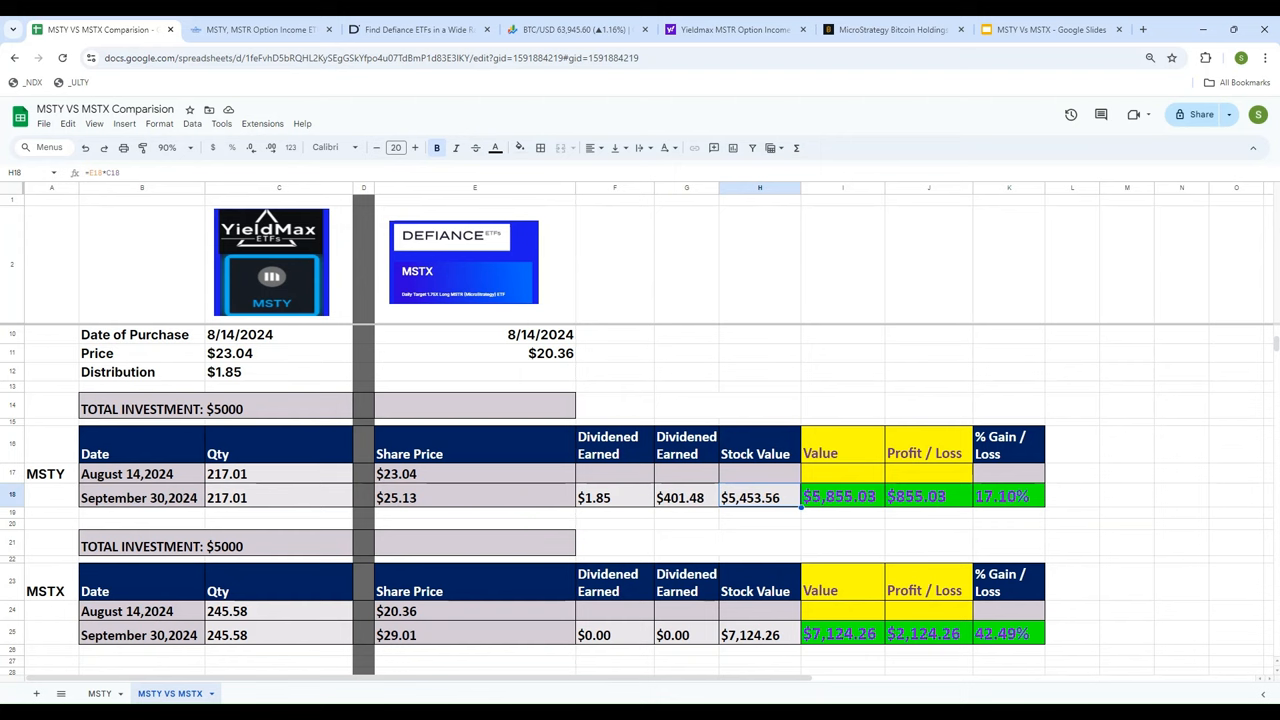
{"action": "left_click", "coordinate": [475, 497]}
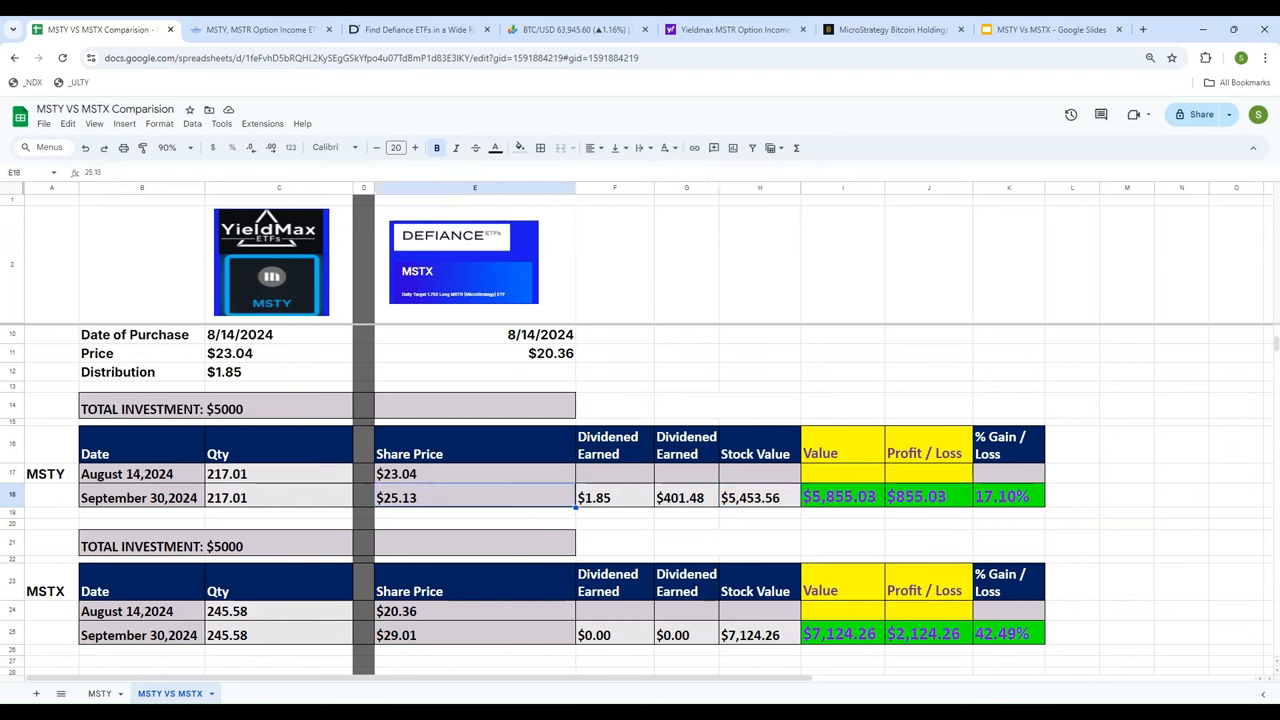
{"action": "left_click", "coordinate": [686, 497]}
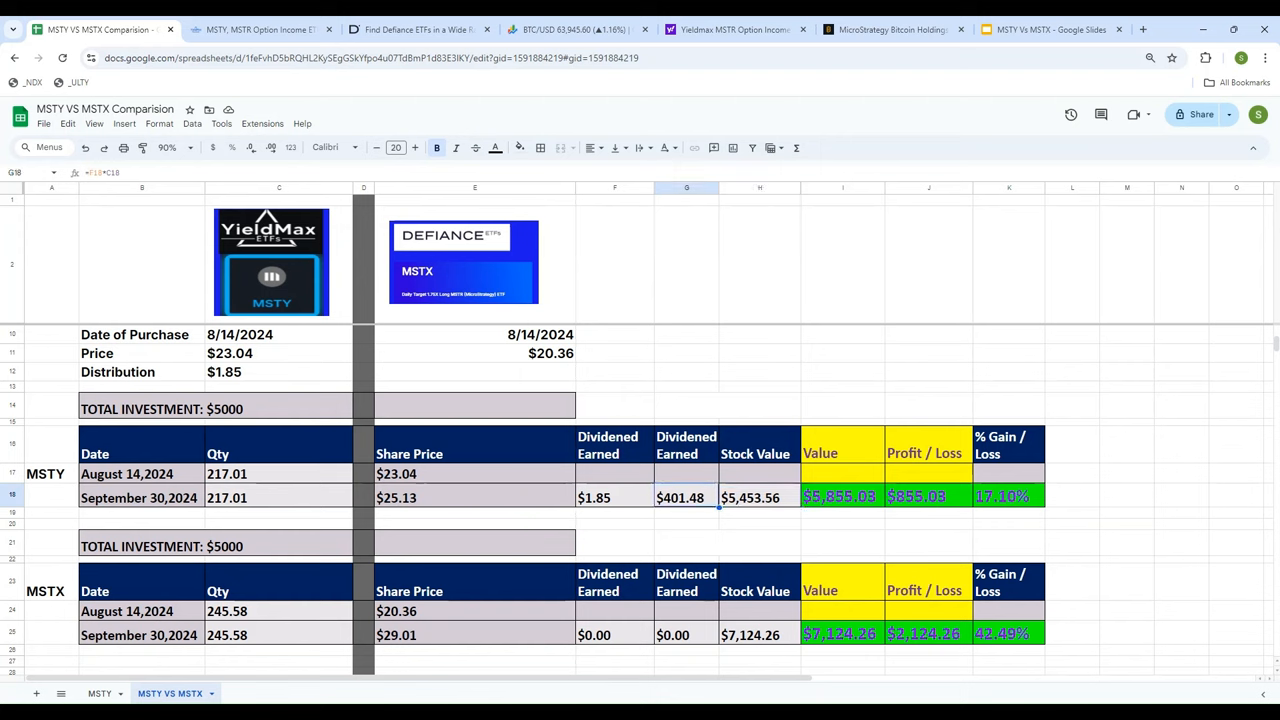
{"action": "left_click", "coordinate": [686, 497]}
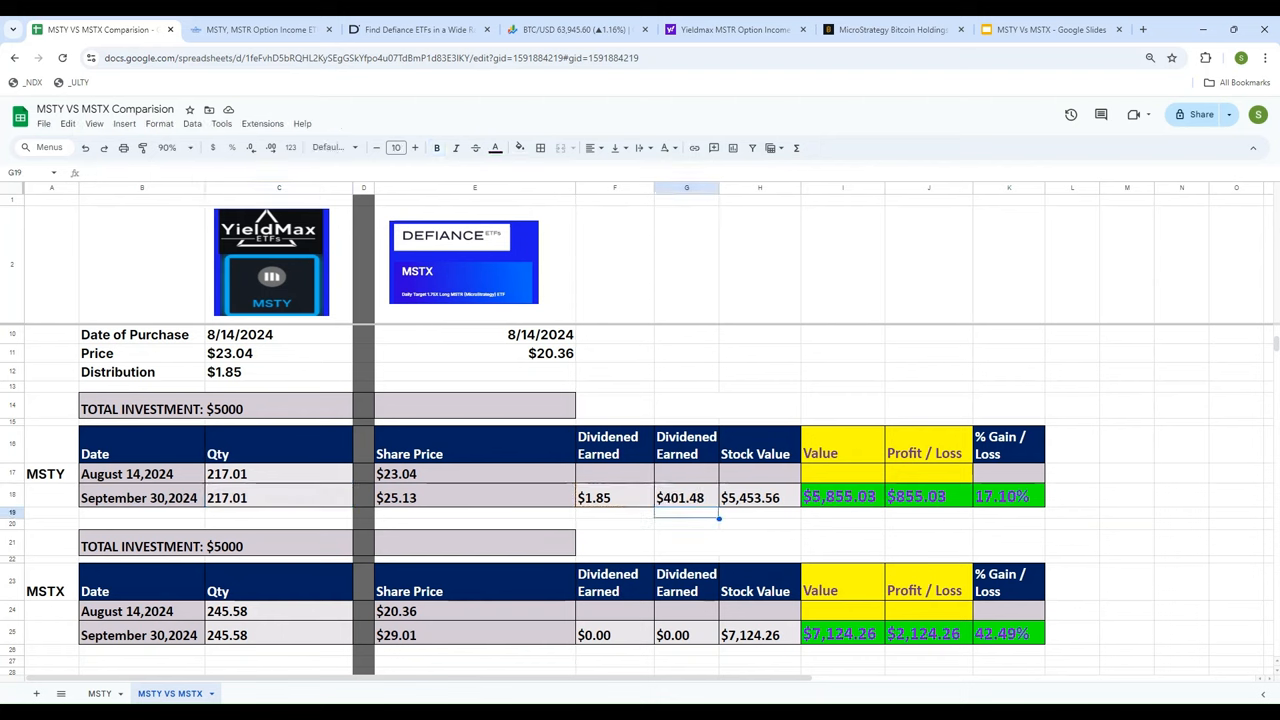
{"action": "left_click", "coordinate": [686, 497]}
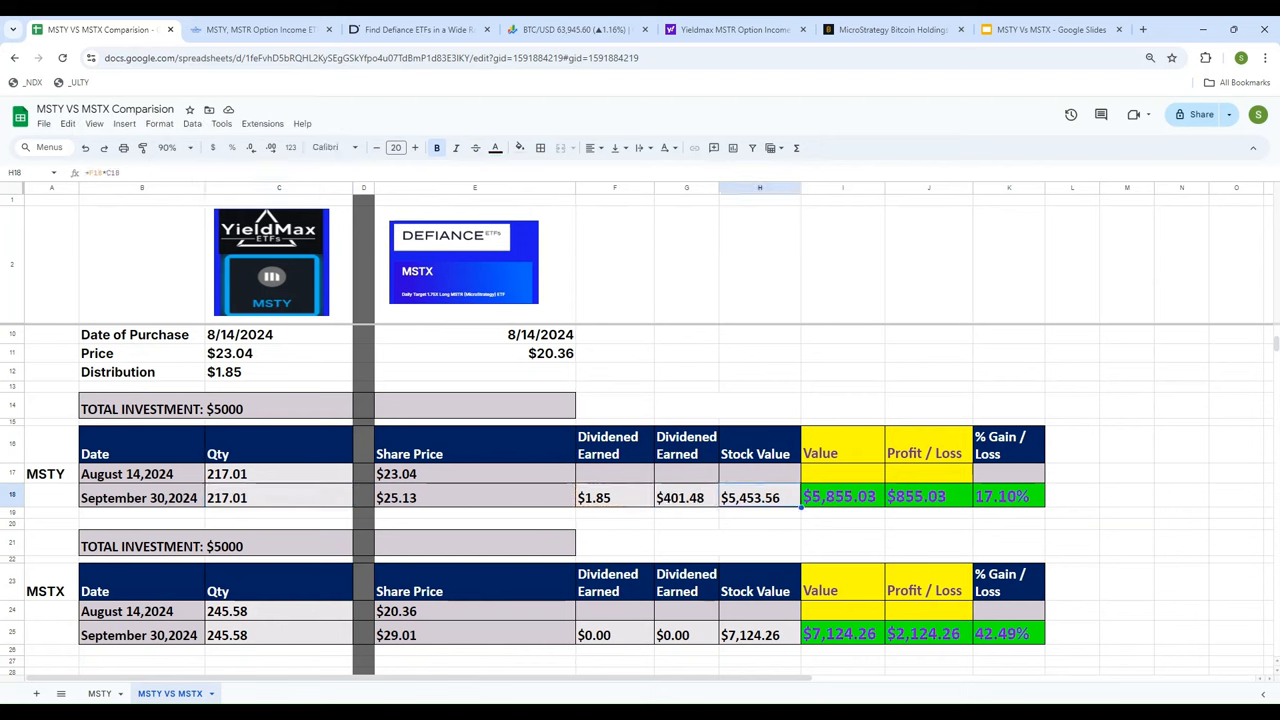
{"action": "left_click", "coordinate": [687, 497]}
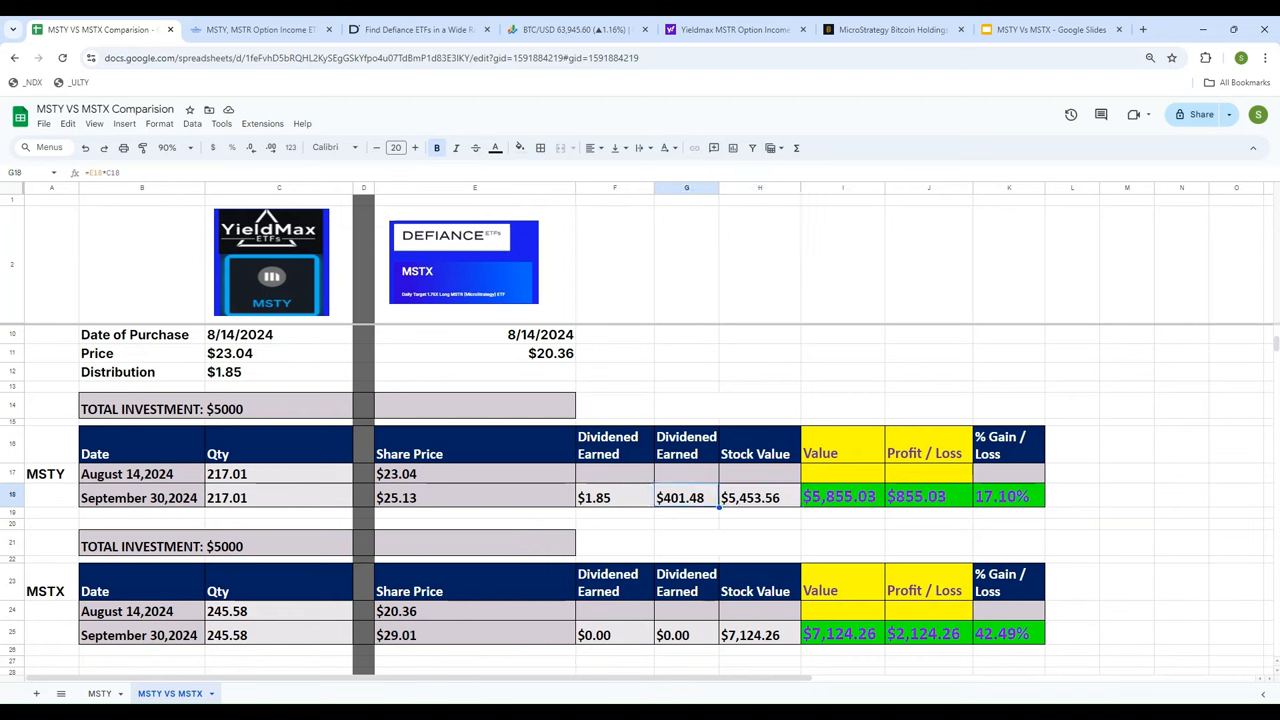
{"action": "left_click", "coordinate": [842, 497]}
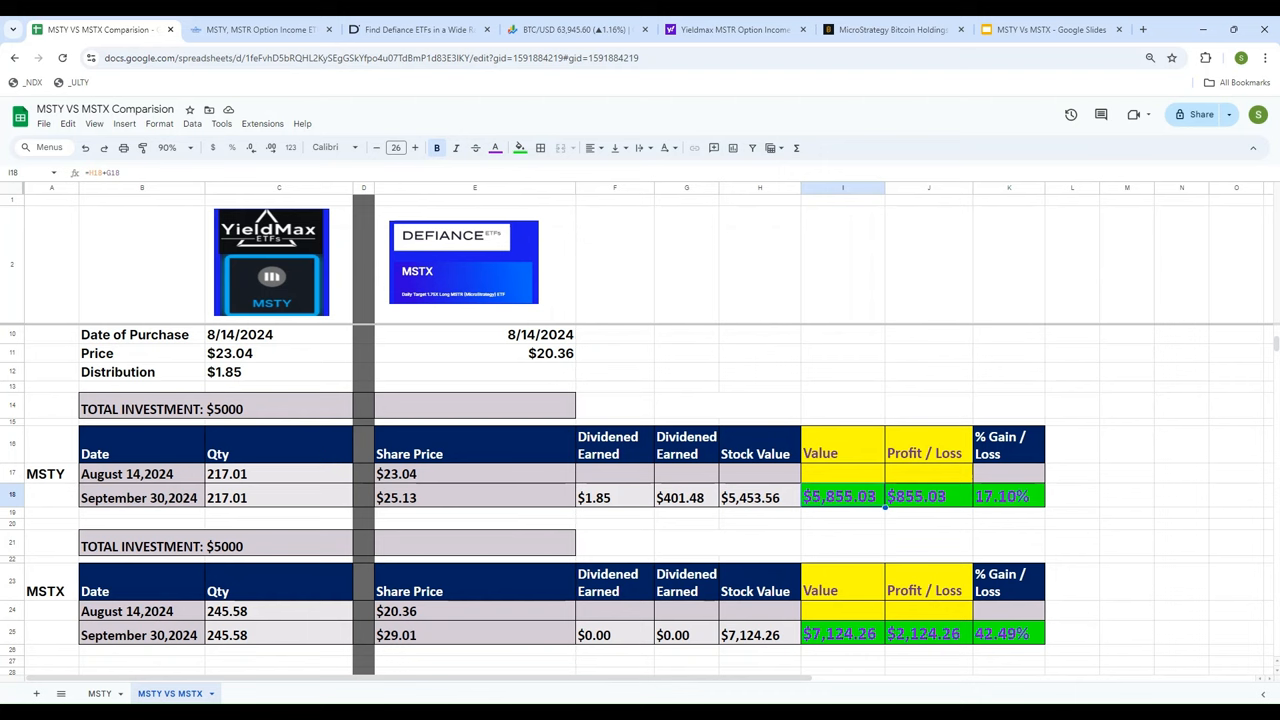
{"action": "left_click", "coordinate": [1009, 496]}
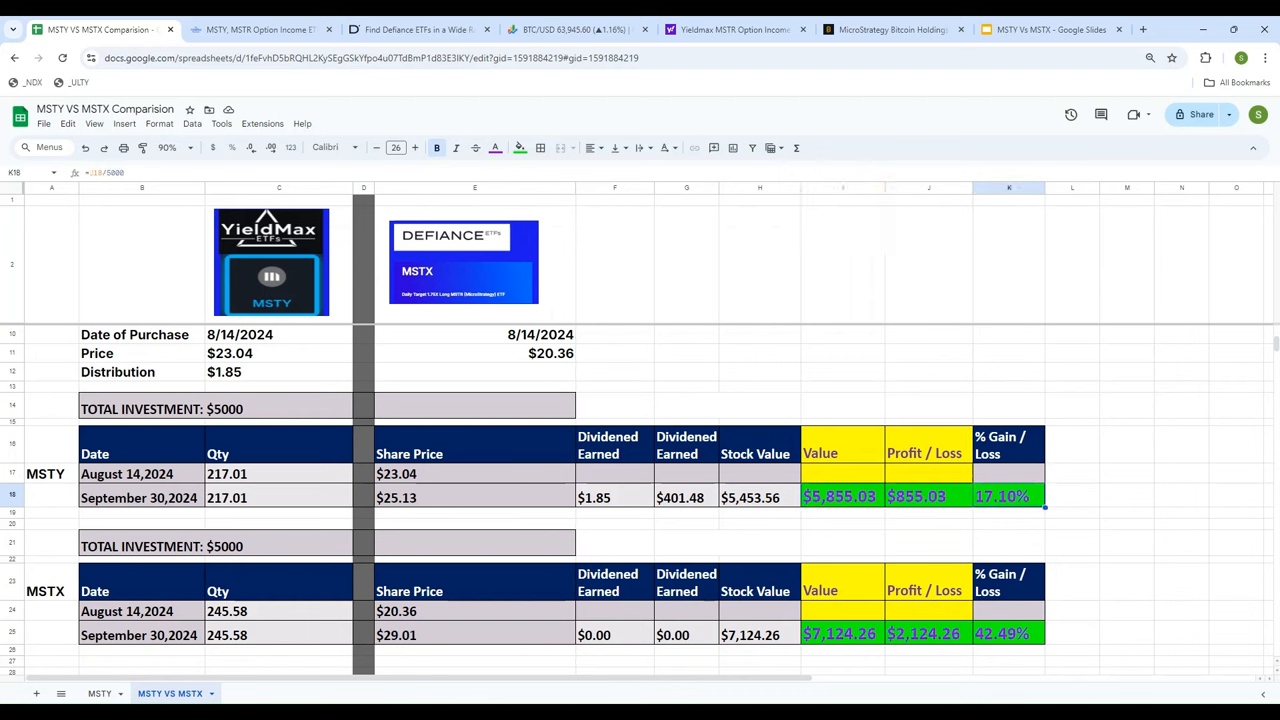
Step: Check the MSTY and MSTX row labels and the MSTX purchase share price
{"action": "left_click", "coordinate": [50, 497]}
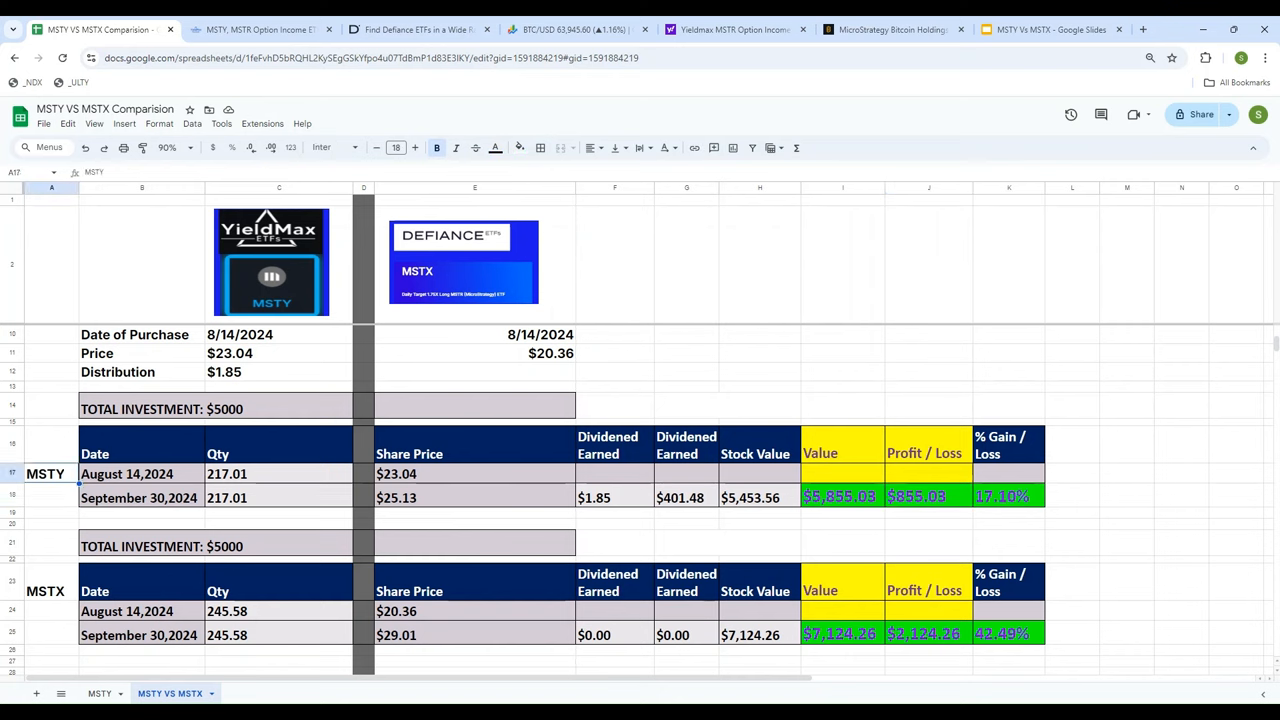
{"action": "left_click", "coordinate": [45, 591]}
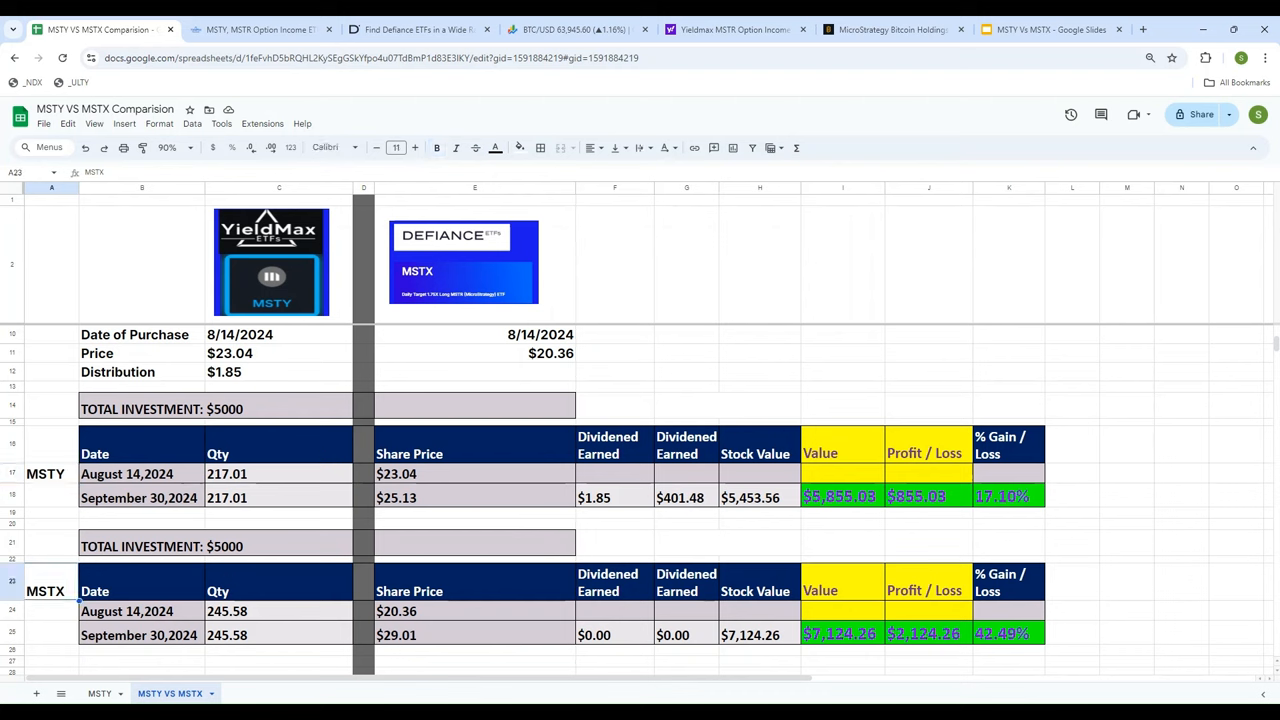
{"action": "left_click", "coordinate": [474, 611]}
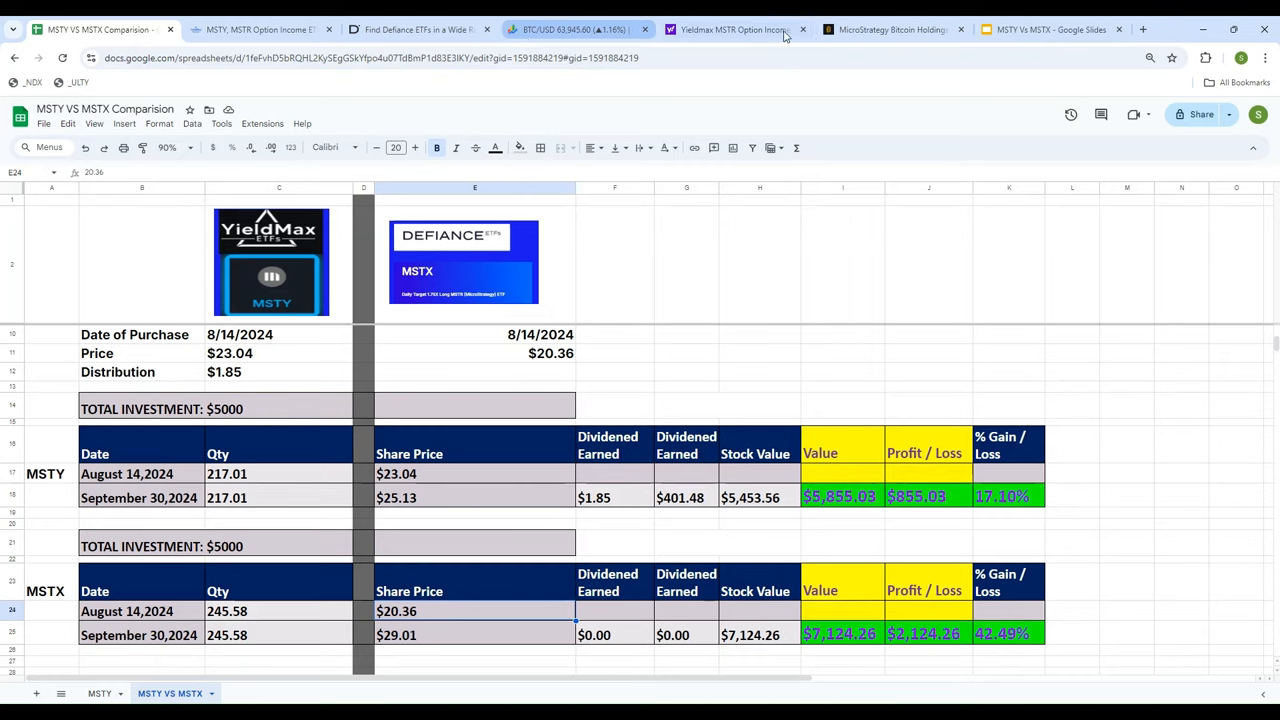
{"action": "left_click", "coordinate": [730, 29]}
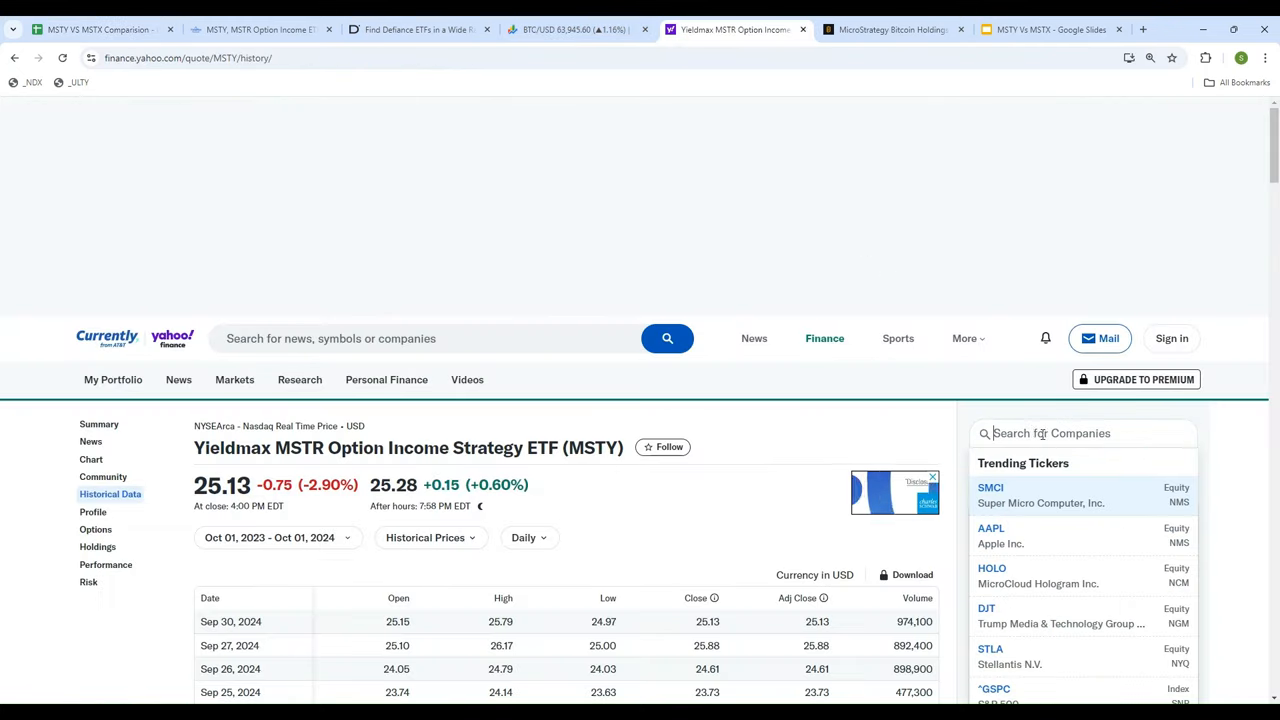
Step: Check MSTX's Yahoo Finance price history: $29.01 on Sep 30 and $20.36 on Aug 15
{"action": "type", "text": "MSTX"}
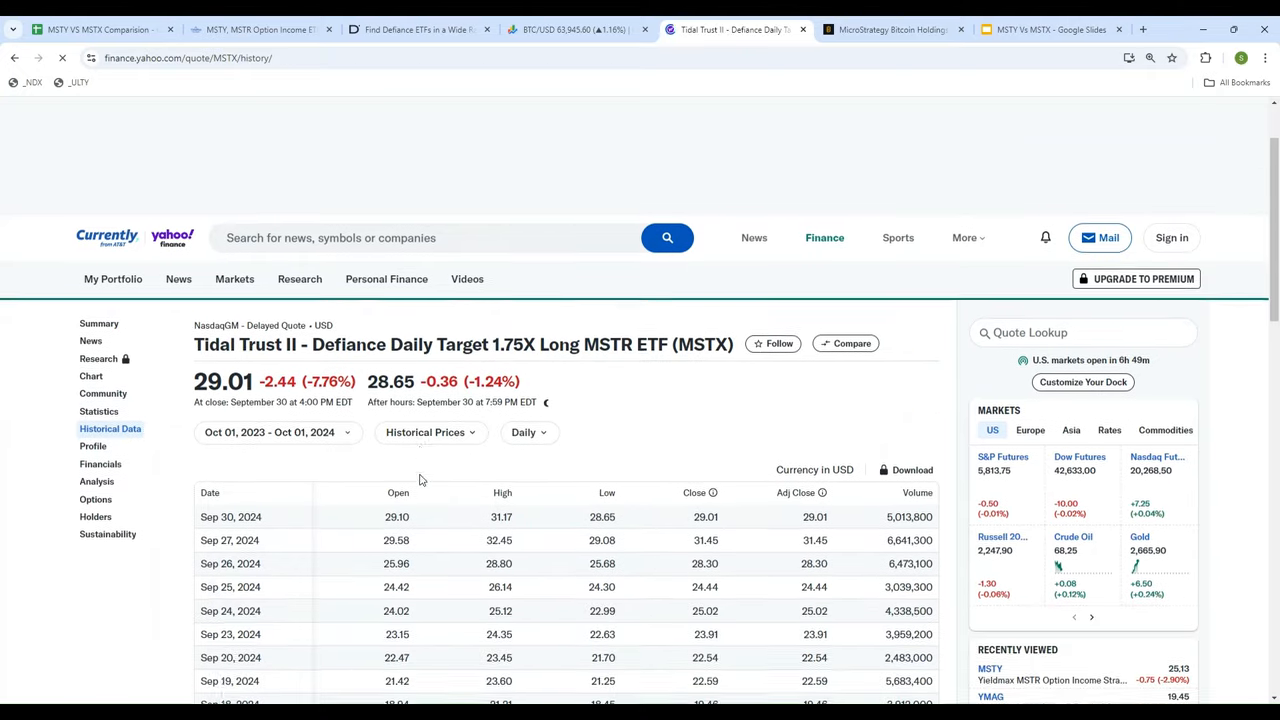
{"action": "scroll", "scroll_direction": "up", "scroll_amount": 3}
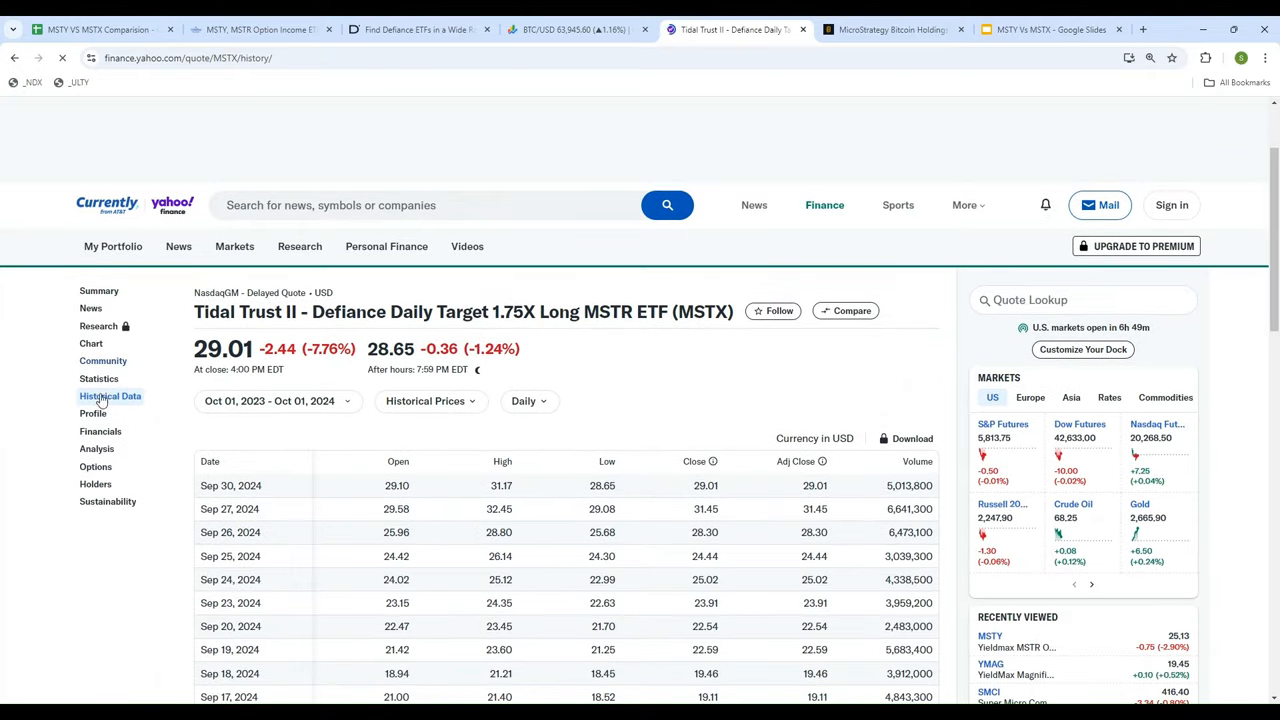
{"action": "scroll", "scroll_direction": "down", "scroll_amount": 3}
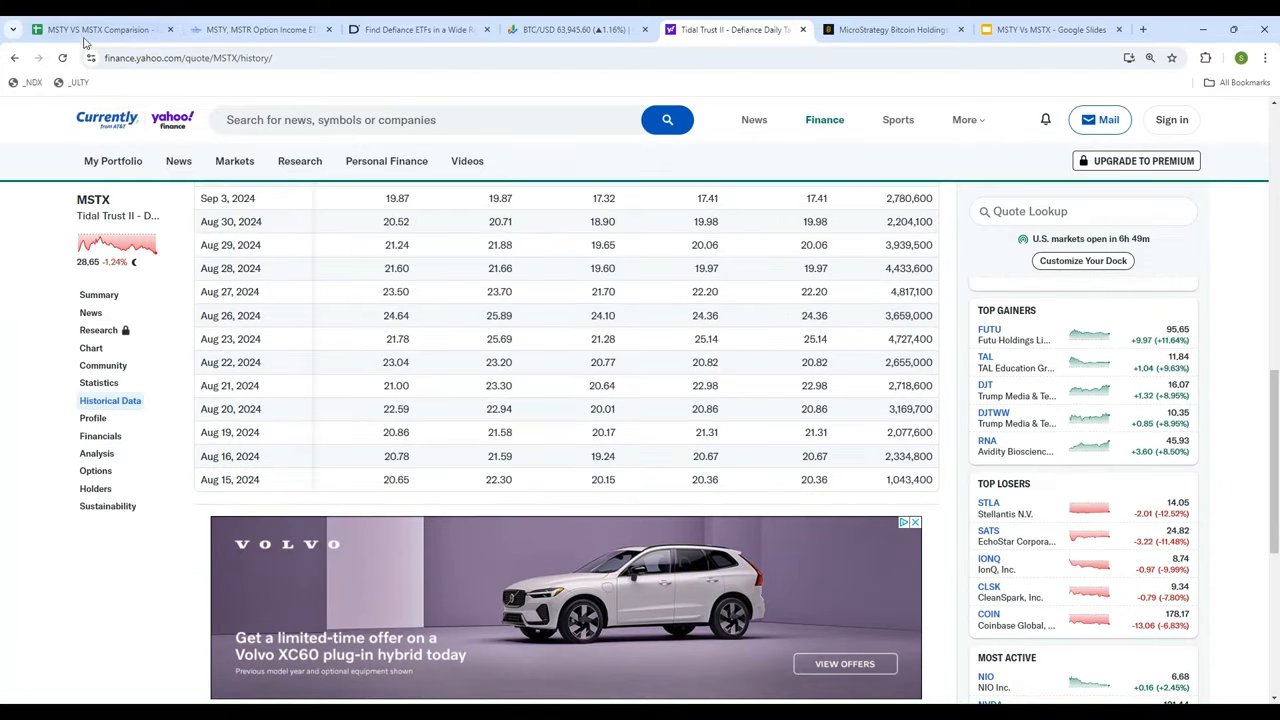
{"action": "left_click", "coordinate": [95, 29]}
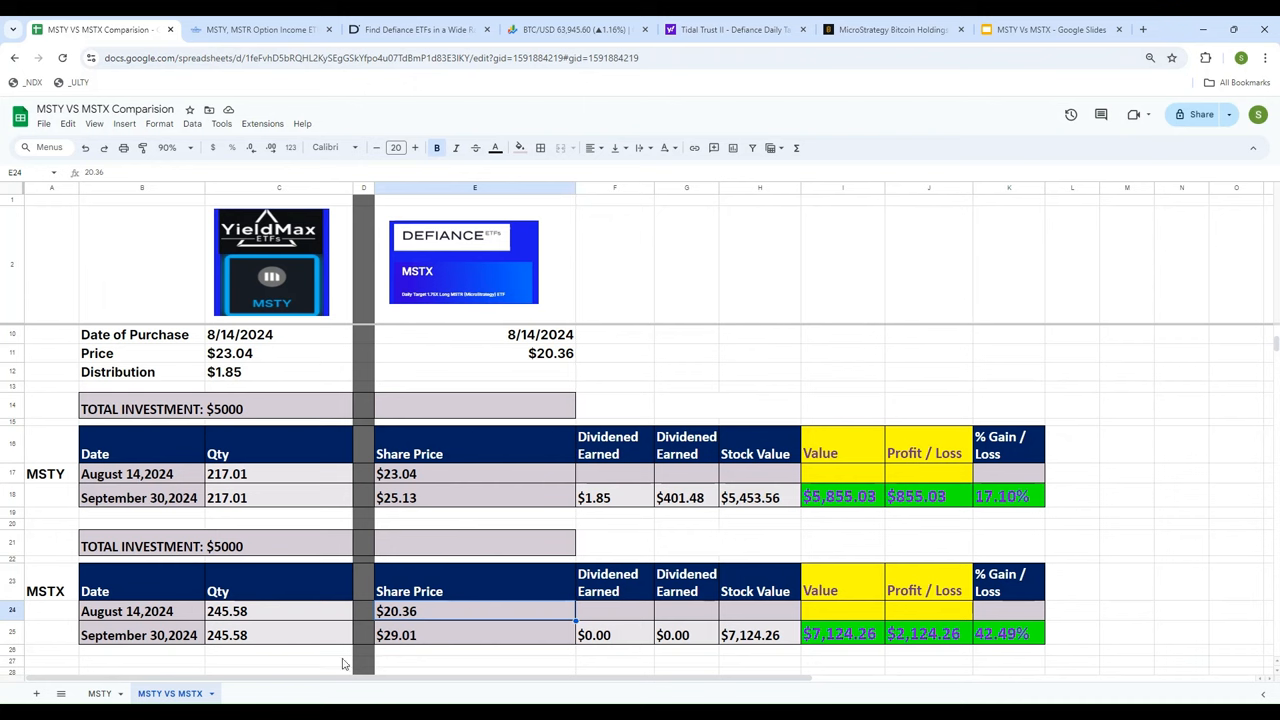
{"action": "left_click", "coordinate": [278, 611]}
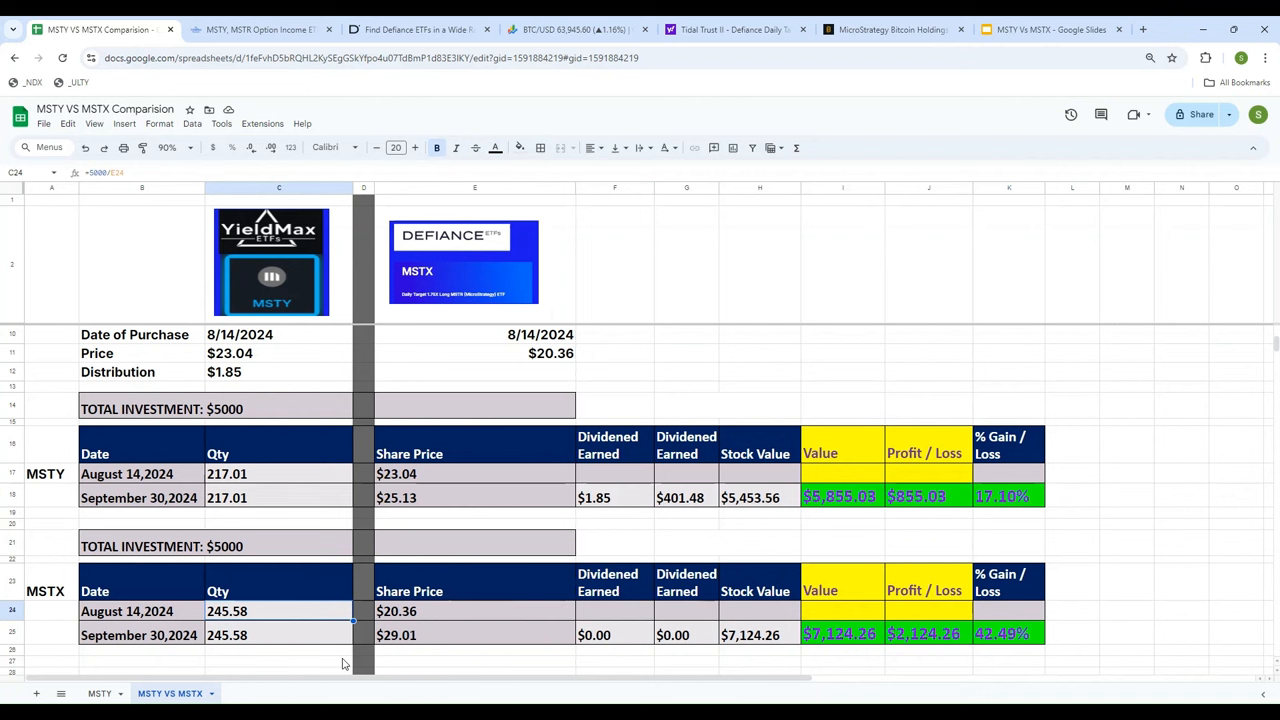
{"action": "left_click", "coordinate": [475, 635]}
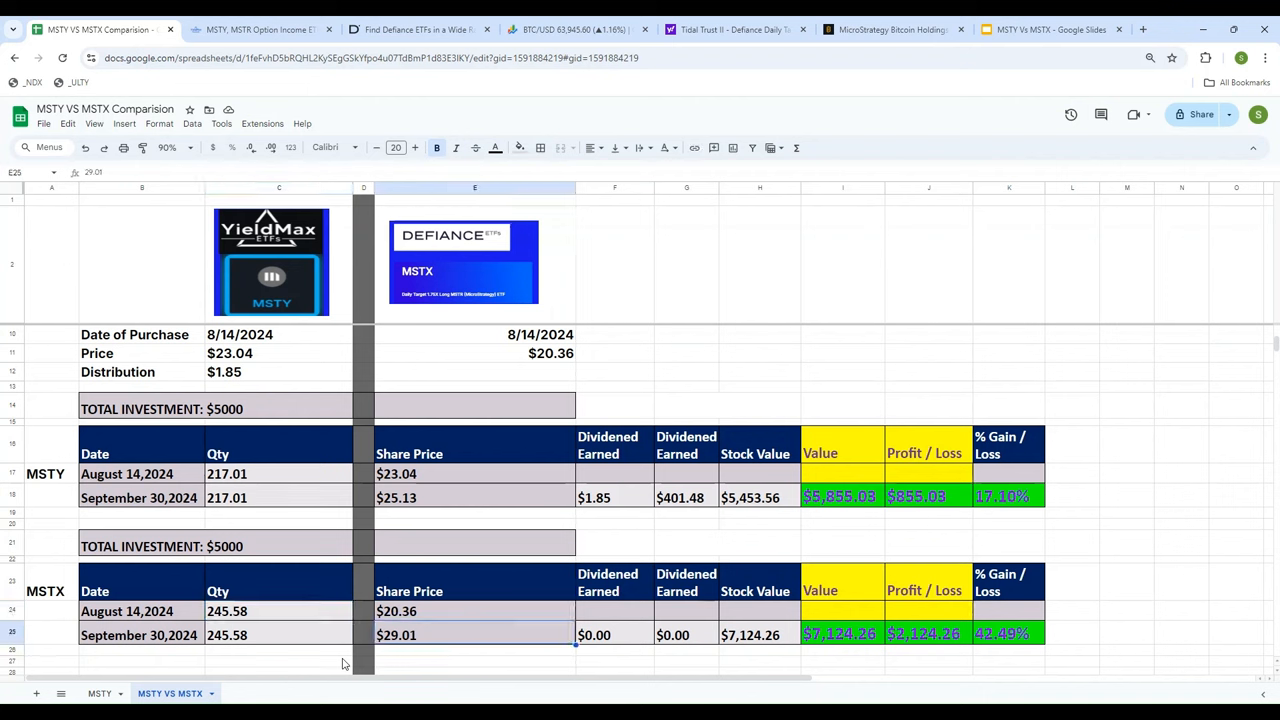
{"action": "left_click", "coordinate": [735, 29]}
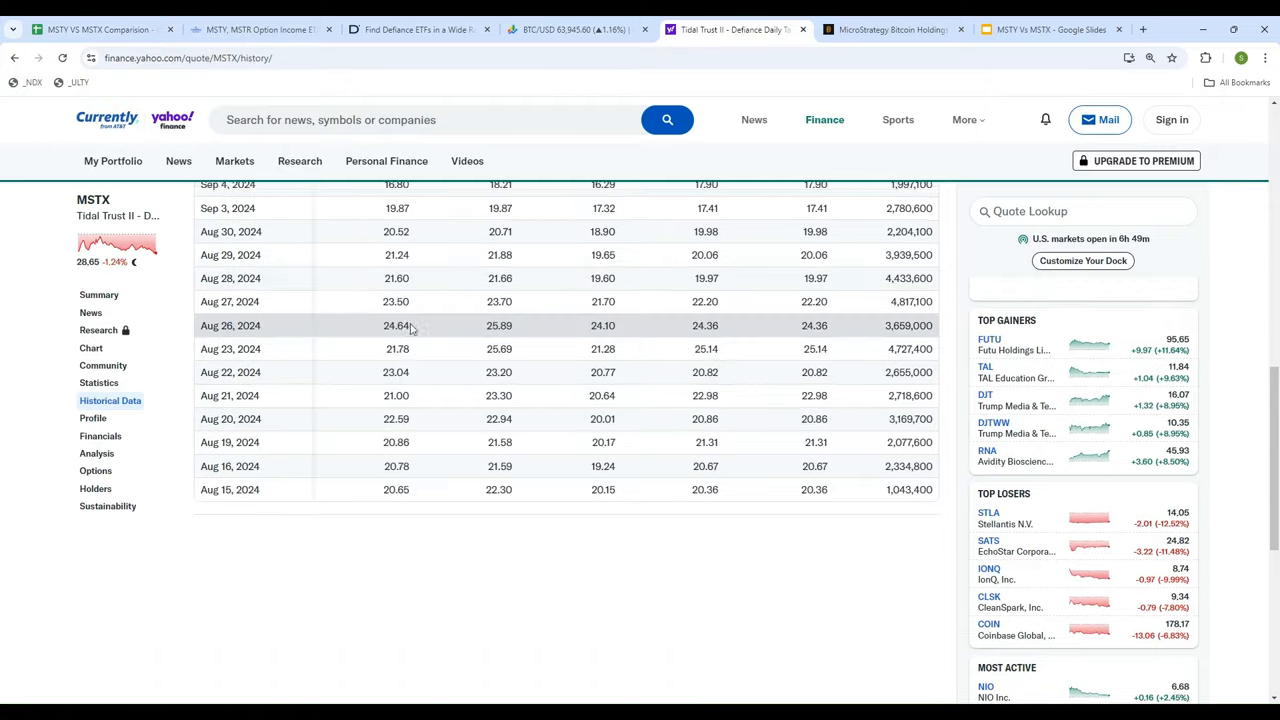
{"action": "left_click", "coordinate": [260, 29]}
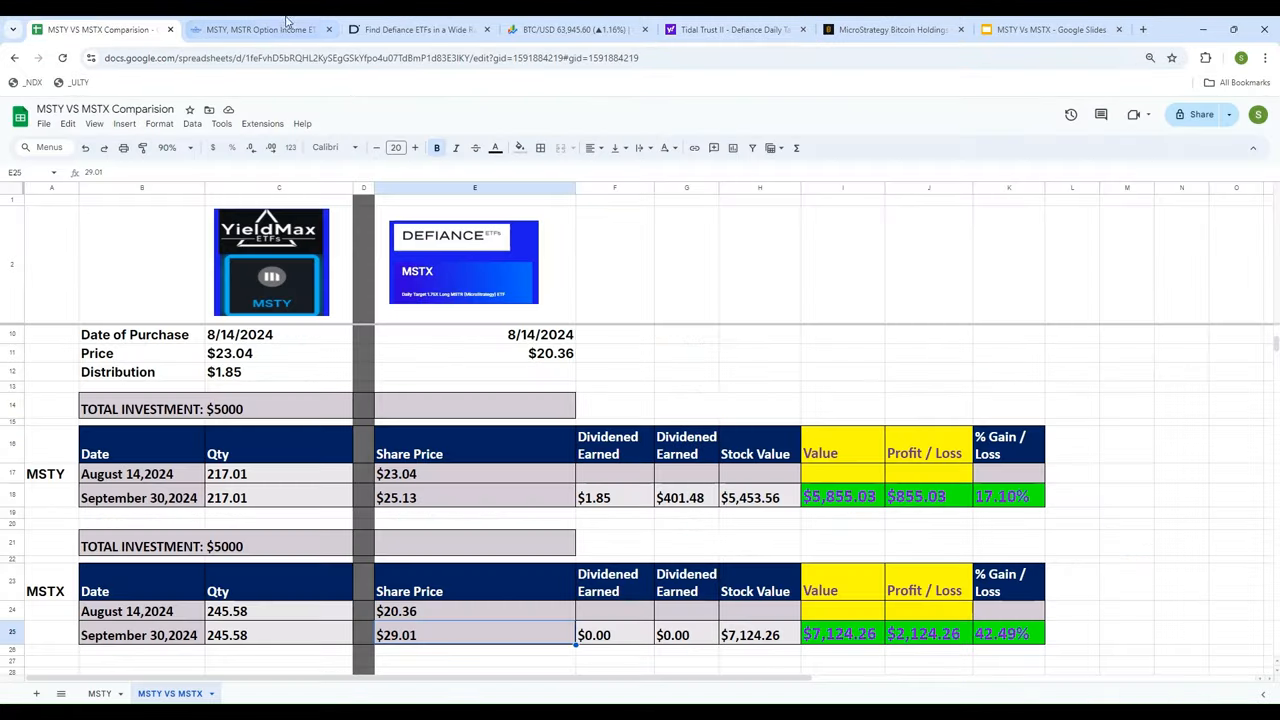
{"action": "scroll", "scroll_direction": "down", "scroll_amount": 3}
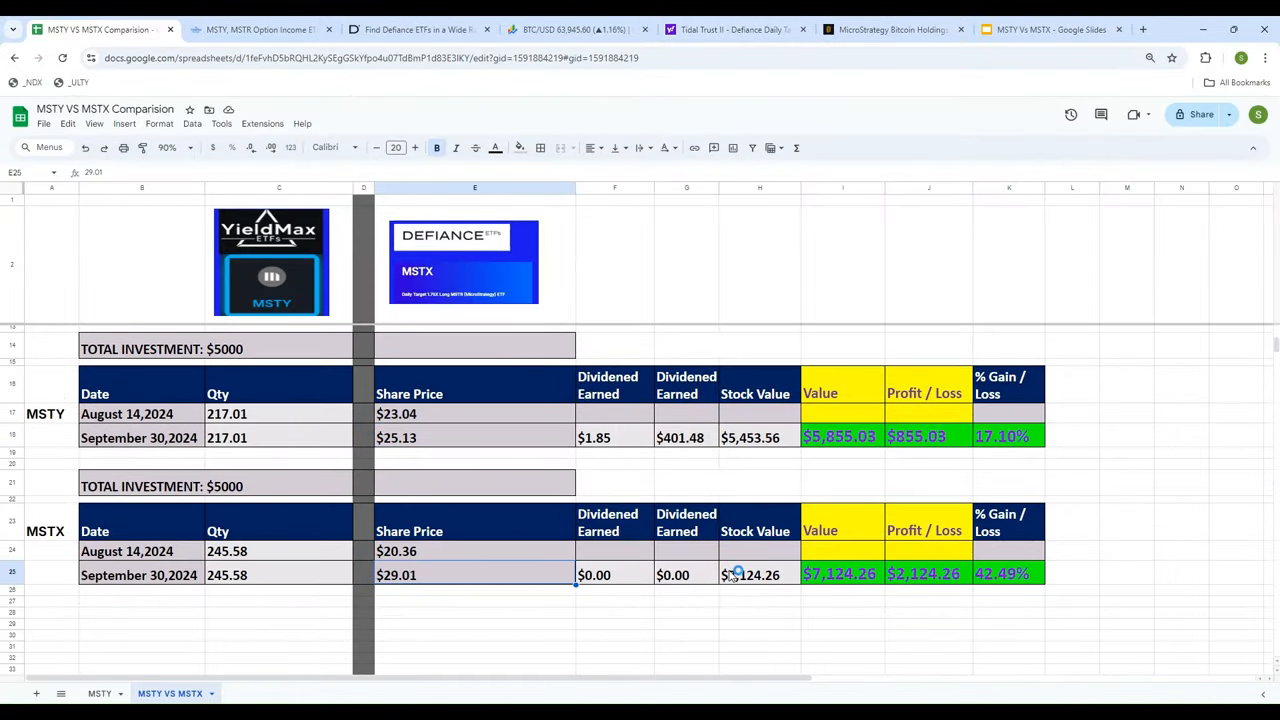
Step: Select the MSTX September 30 row's dividend cell to begin entering its figures
{"action": "left_click", "coordinate": [759, 574]}
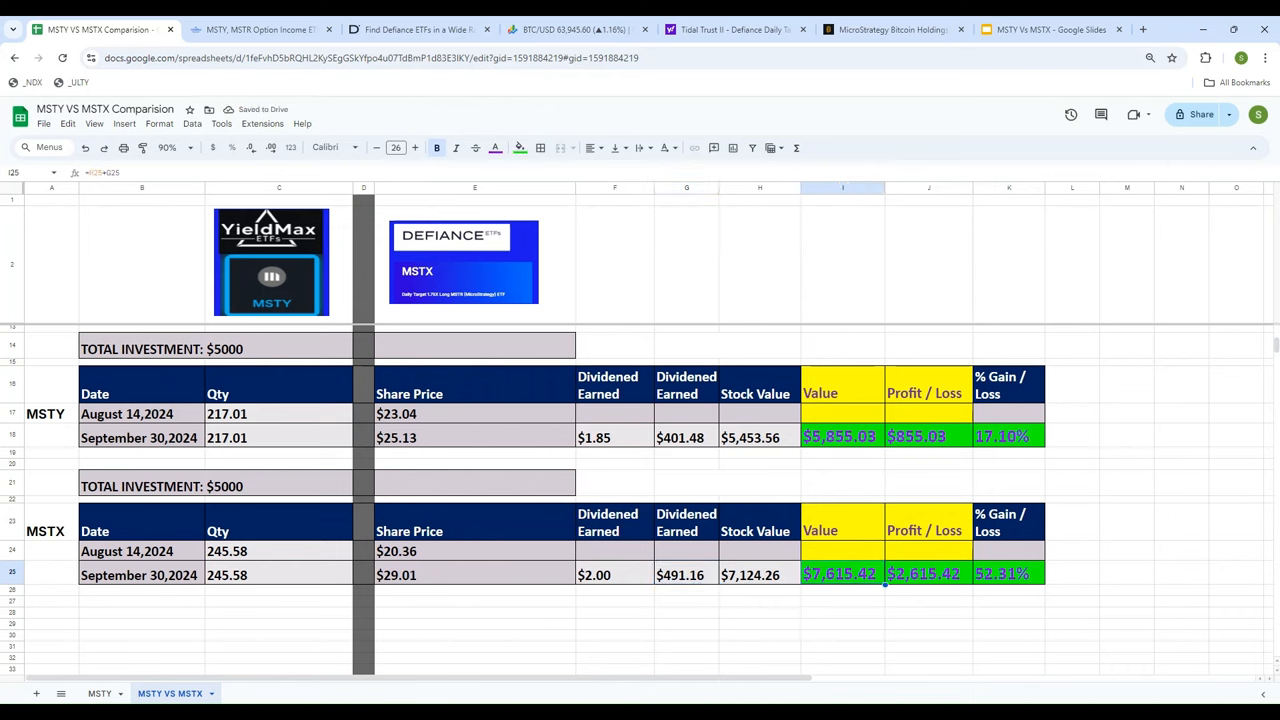
{"action": "left_click", "coordinate": [1008, 437]}
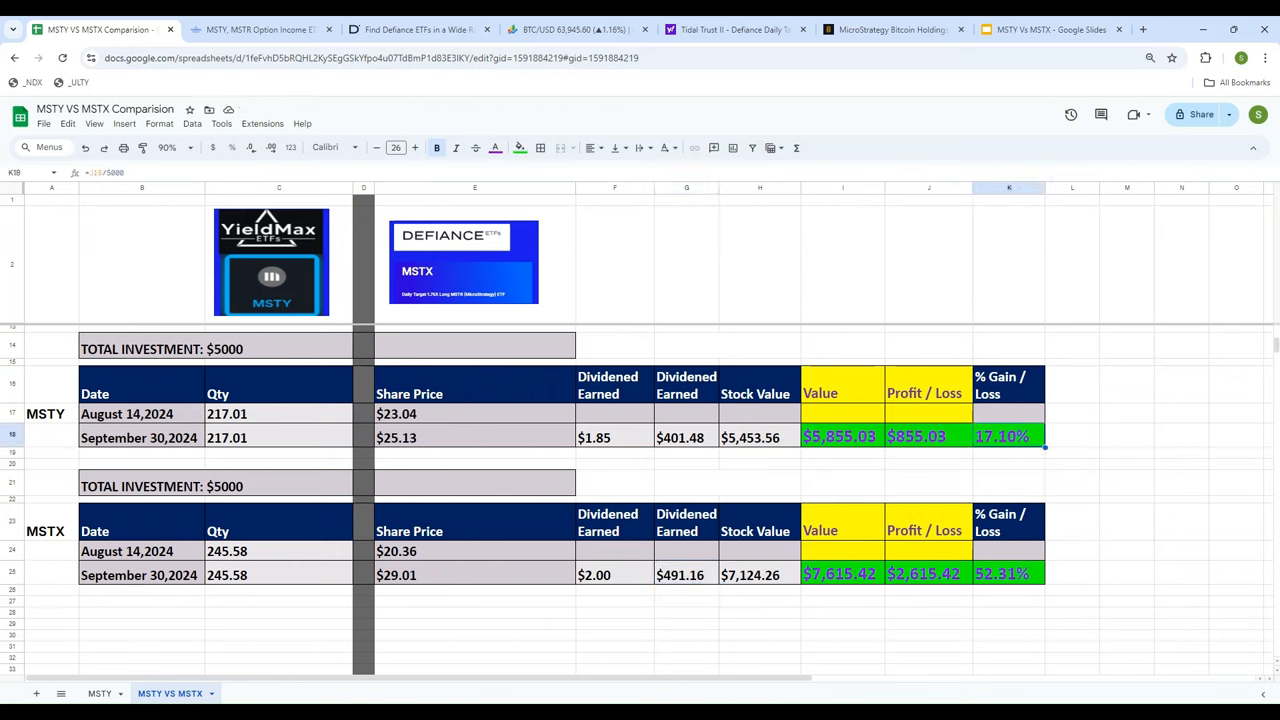
{"action": "left_click", "coordinate": [1008, 574]}
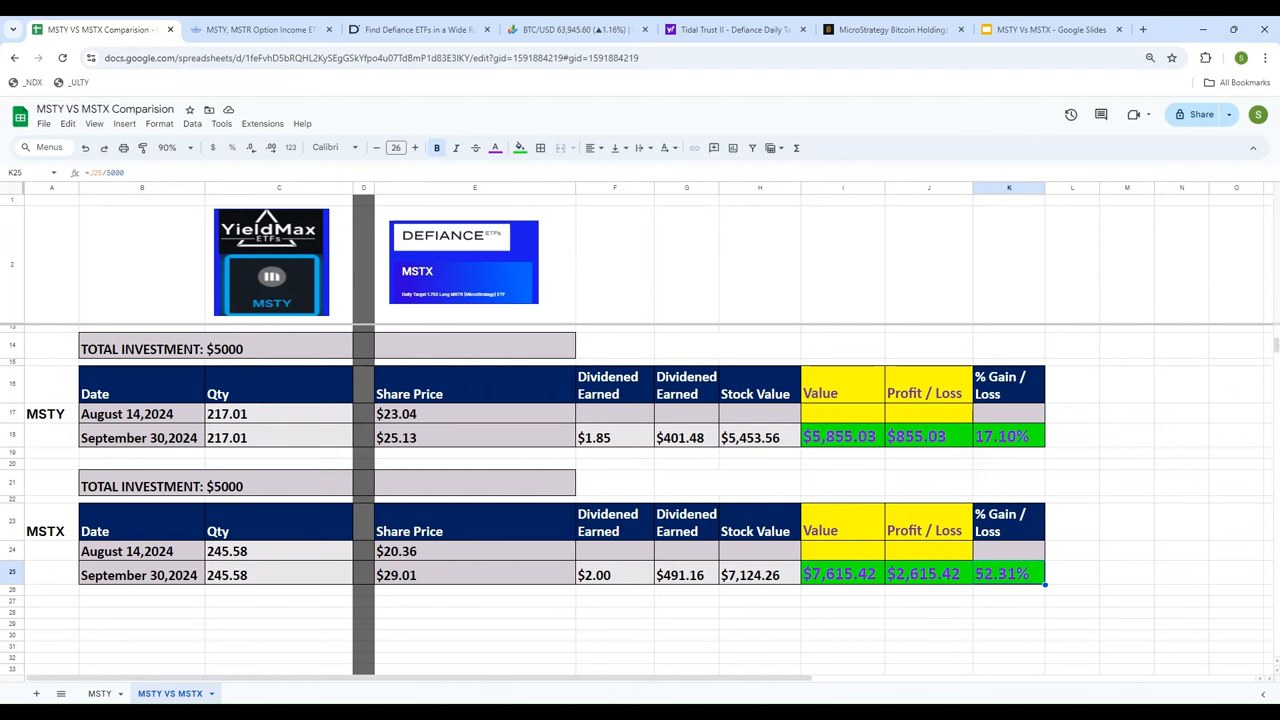
{"action": "mouse_move", "coordinate": [518, 476]}
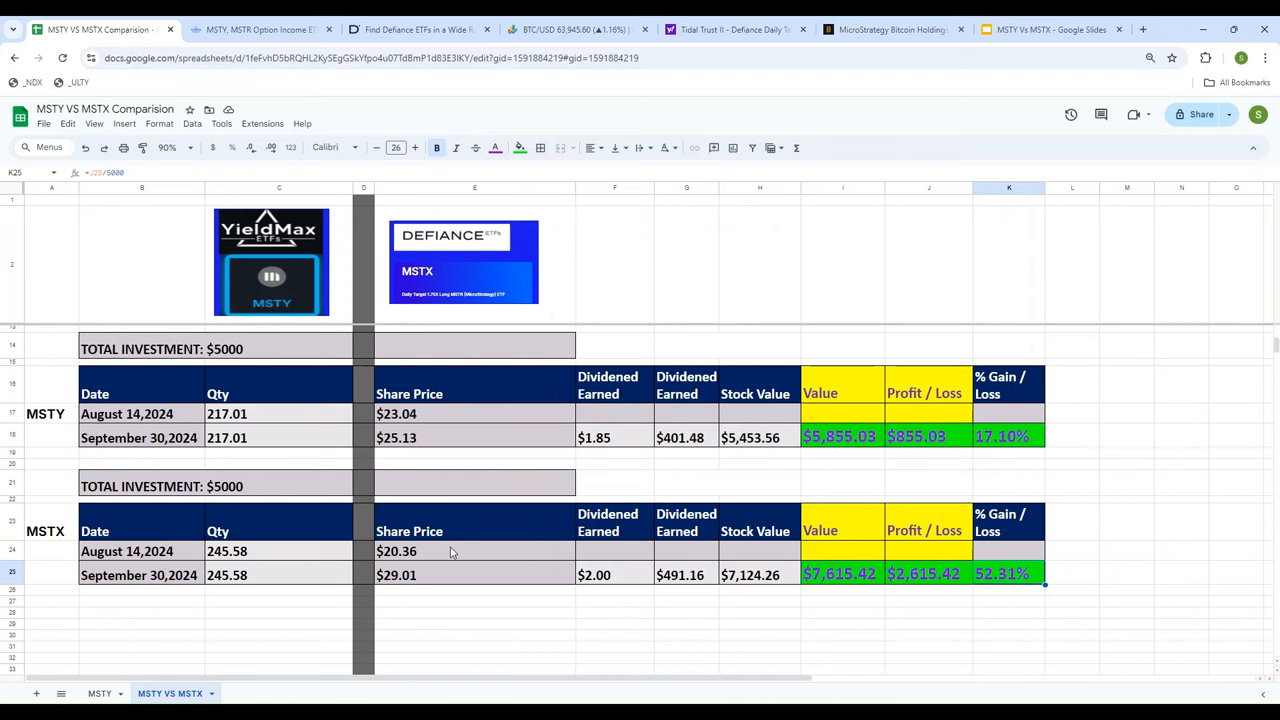
{"action": "mouse_move", "coordinate": [450, 553]}
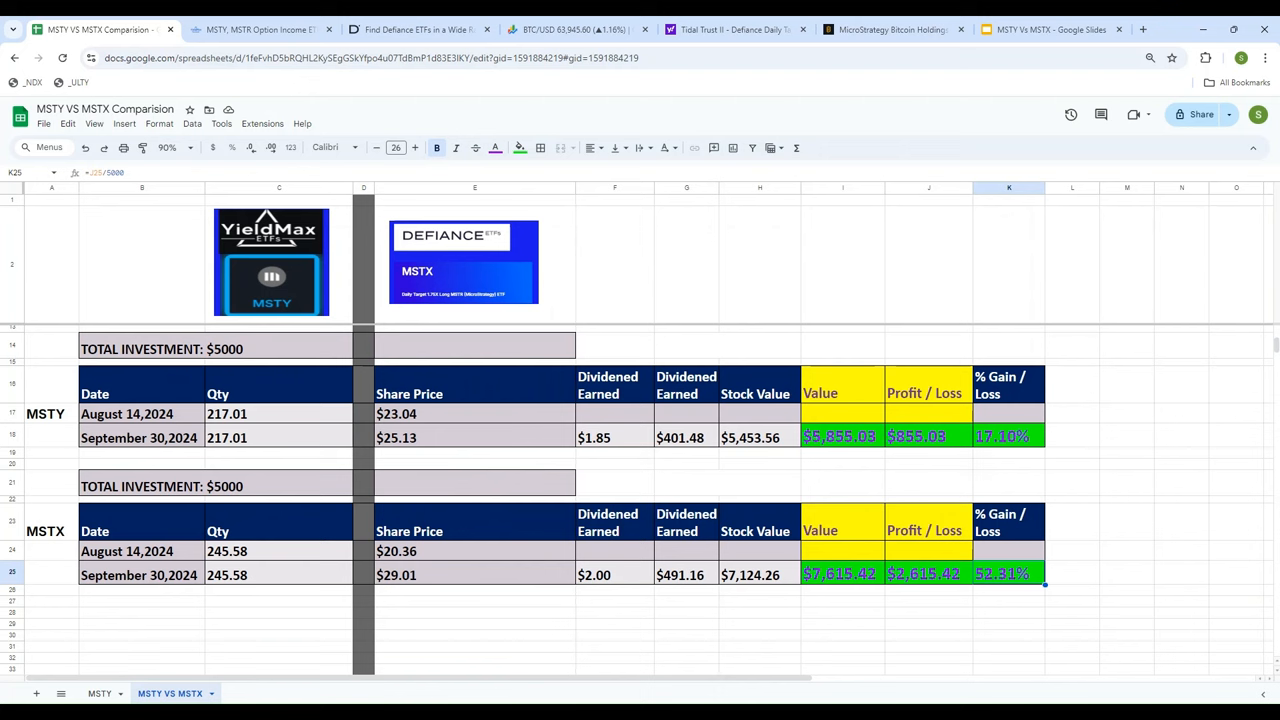
{"action": "mouse_move", "coordinate": [670, 418]}
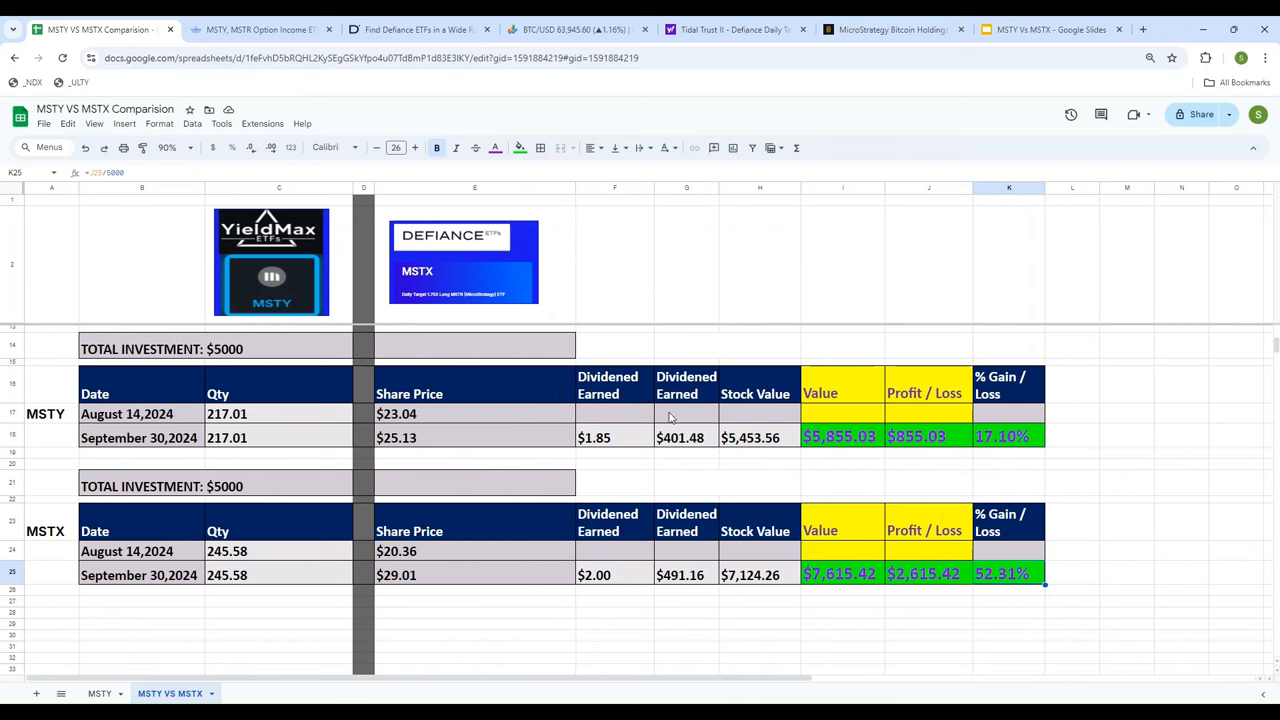